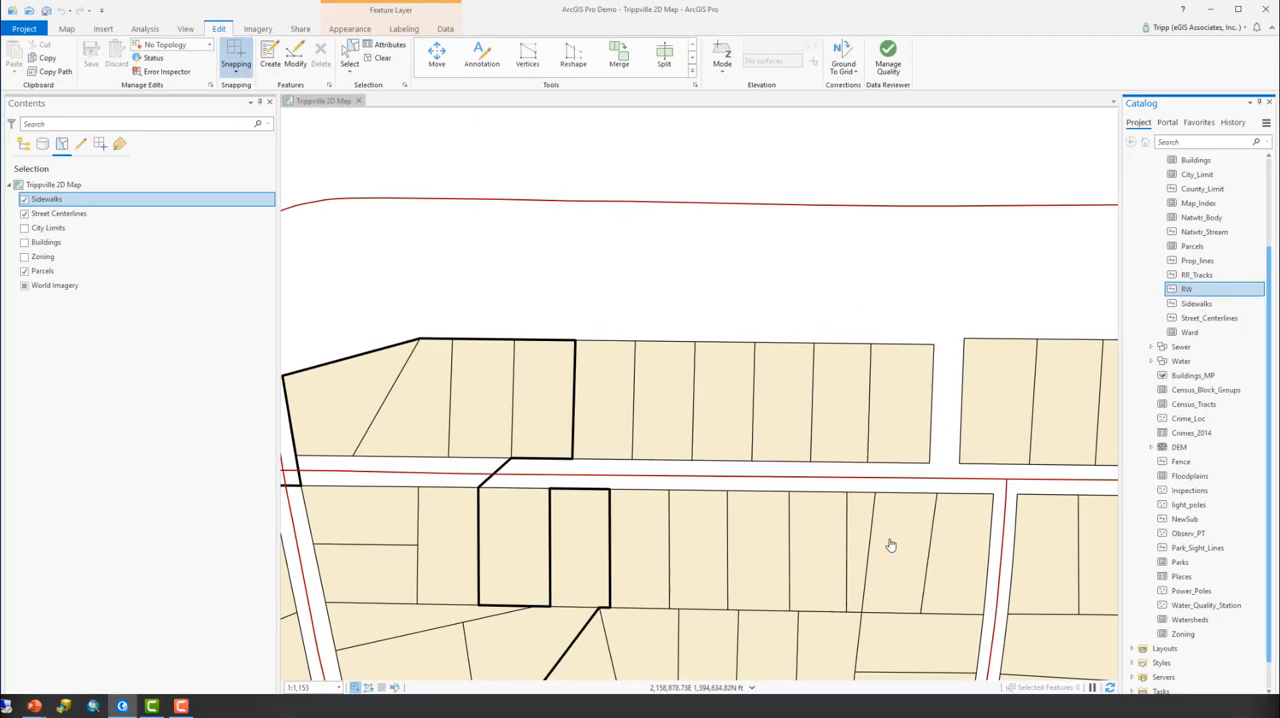
{"action": "mouse_move", "coordinate": [852, 548]}
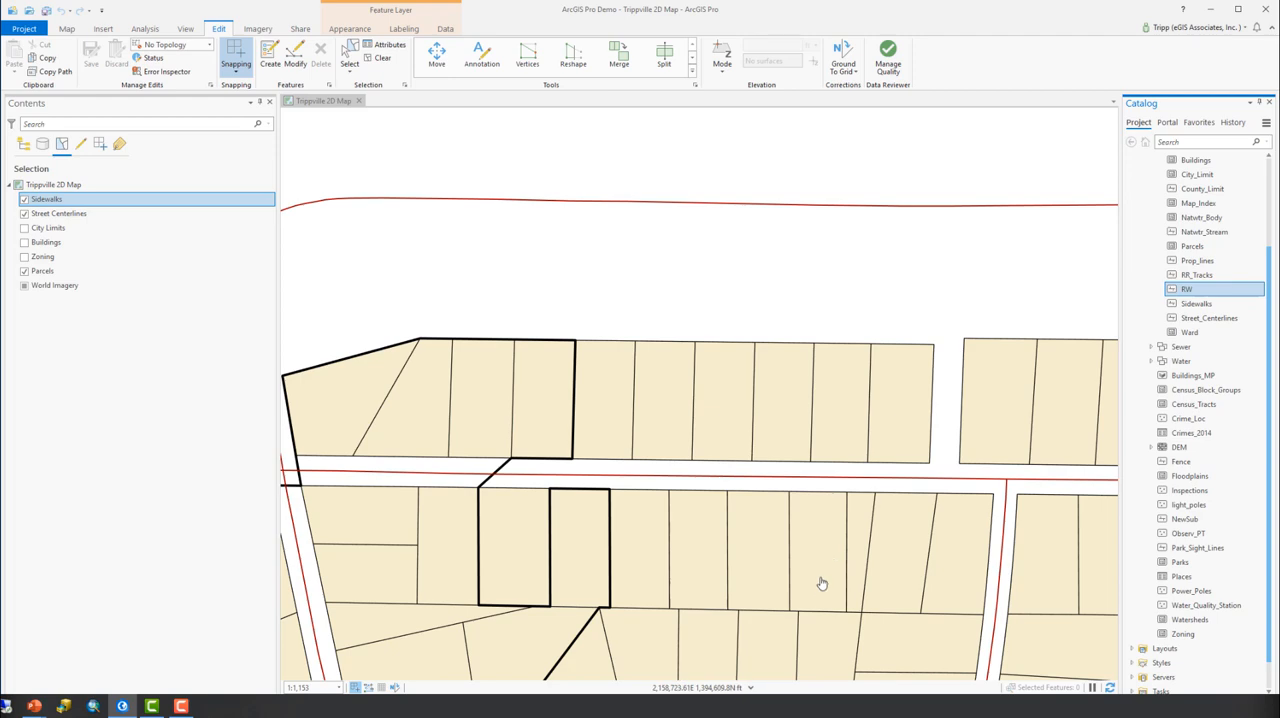
{"action": "mouse_move", "coordinate": [872, 468]}
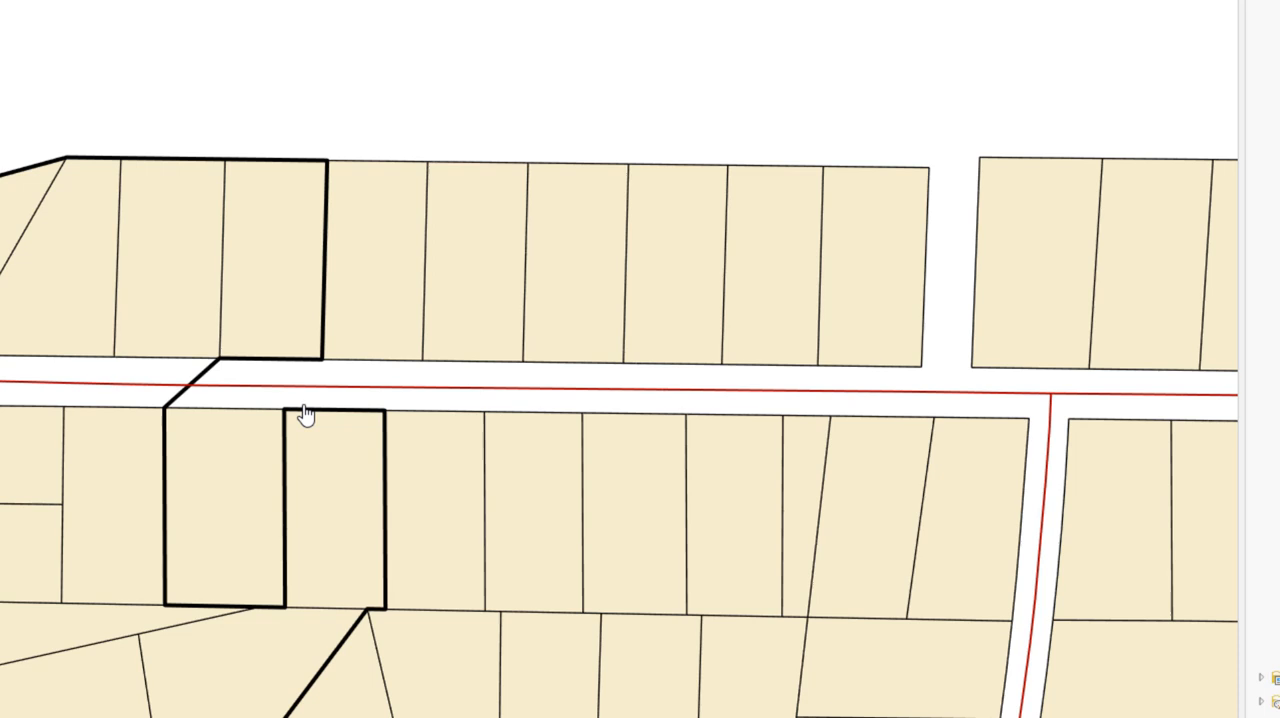
{"action": "mouse_move", "coordinate": [872, 418]}
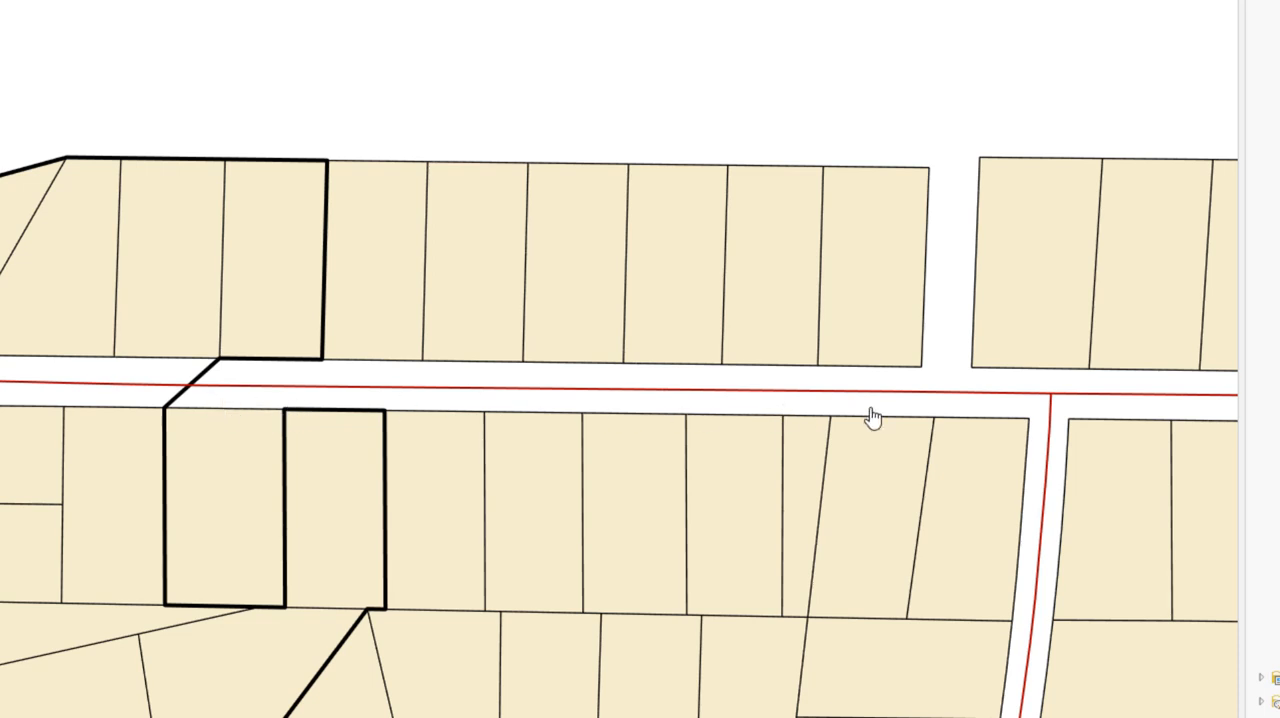
{"action": "mouse_move", "coordinate": [1028, 432]}
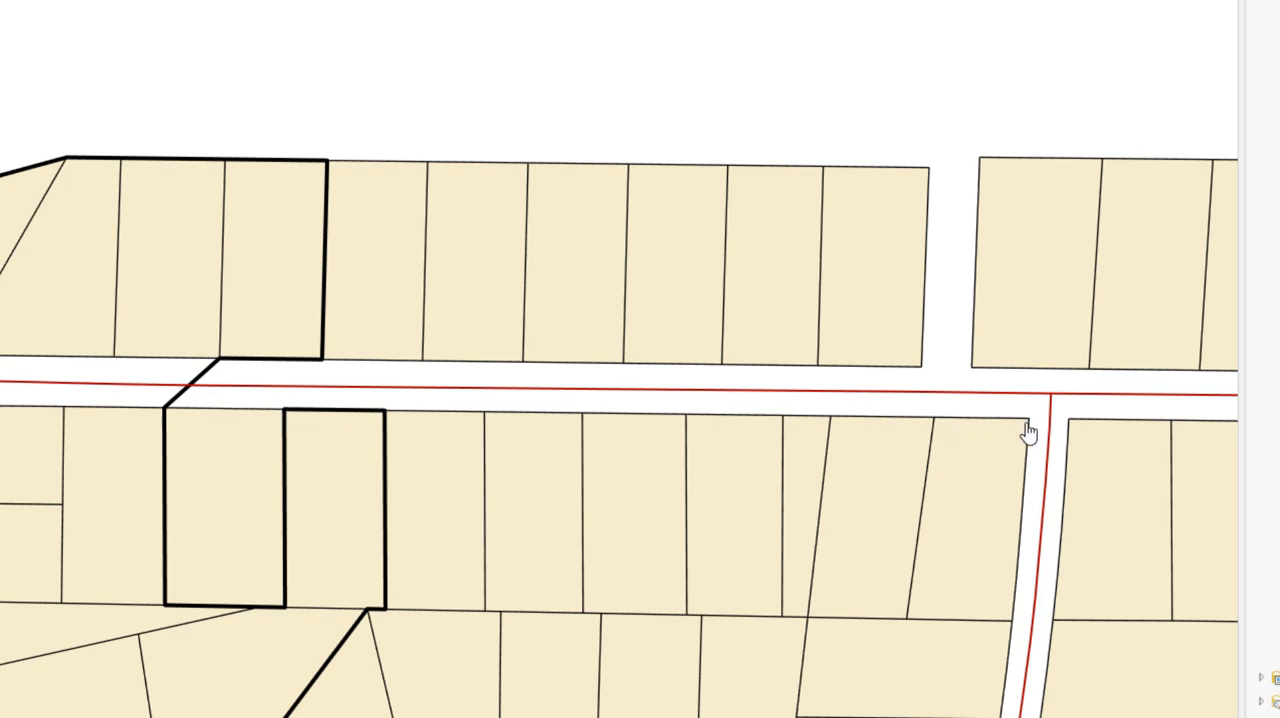
{"action": "mouse_move", "coordinate": [980, 428]}
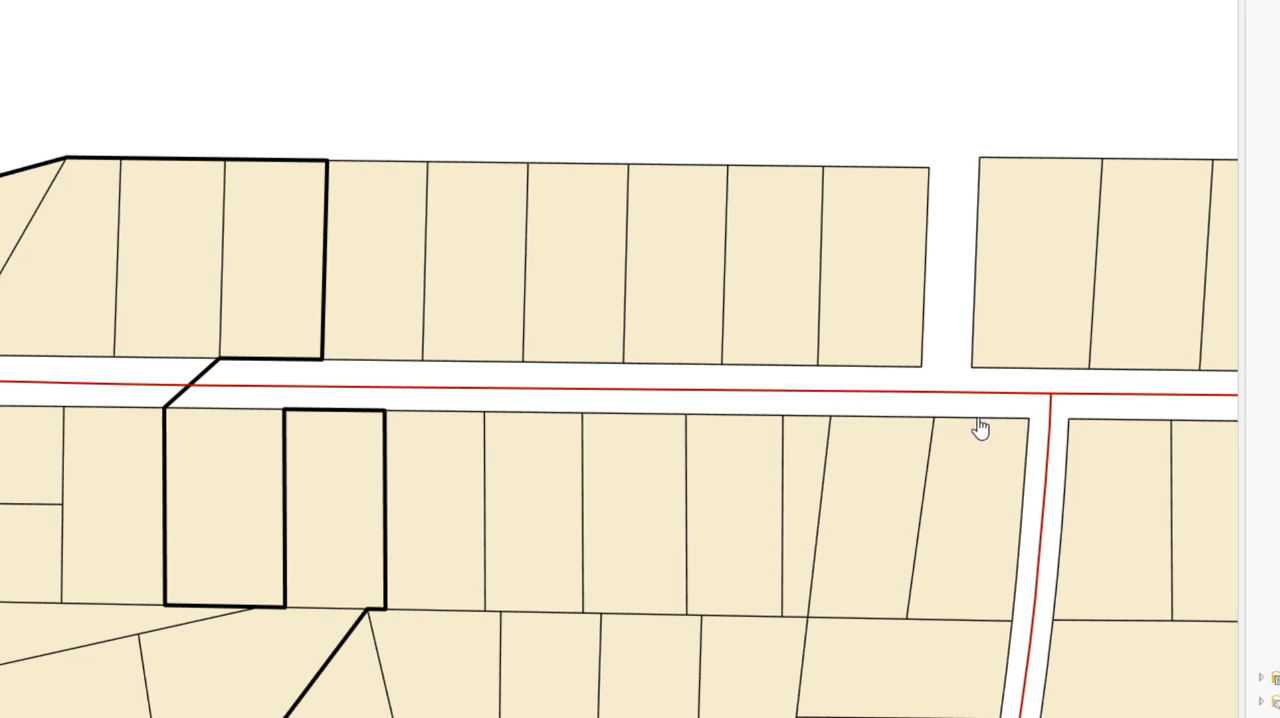
{"action": "mouse_move", "coordinate": [838, 432]}
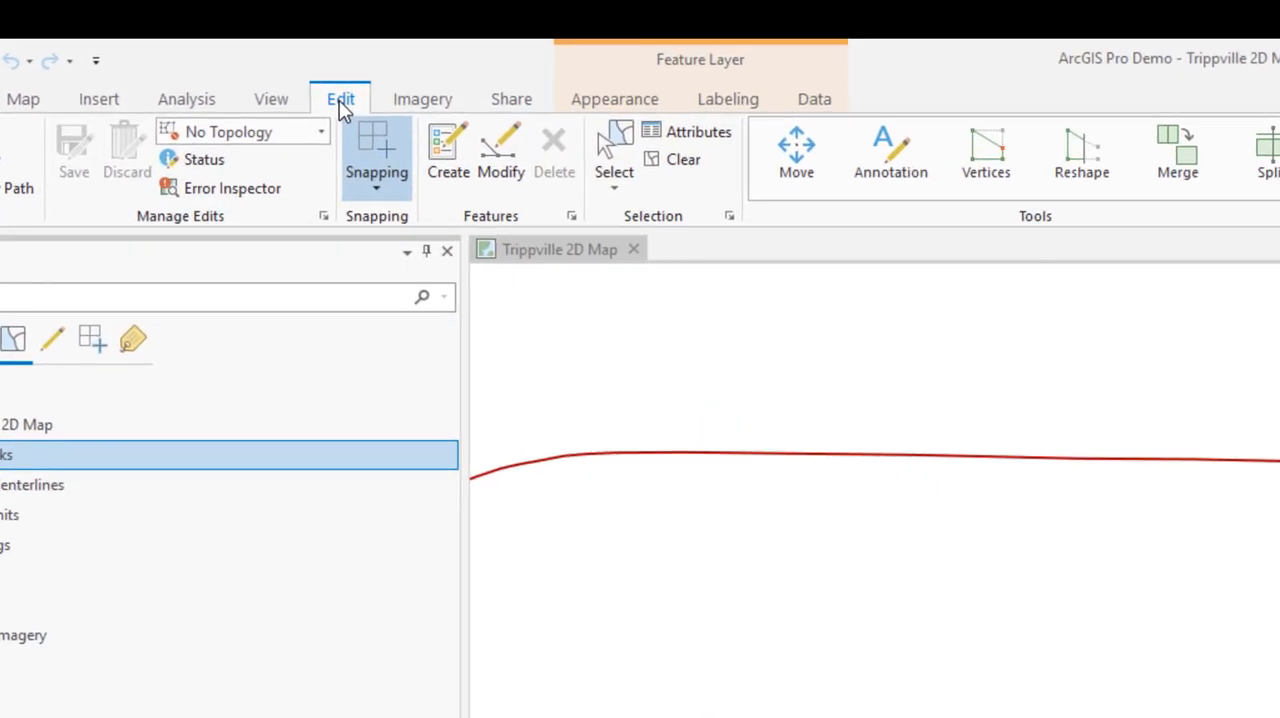
{"action": "mouse_move", "coordinate": [316, 464]}
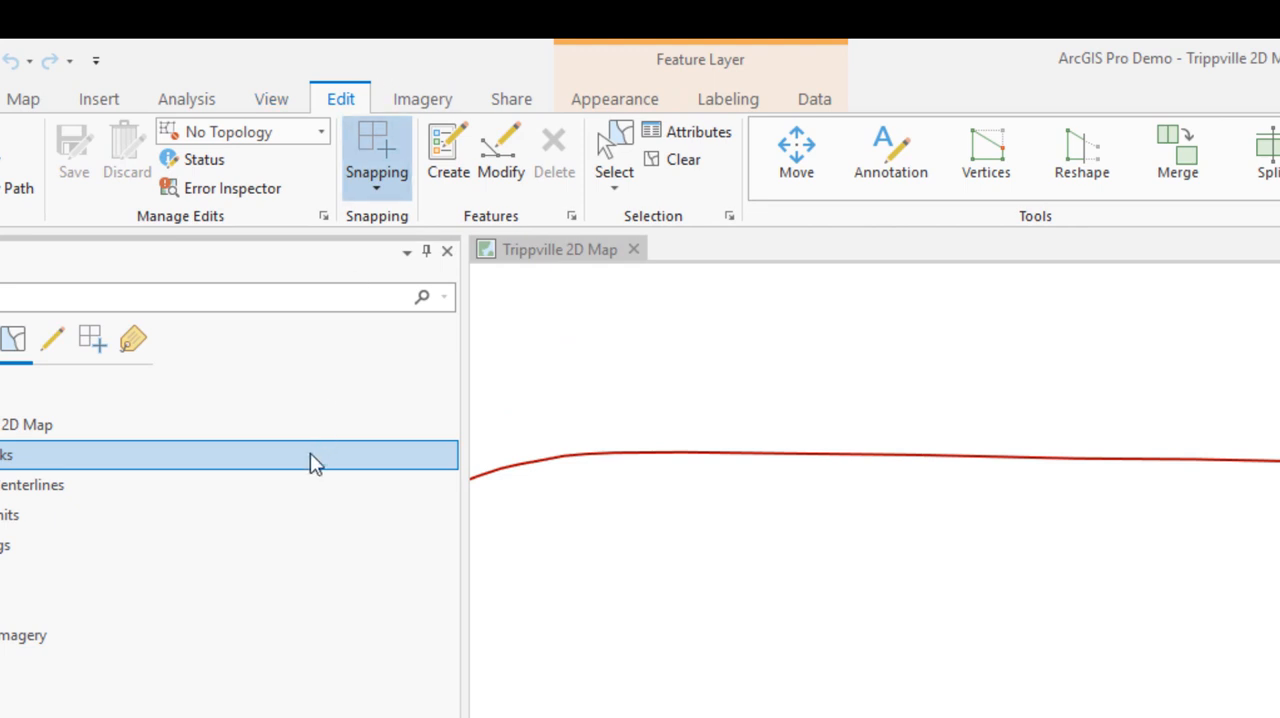
{"action": "mouse_move", "coordinate": [92, 480]}
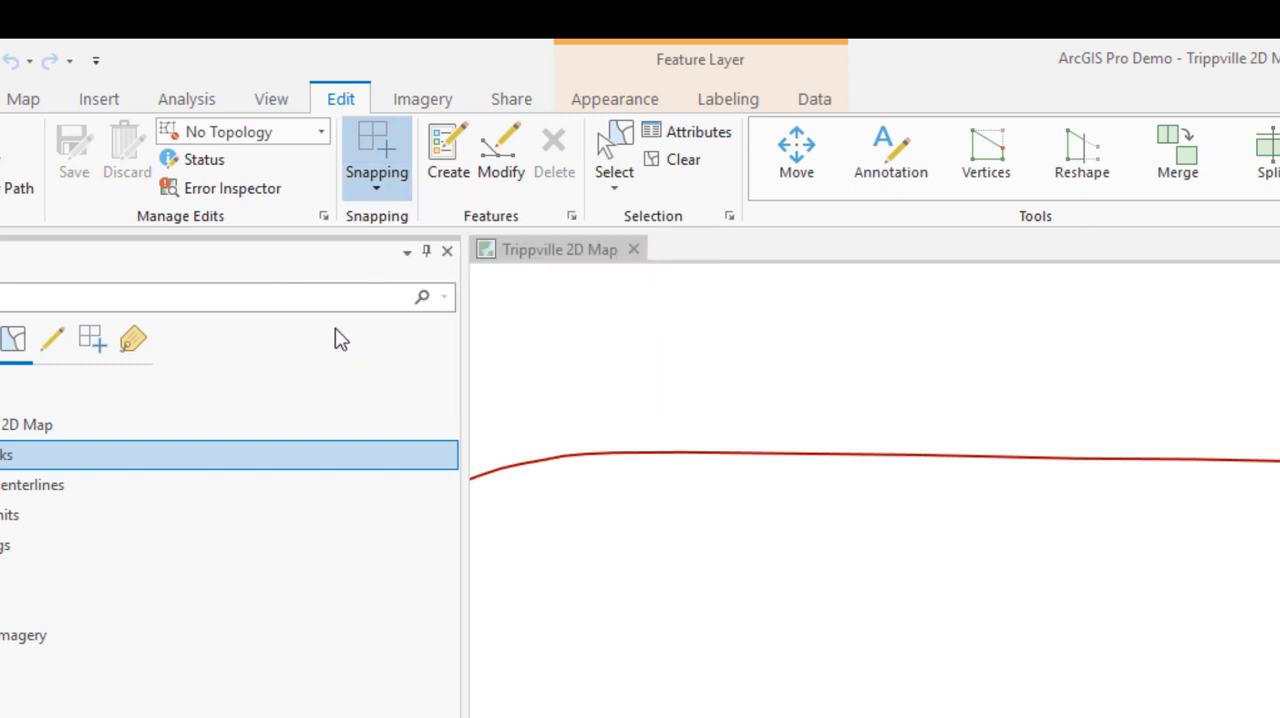
Step: Enable End snapping from the Snapping dropdown so sketches snap to line endpoints
{"action": "left_click", "coordinate": [376, 150]}
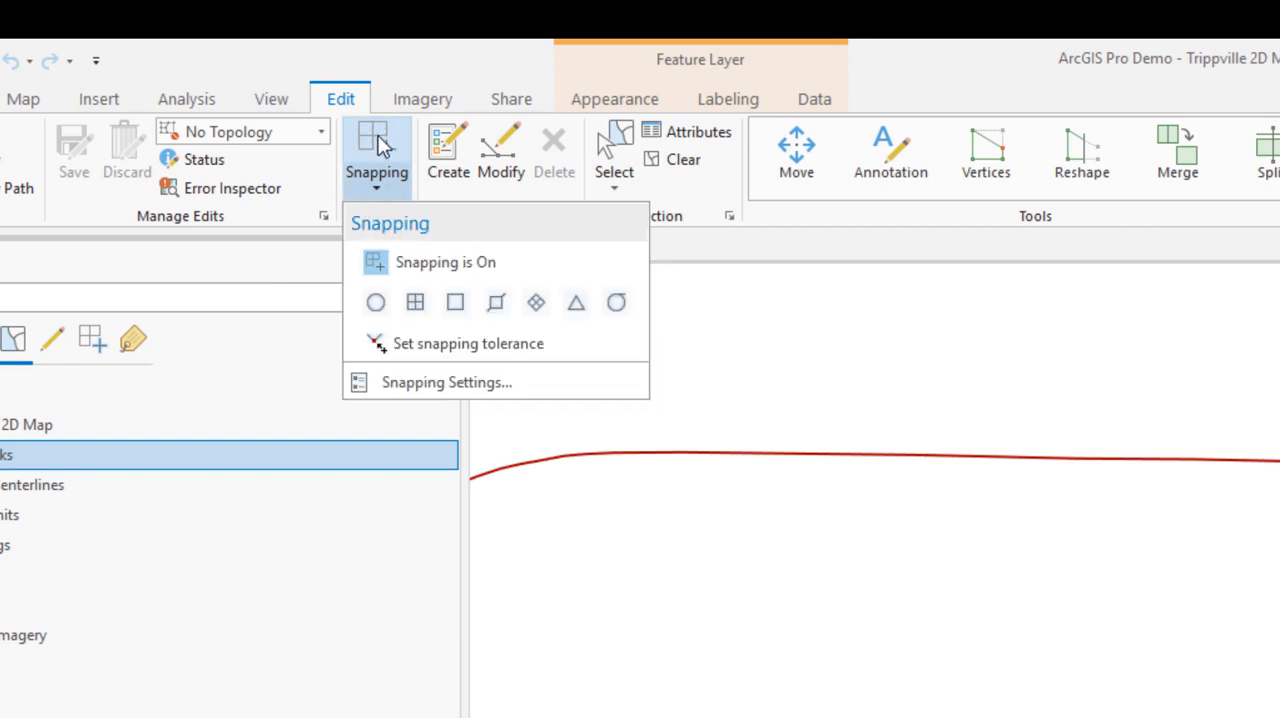
{"action": "mouse_move", "coordinate": [416, 302]}
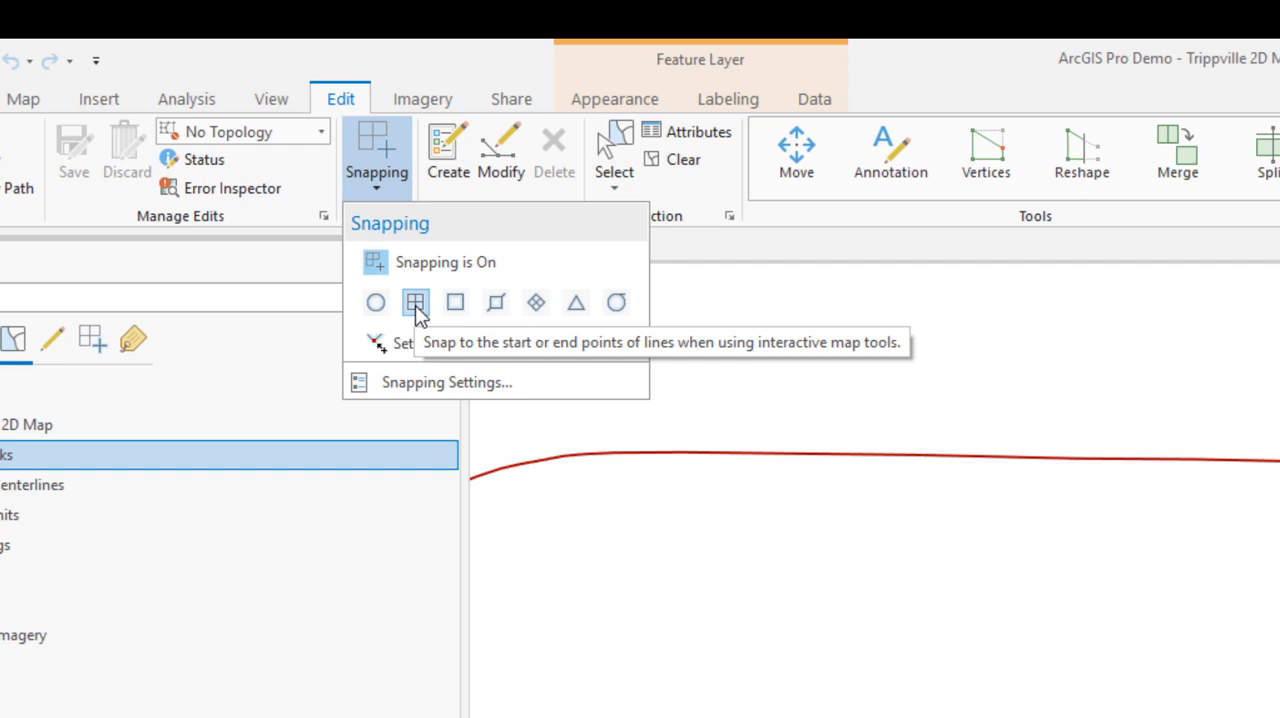
{"action": "mouse_move", "coordinate": [456, 344]}
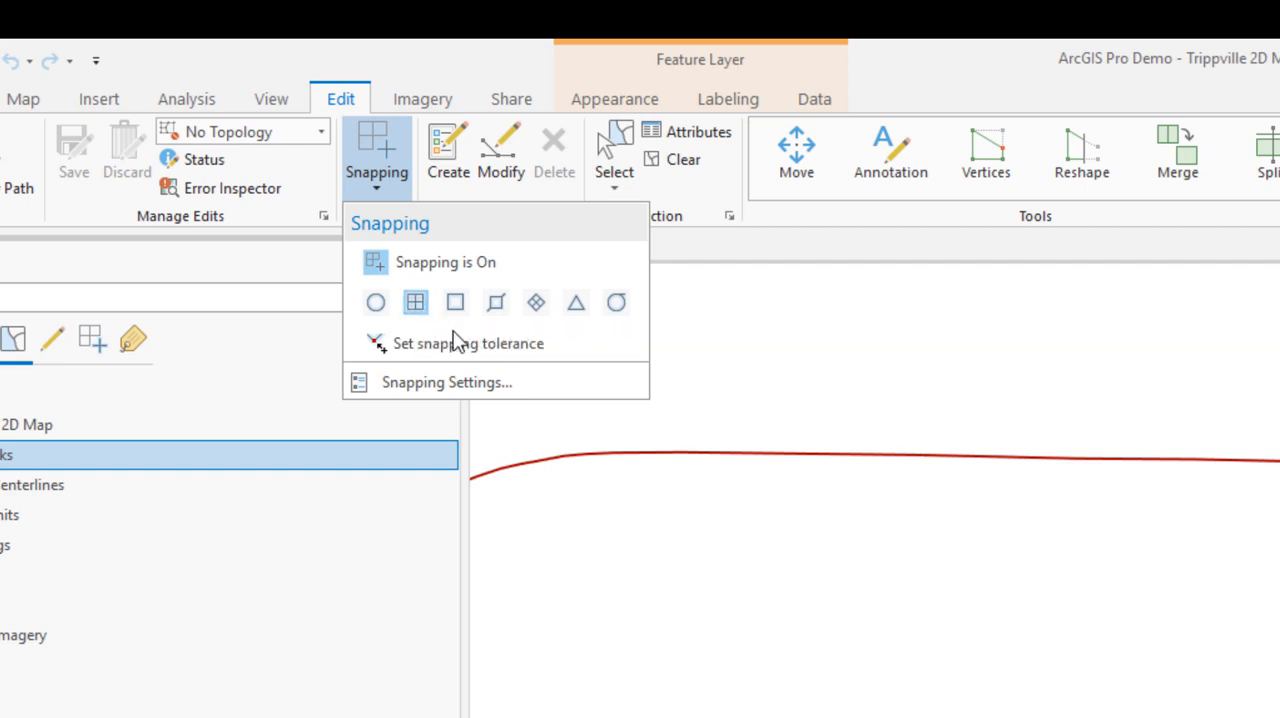
{"action": "mouse_move", "coordinate": [496, 302]}
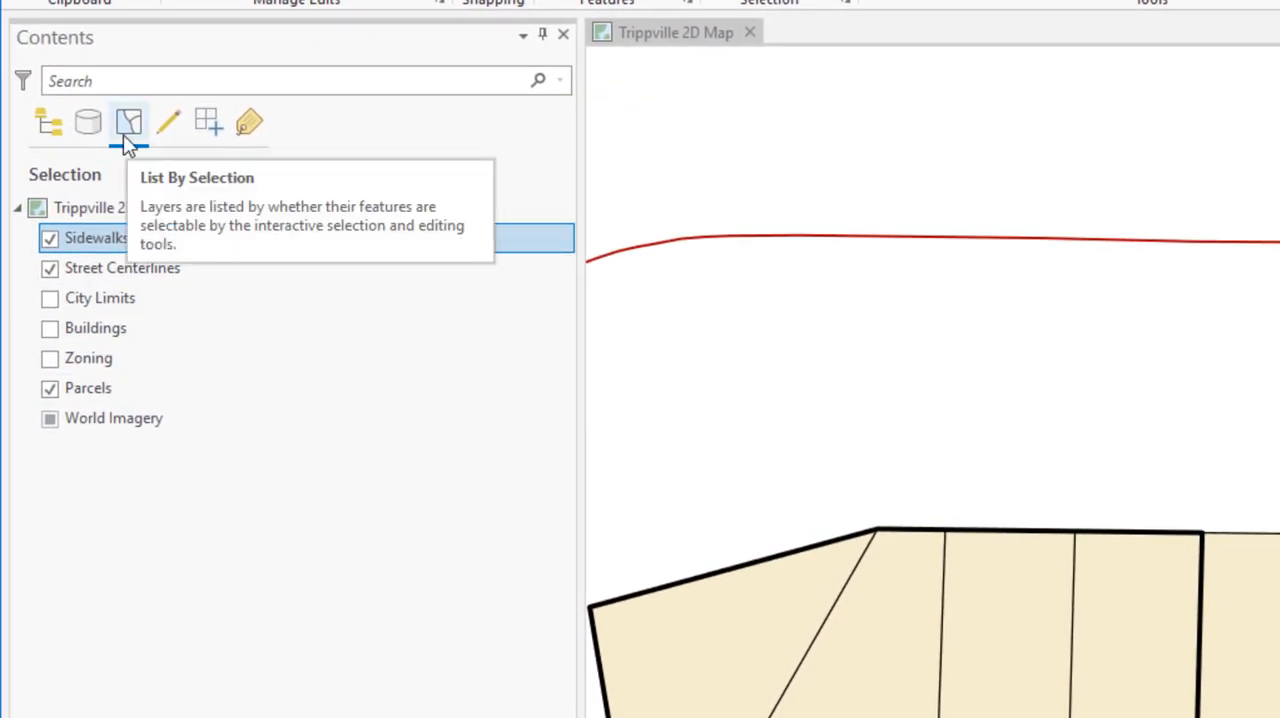
Step: Limit snapping to Parcels only and leave Sidewalks as the sole editable layer
{"action": "left_click", "coordinate": [208, 122]}
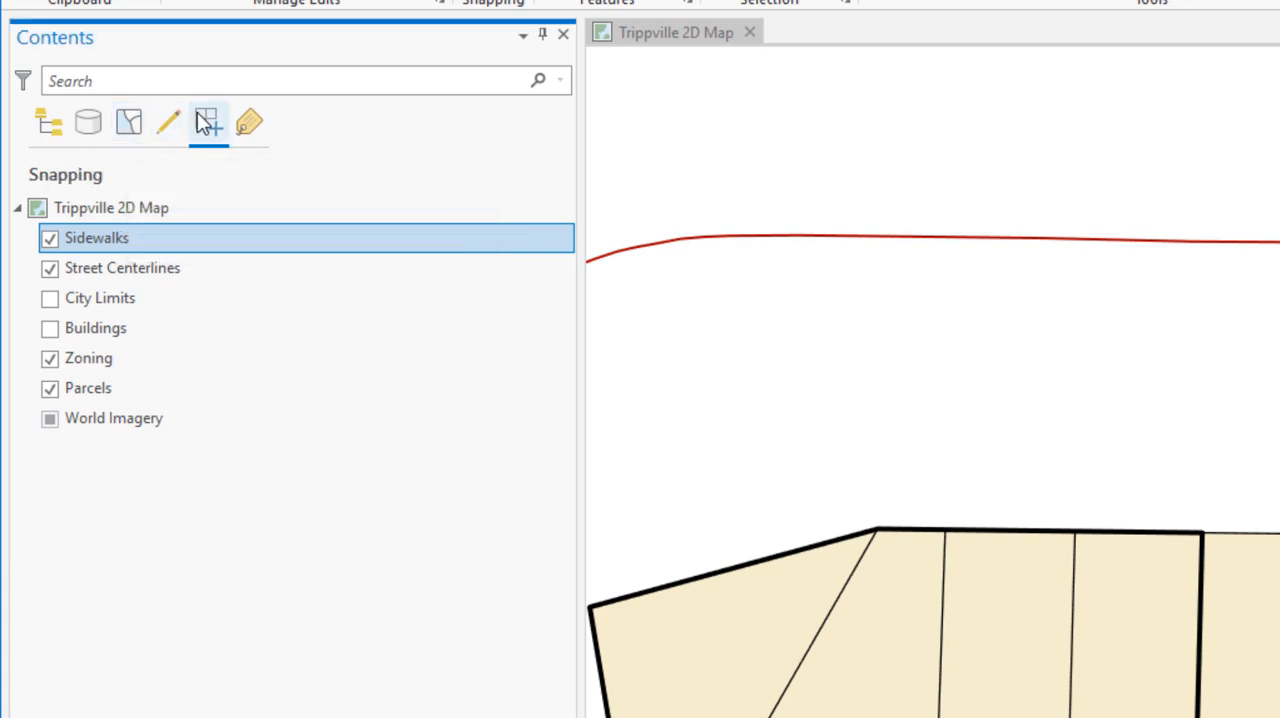
{"action": "left_click", "coordinate": [114, 418]}
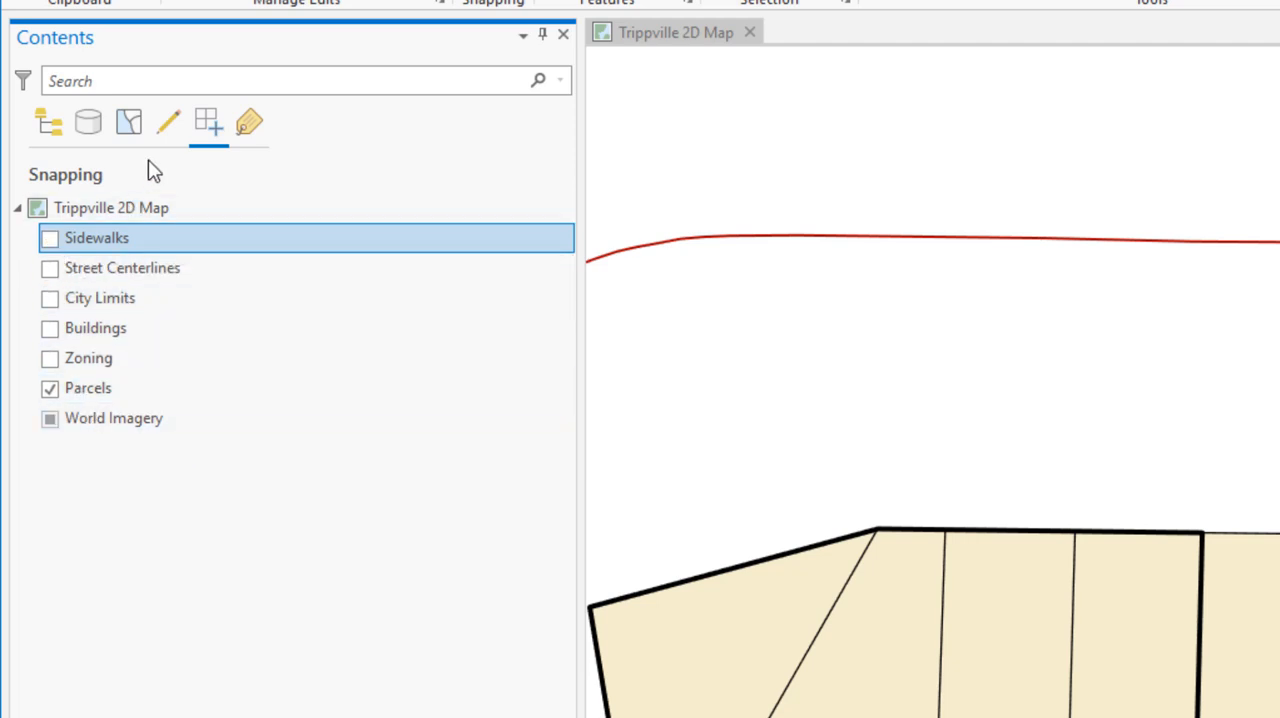
{"action": "left_click", "coordinate": [168, 122]}
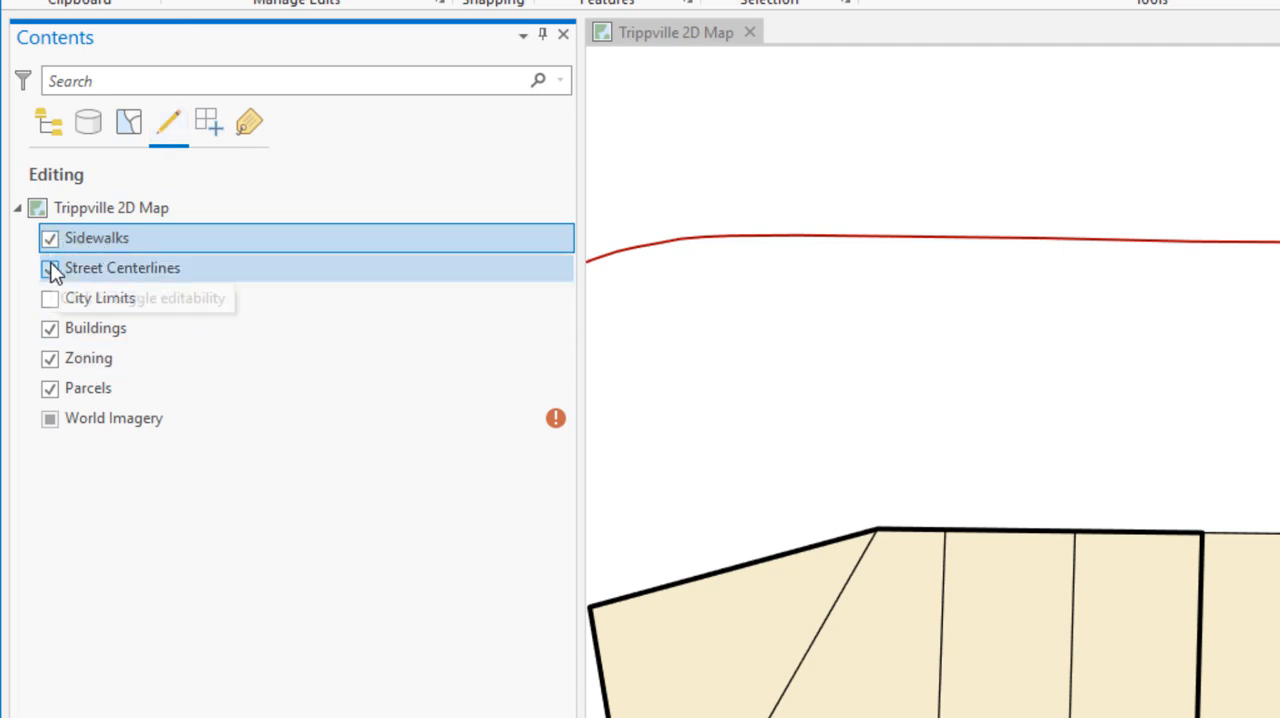
{"action": "left_click", "coordinate": [50, 268]}
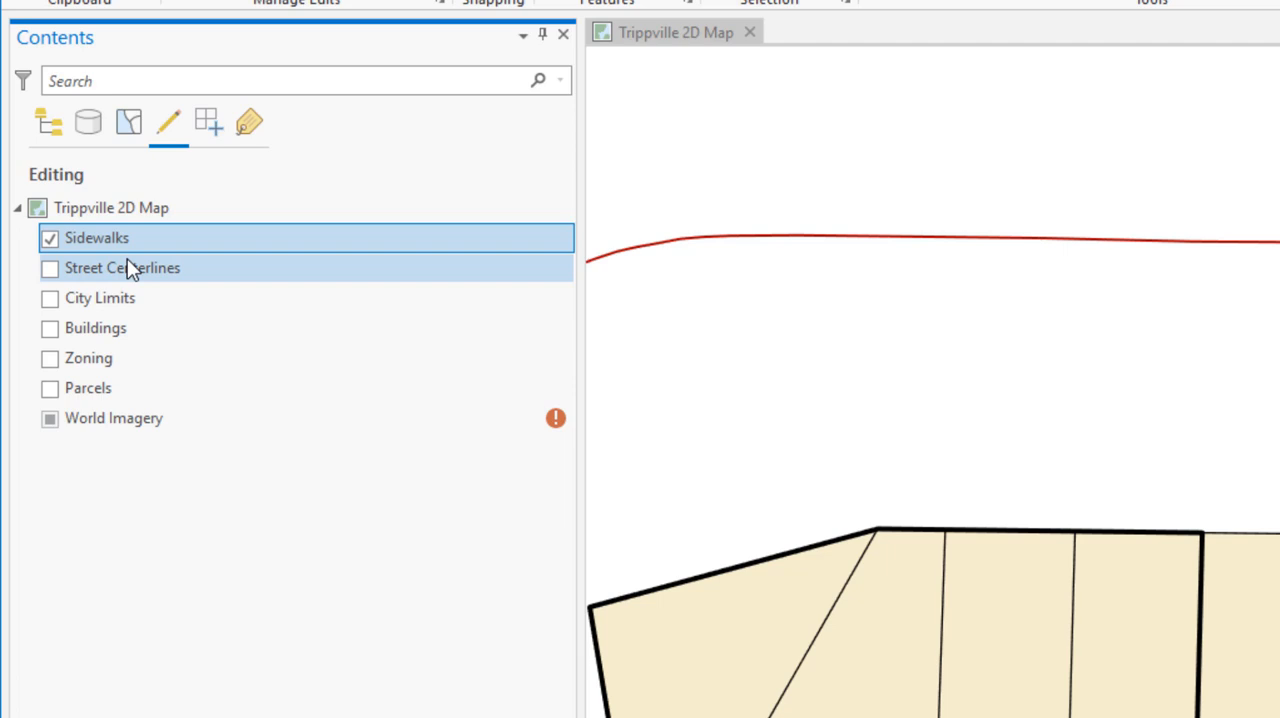
{"action": "mouse_move", "coordinate": [140, 348]}
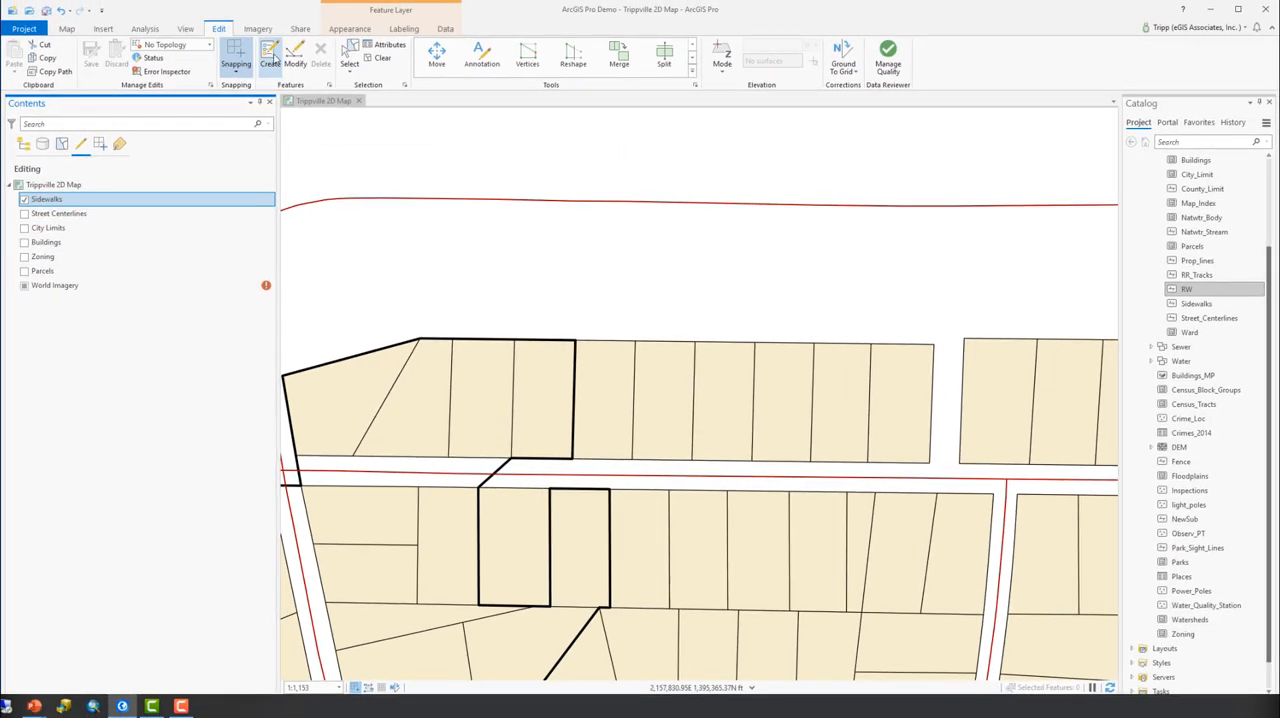
{"action": "mouse_move", "coordinate": [268, 56]}
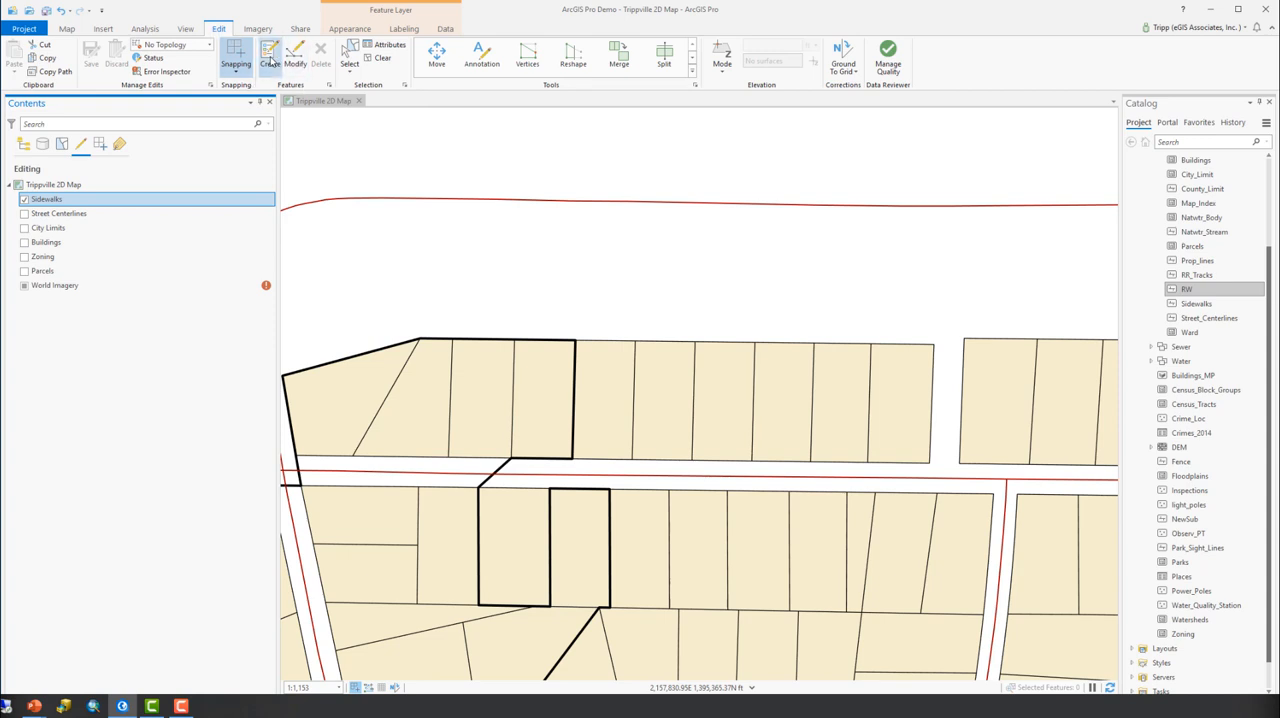
Step: Show the Create Features templates, auto-hide the Catalog pane, and choose the Sidewalks template
{"action": "left_click", "coordinate": [268, 56]}
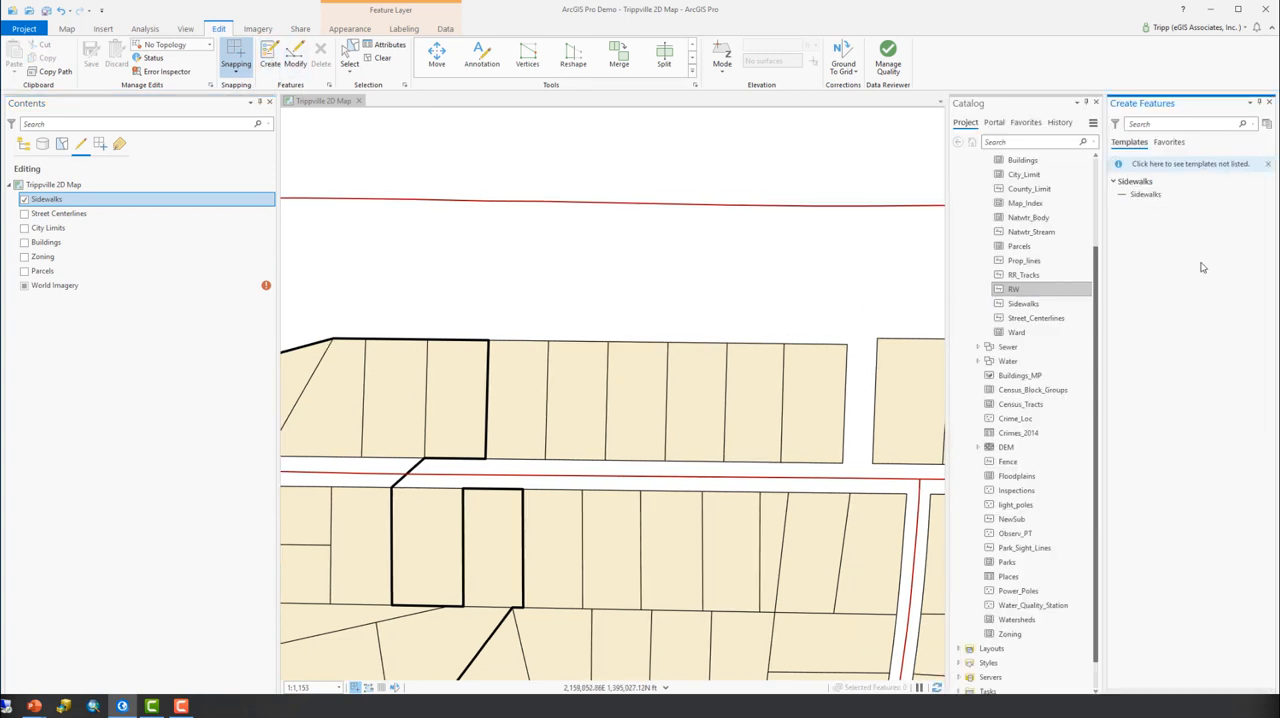
{"action": "left_click", "coordinate": [1146, 194]}
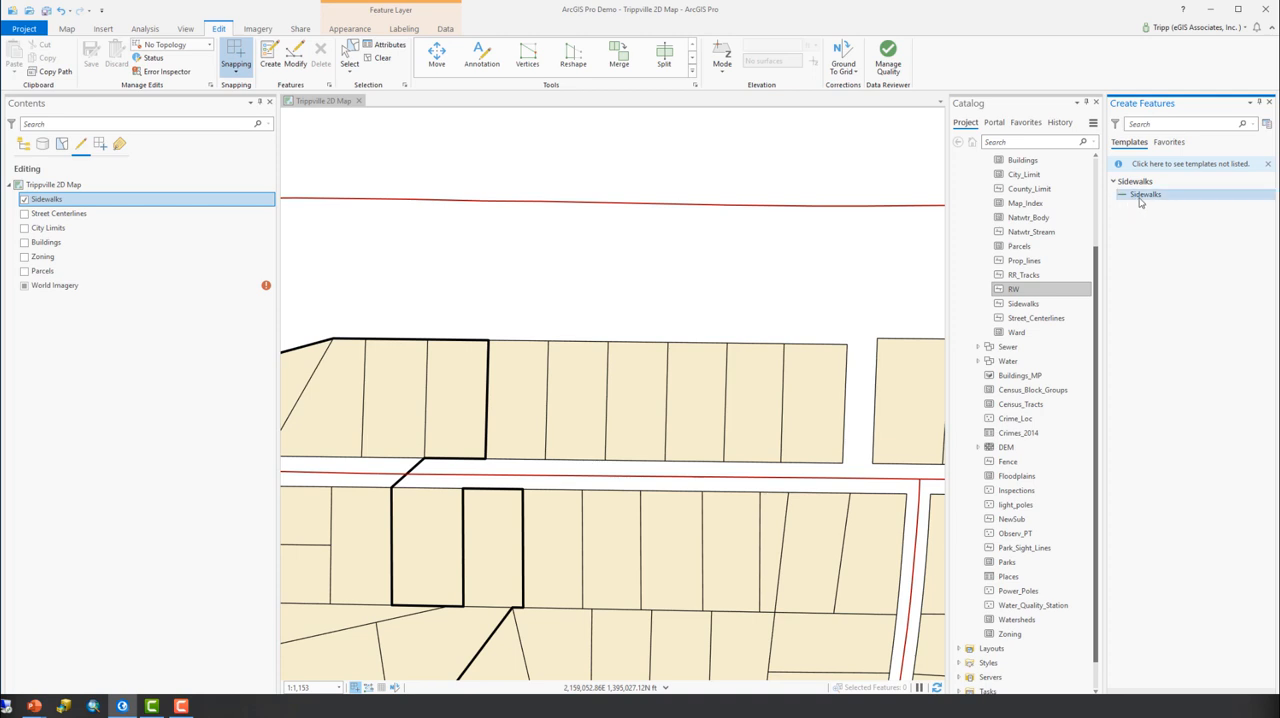
{"action": "left_click", "coordinate": [1144, 194]}
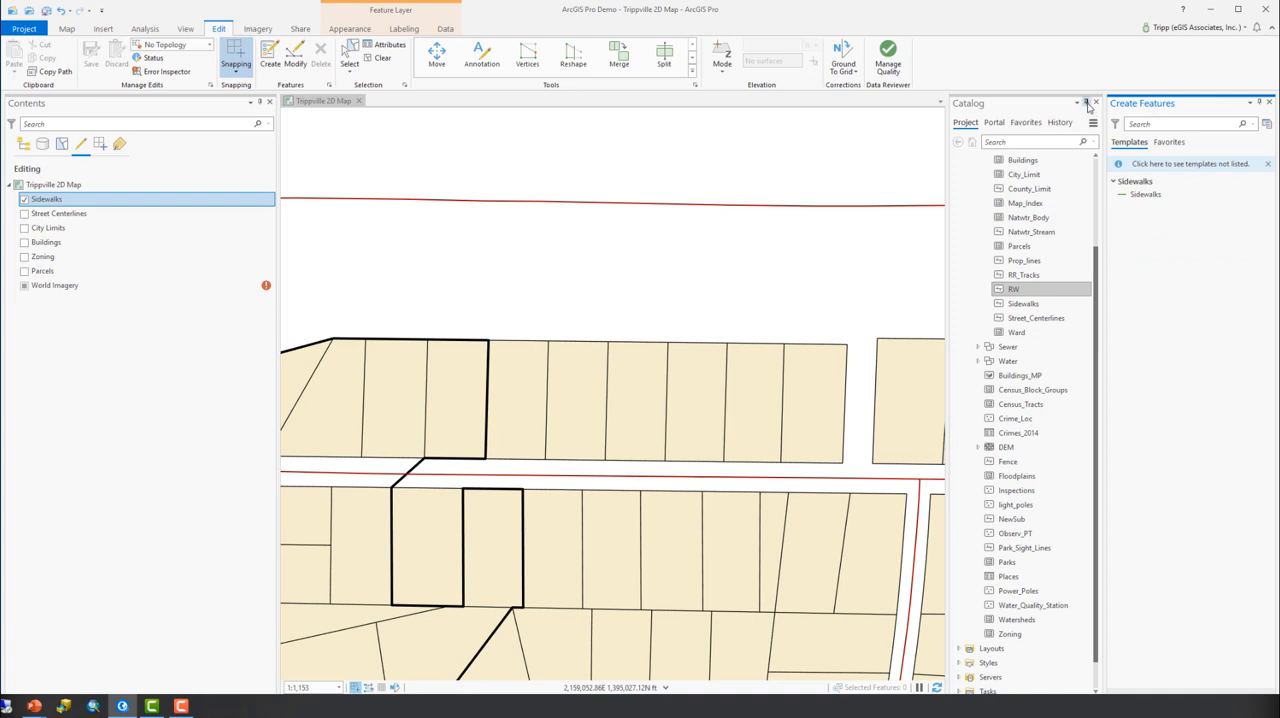
{"action": "mouse_move", "coordinate": [1086, 104]}
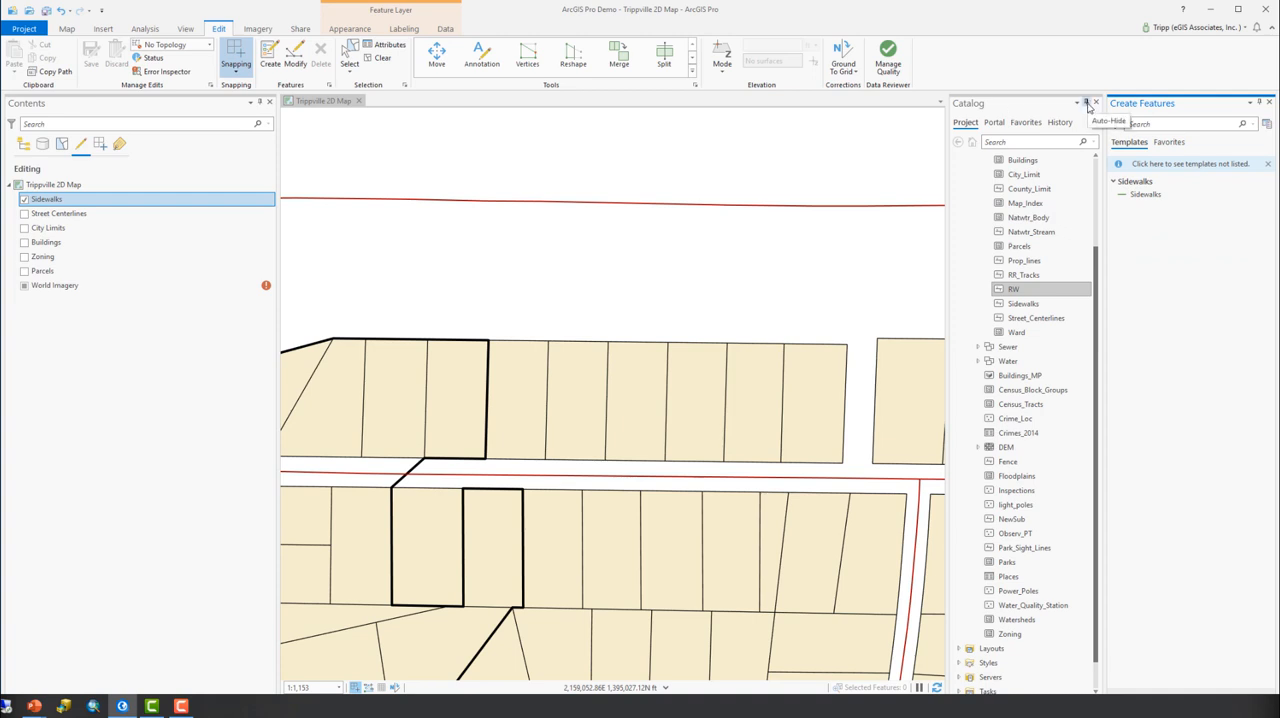
{"action": "left_click", "coordinate": [1084, 104]}
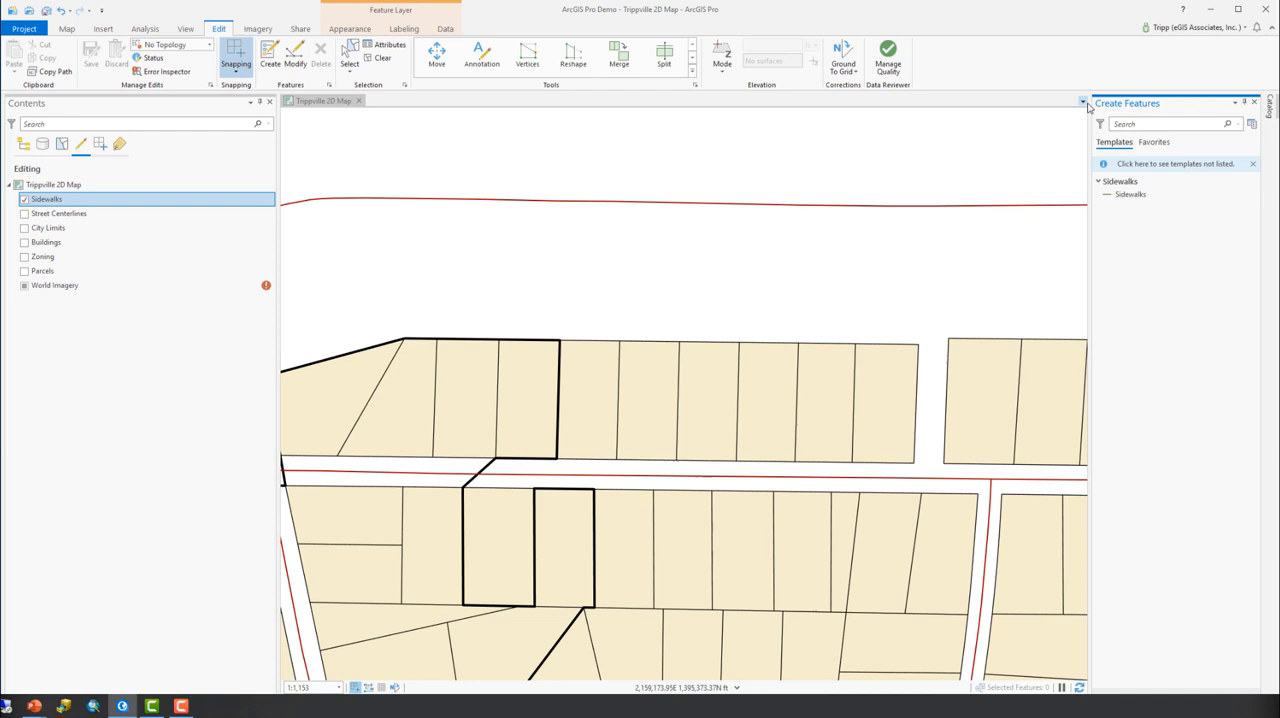
{"action": "left_click", "coordinate": [1130, 194]}
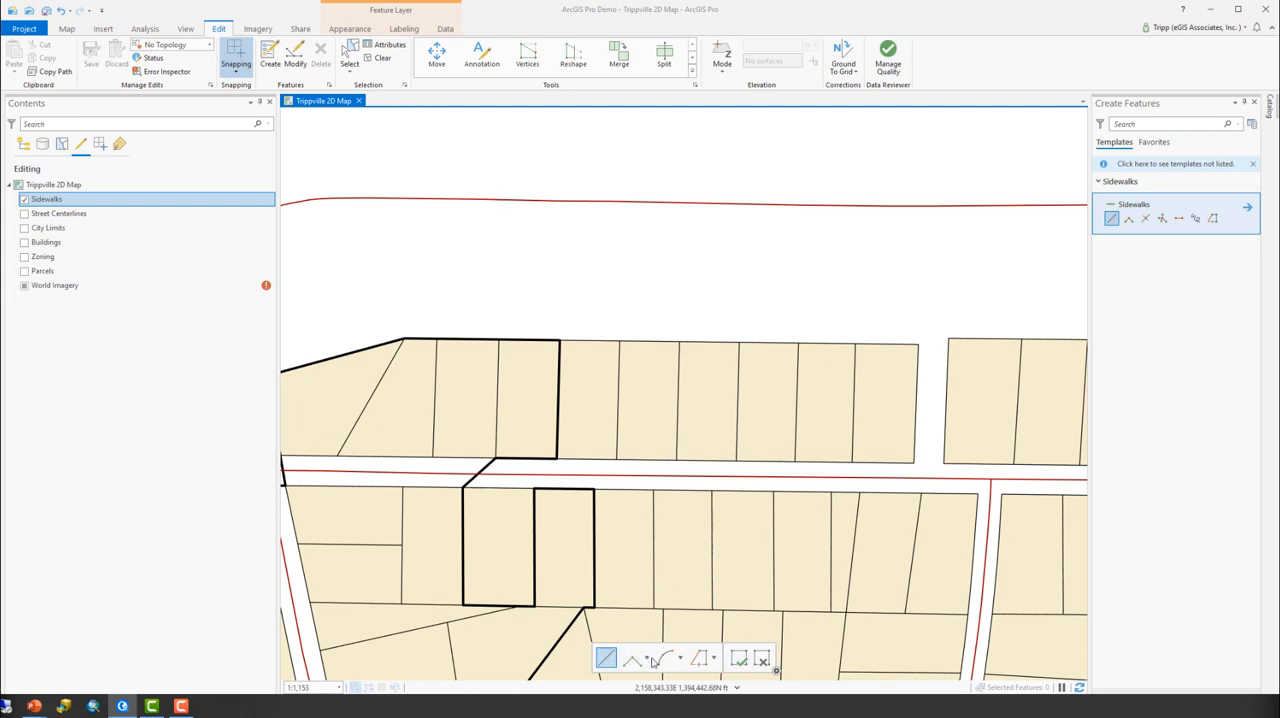
Step: Choose the Trace construction tool for the Sidewalks template
{"action": "left_click", "coordinate": [702, 658]}
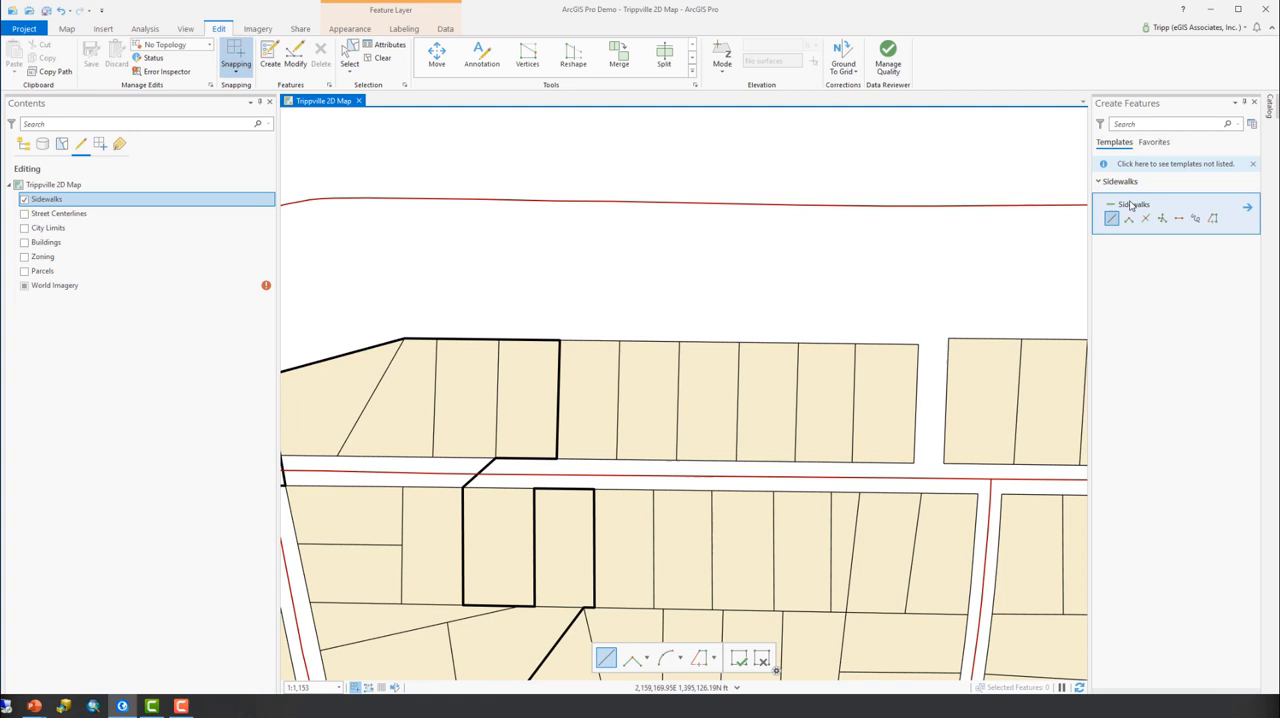
{"action": "mouse_move", "coordinate": [1112, 218]}
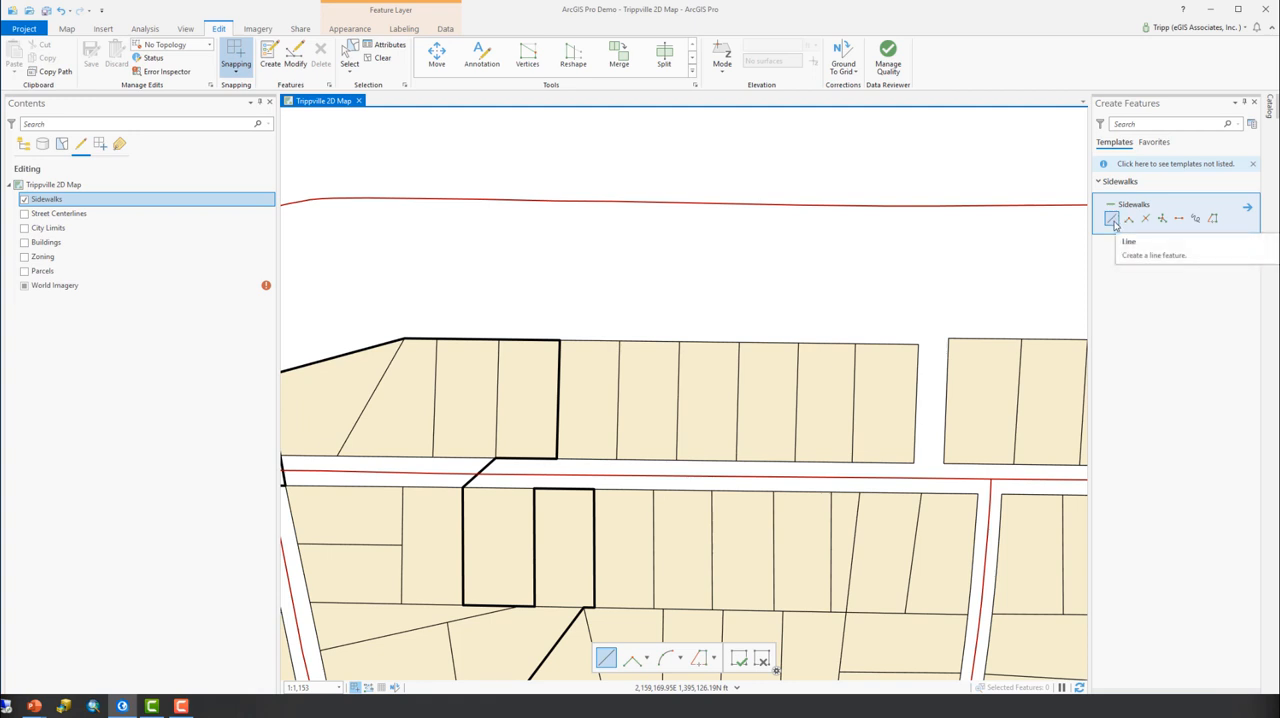
{"action": "mouse_move", "coordinate": [1192, 278]}
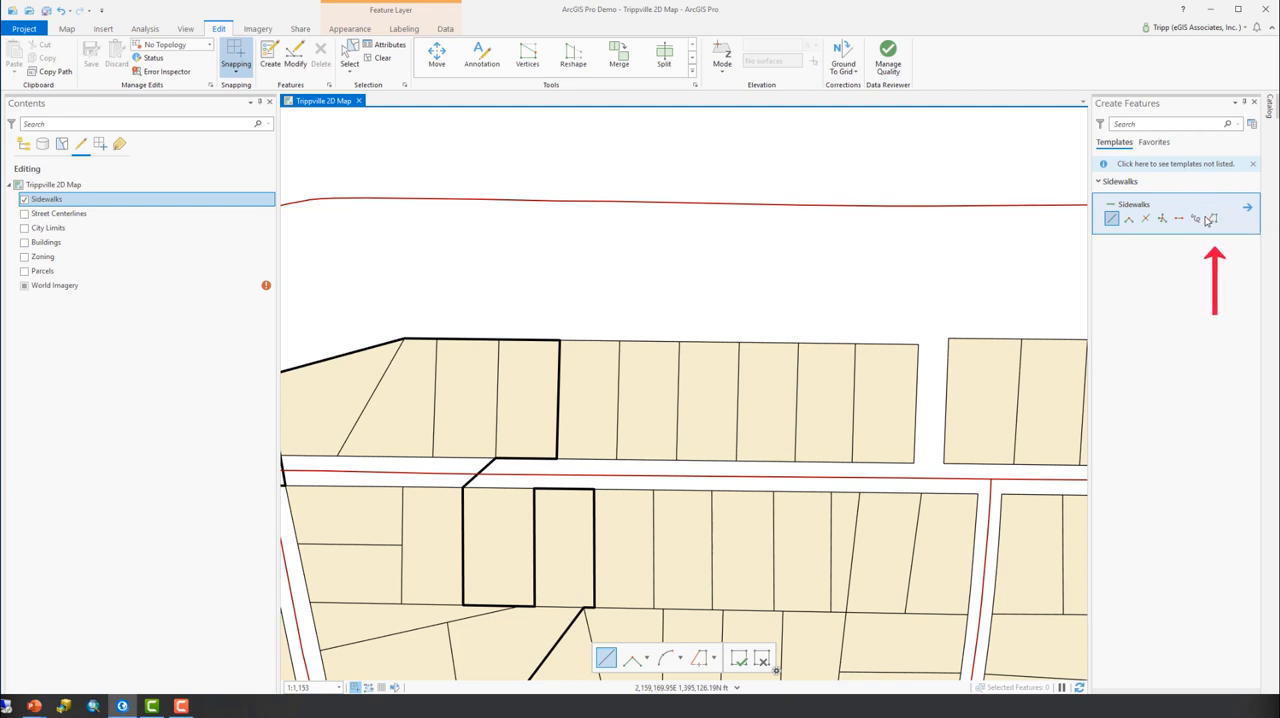
{"action": "mouse_move", "coordinate": [1208, 224]}
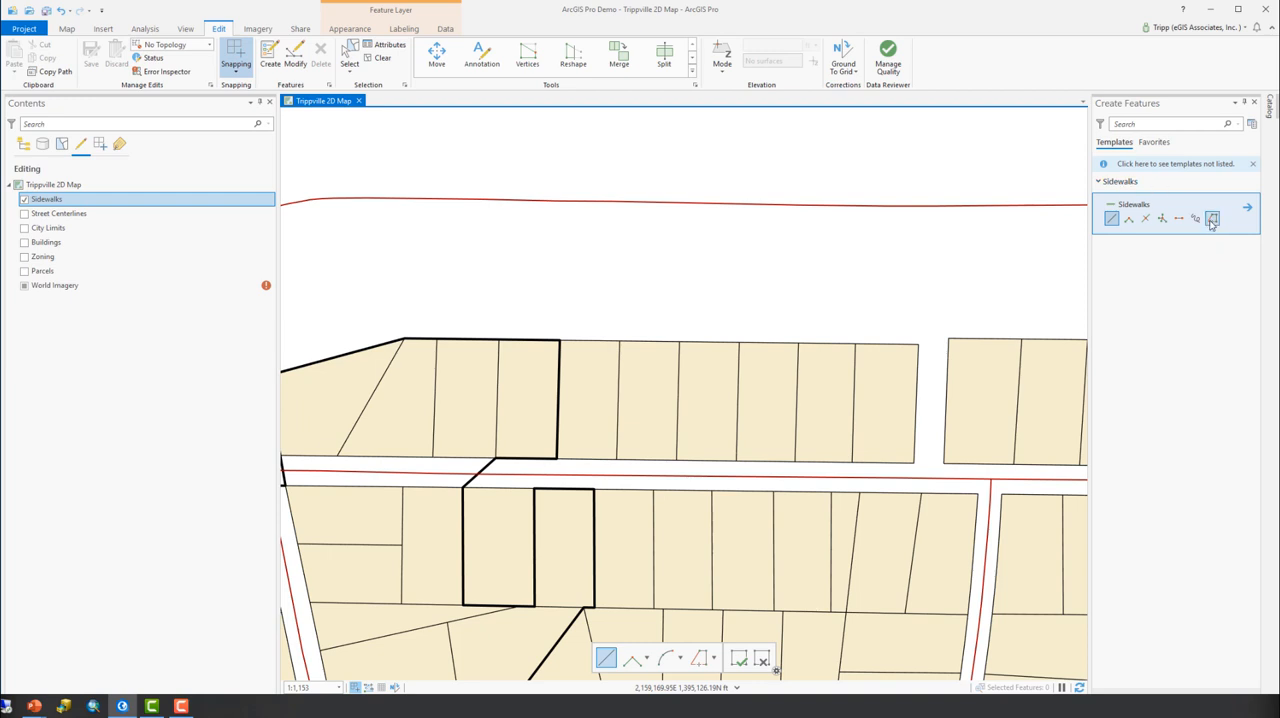
{"action": "left_click", "coordinate": [700, 658]}
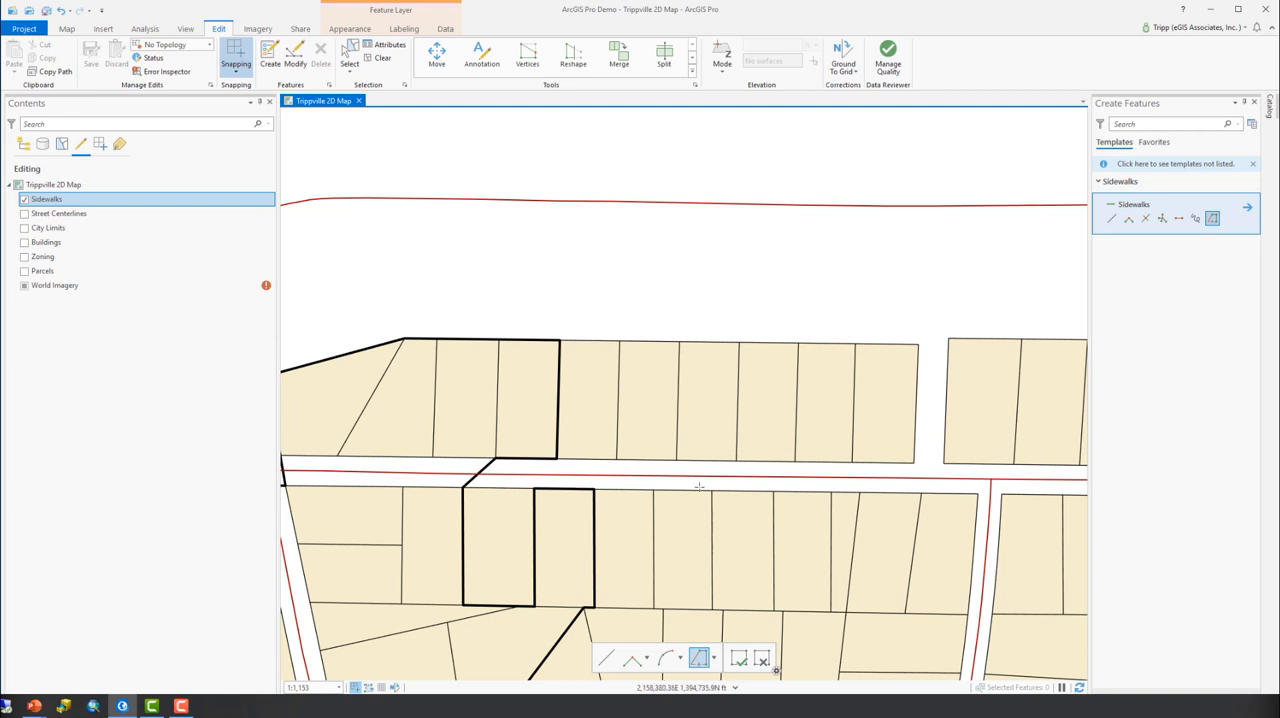
{"action": "mouse_move", "coordinate": [898, 496]}
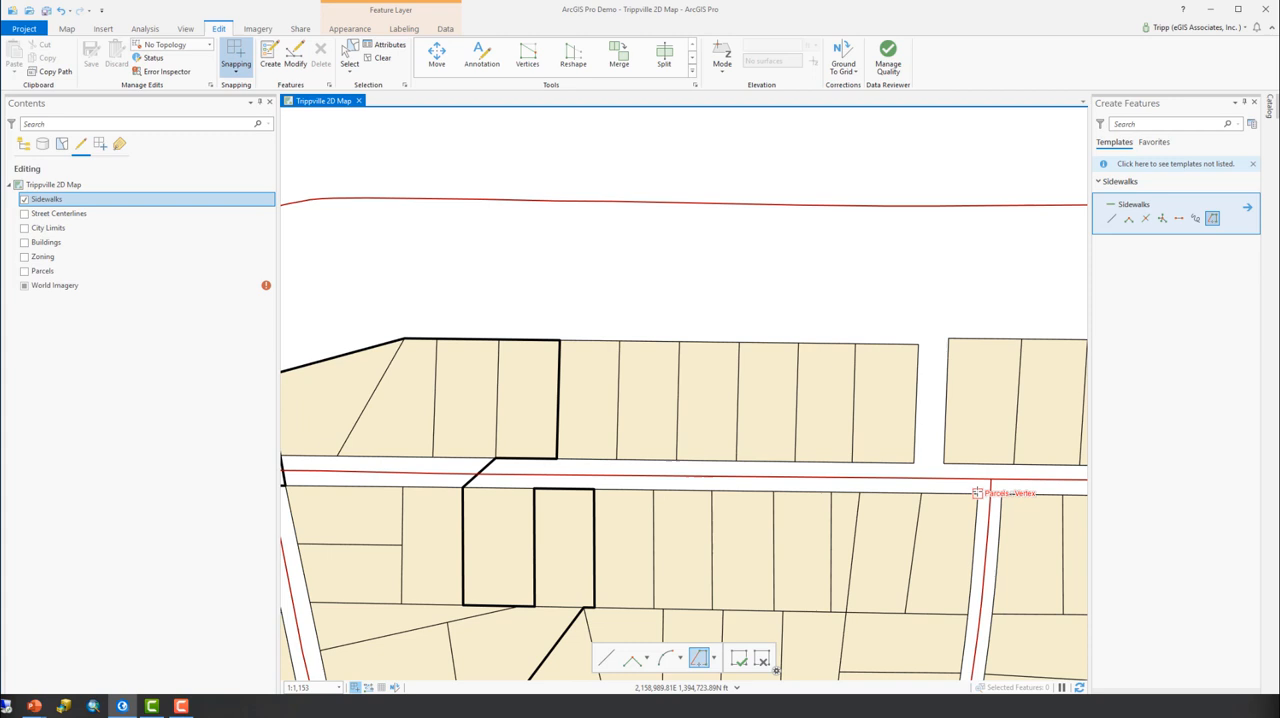
Step: Set Trace Options to trace with an offset and remove self-intersecting loops, then confirm
{"action": "key", "text": "o"}
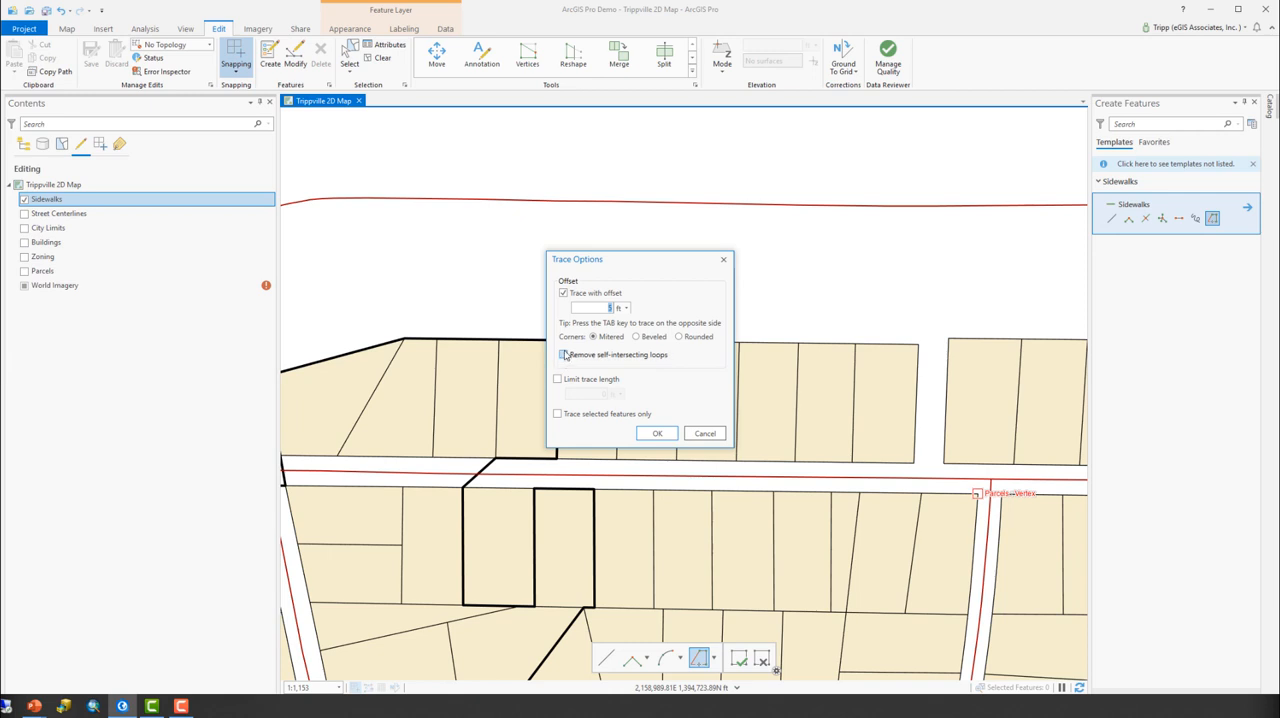
{"action": "left_click", "coordinate": [564, 356]}
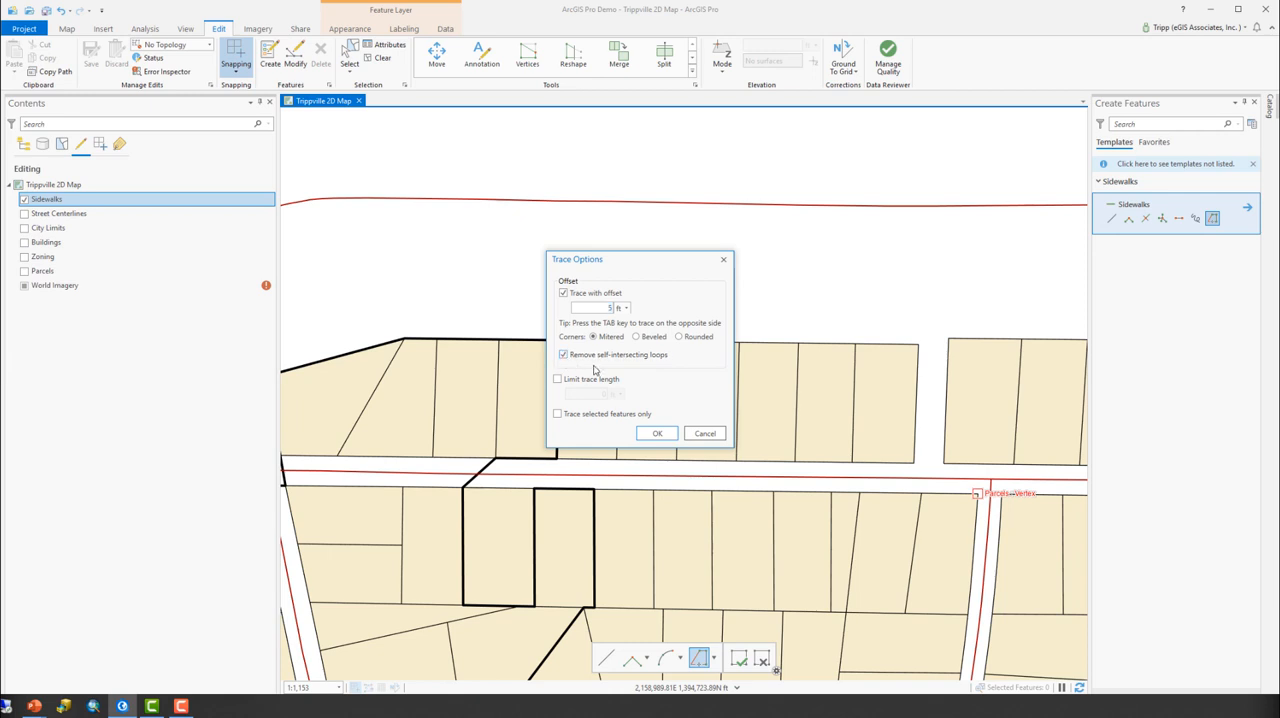
{"action": "mouse_move", "coordinate": [624, 376]}
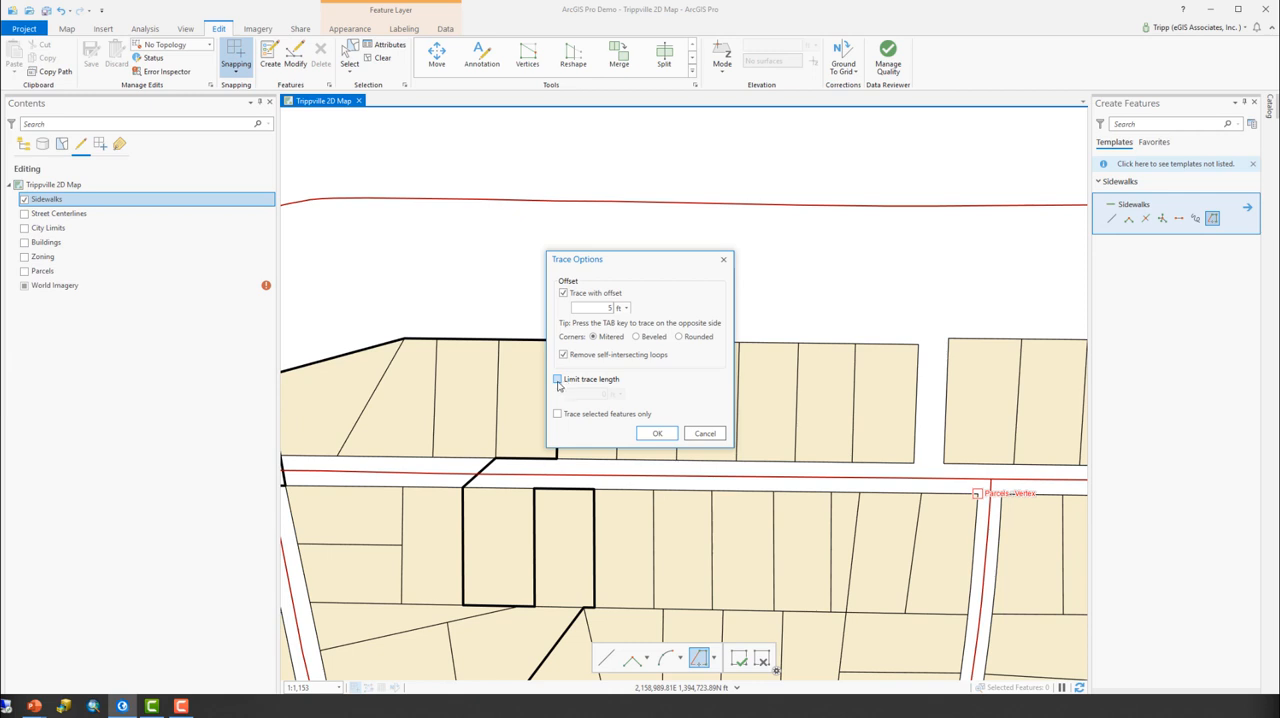
{"action": "left_click", "coordinate": [556, 380]}
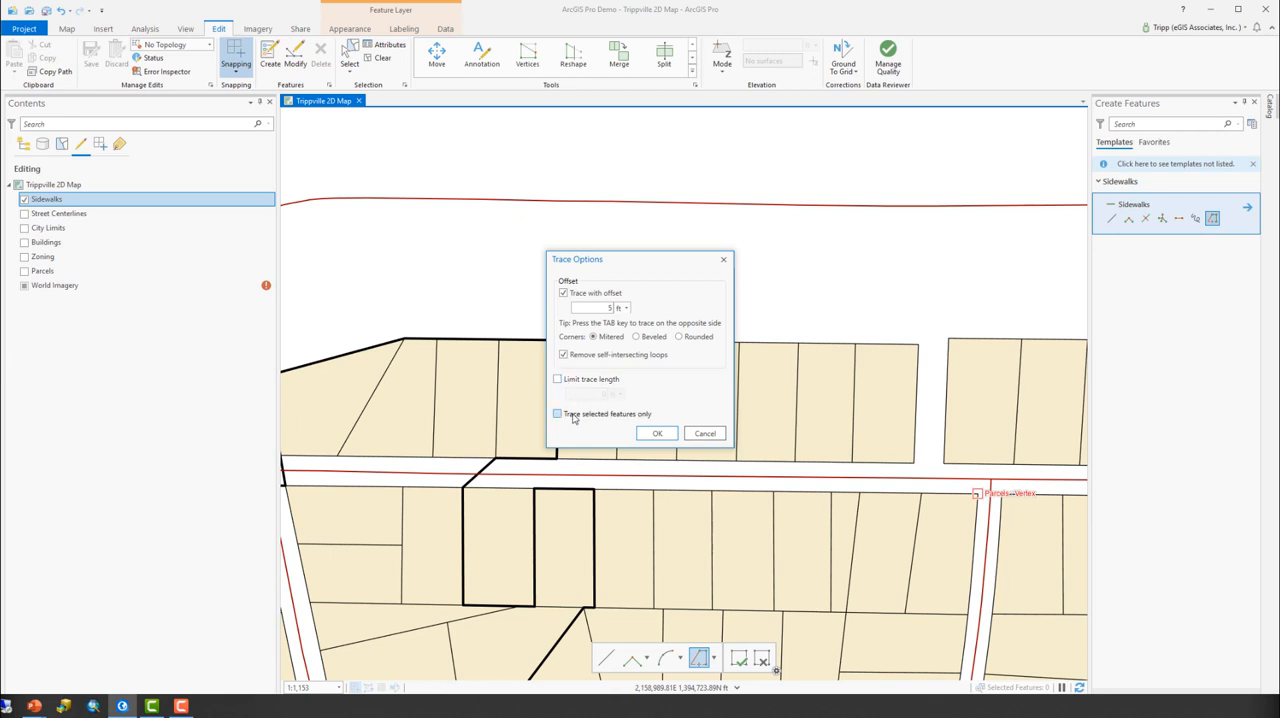
{"action": "left_click", "coordinate": [556, 412]}
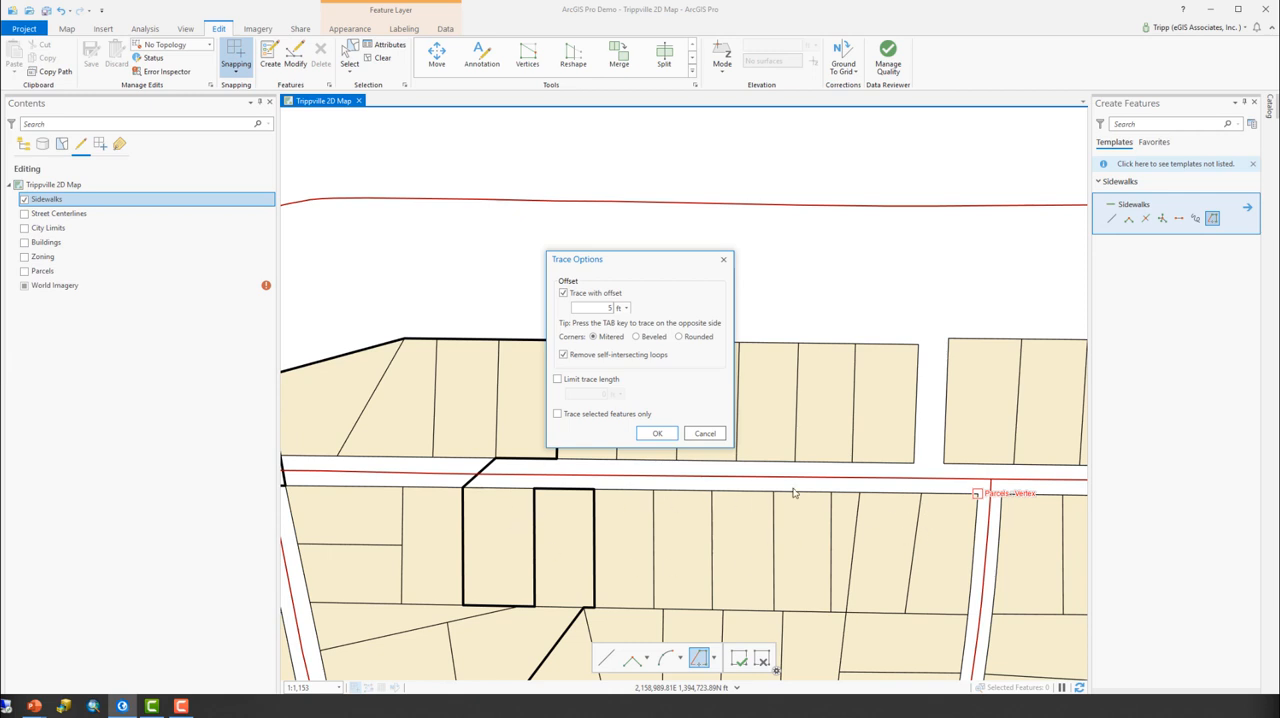
{"action": "mouse_move", "coordinate": [912, 554]}
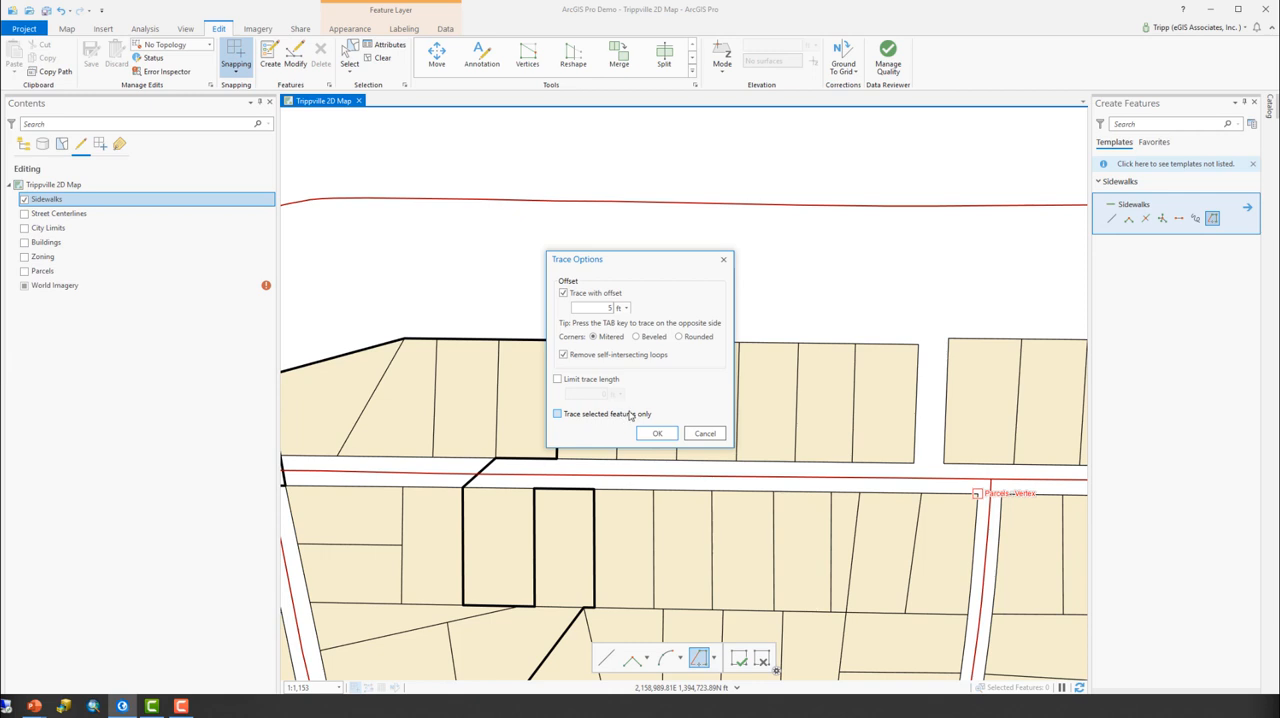
{"action": "mouse_move", "coordinate": [624, 418]}
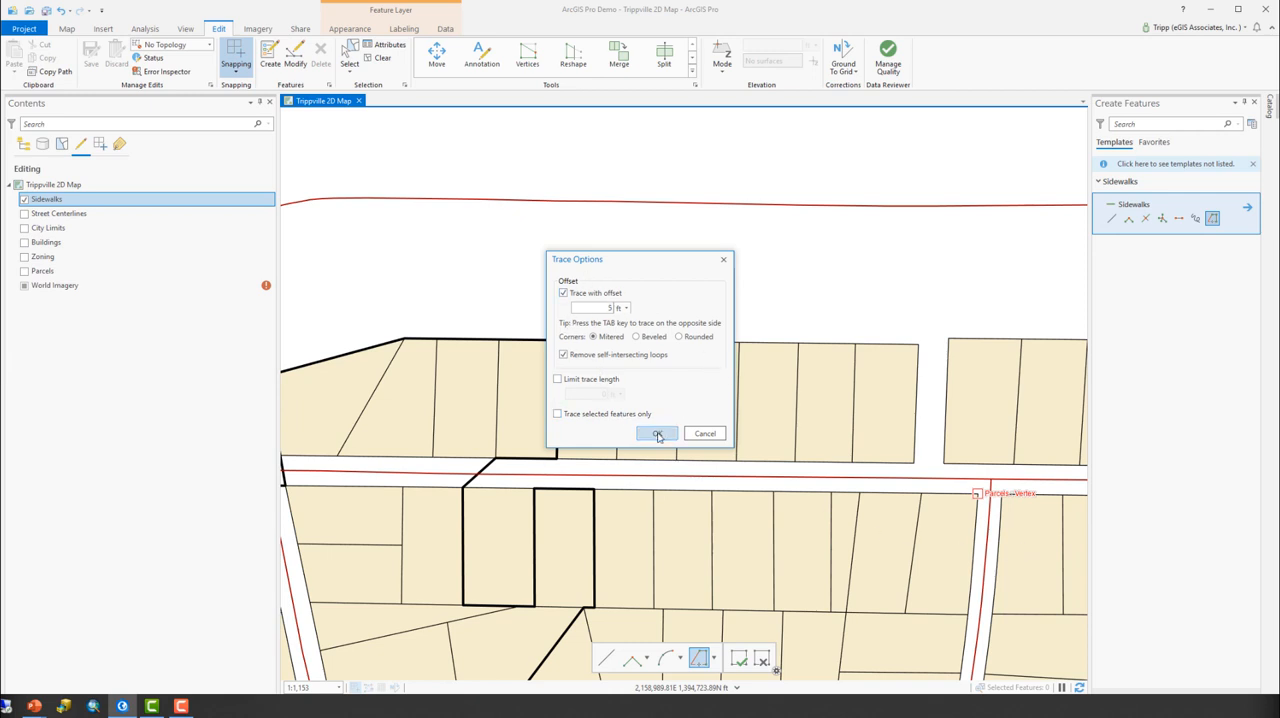
{"action": "left_click", "coordinate": [656, 432]}
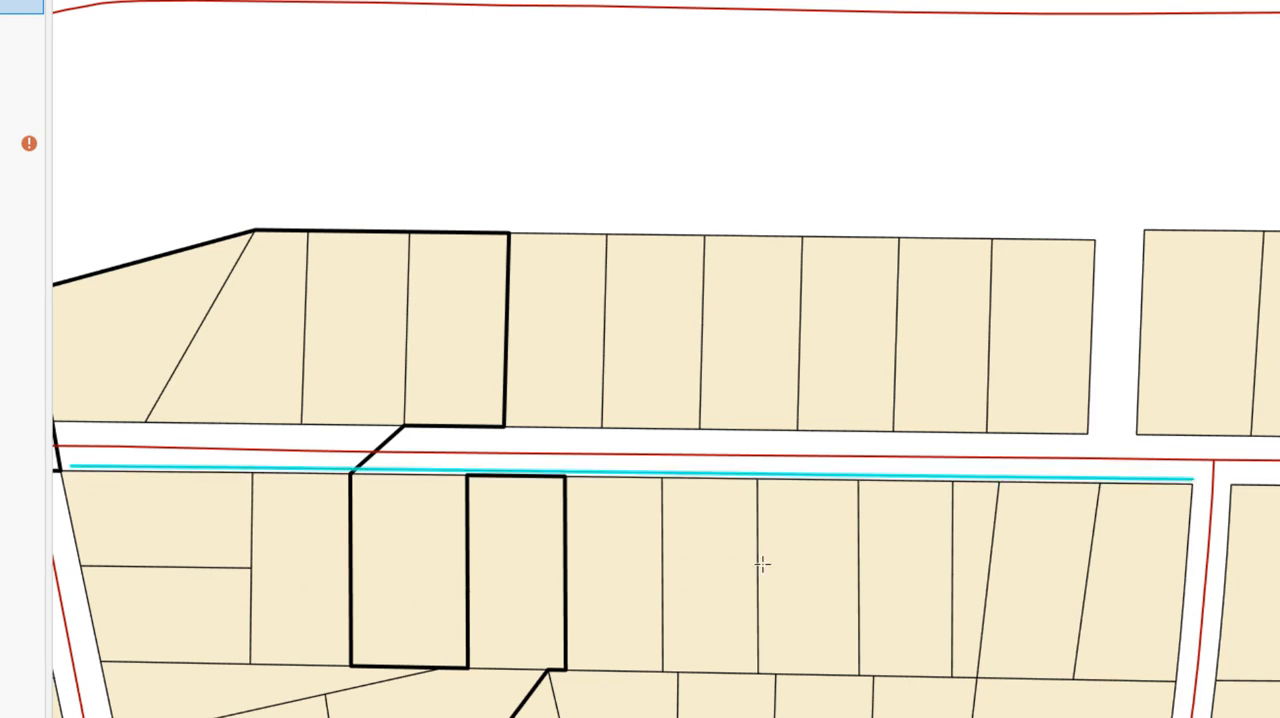
{"action": "mouse_move", "coordinate": [1208, 478]}
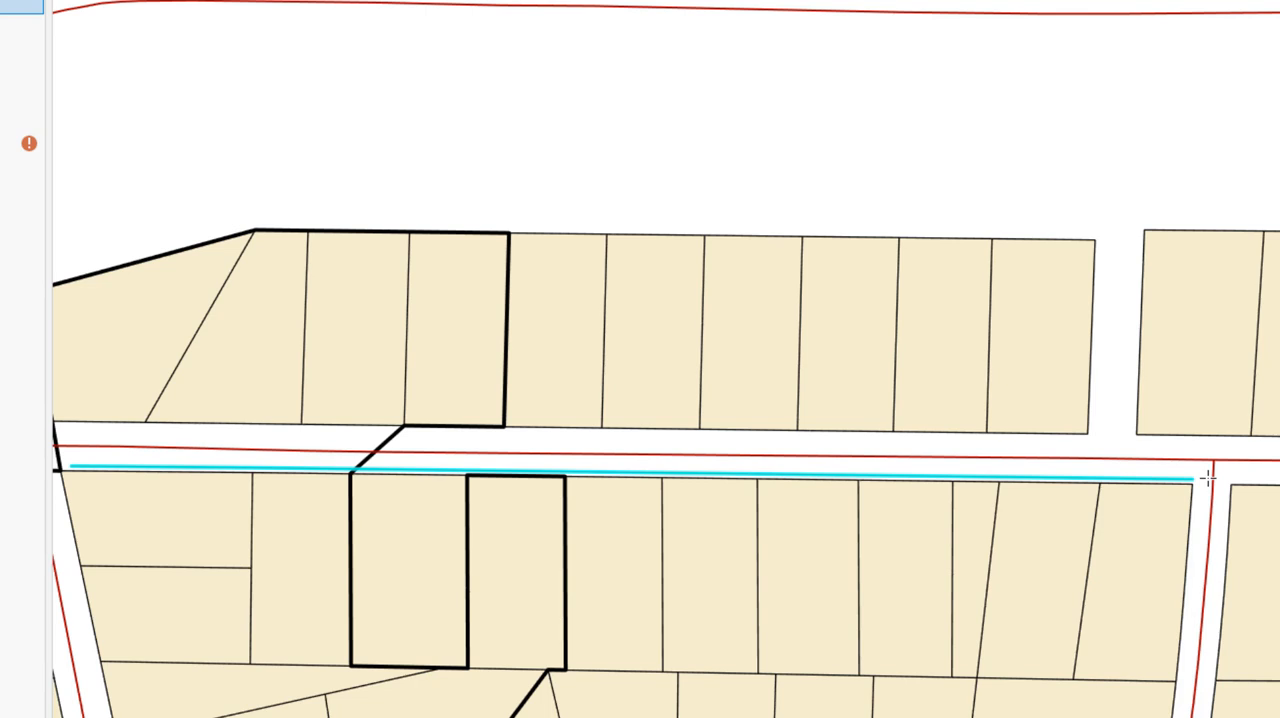
{"action": "mouse_move", "coordinate": [1164, 492]}
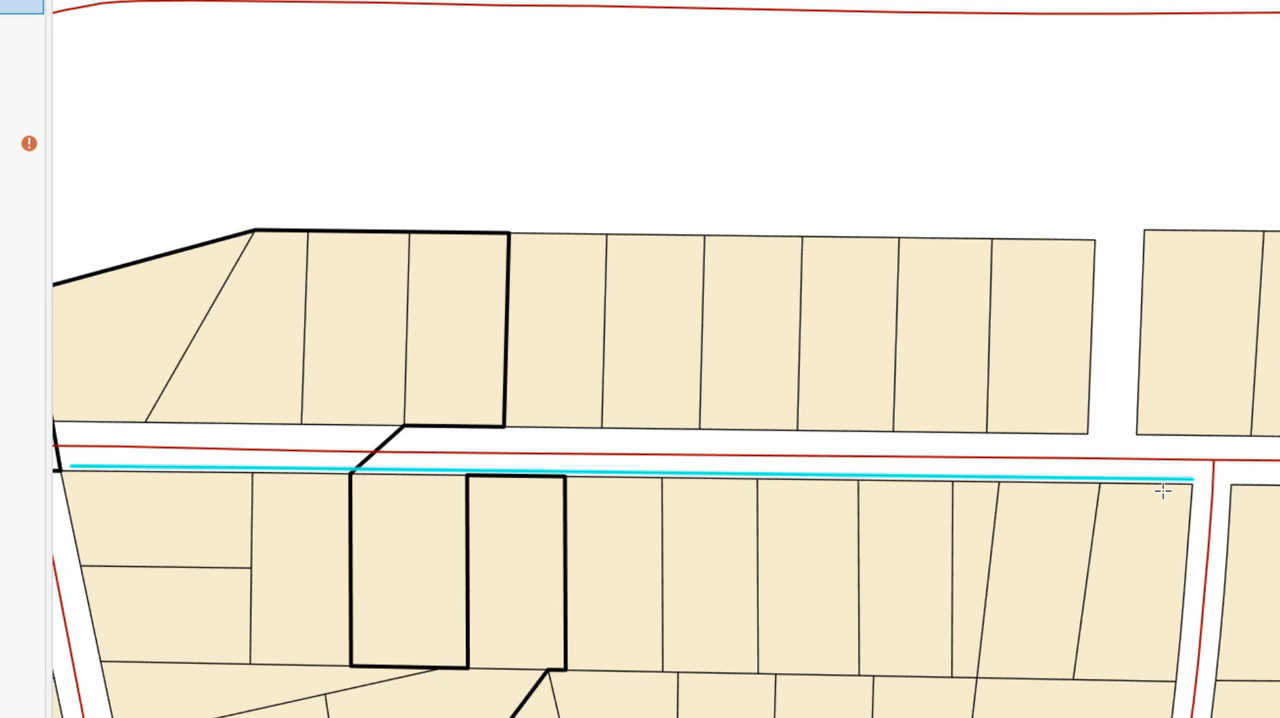
{"action": "mouse_move", "coordinate": [1160, 556]}
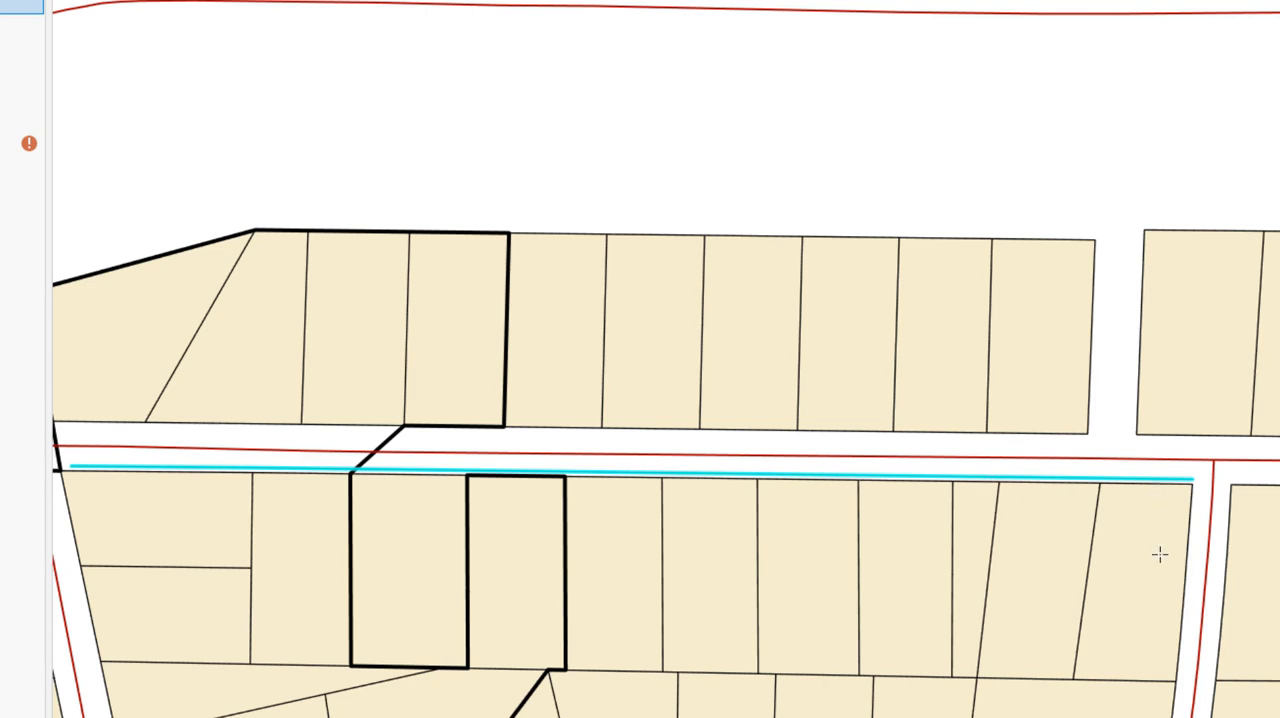
{"action": "mouse_move", "coordinate": [996, 660]}
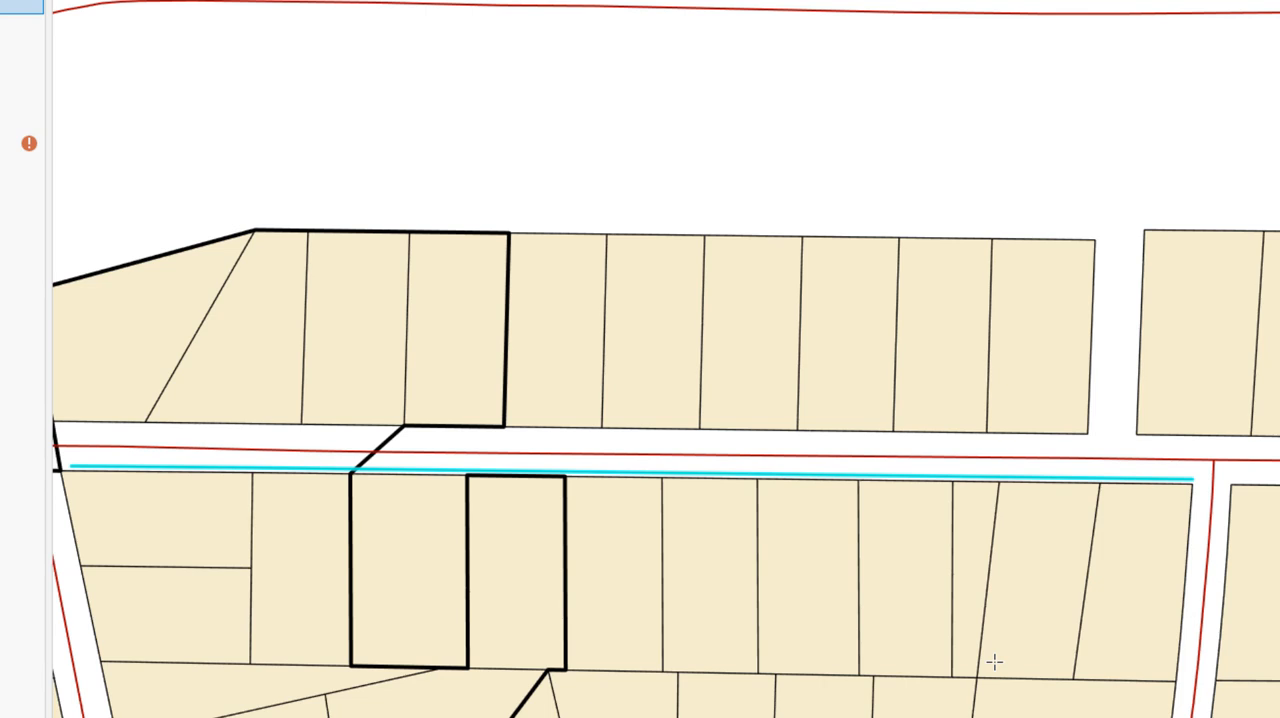
{"action": "mouse_move", "coordinate": [1144, 492]}
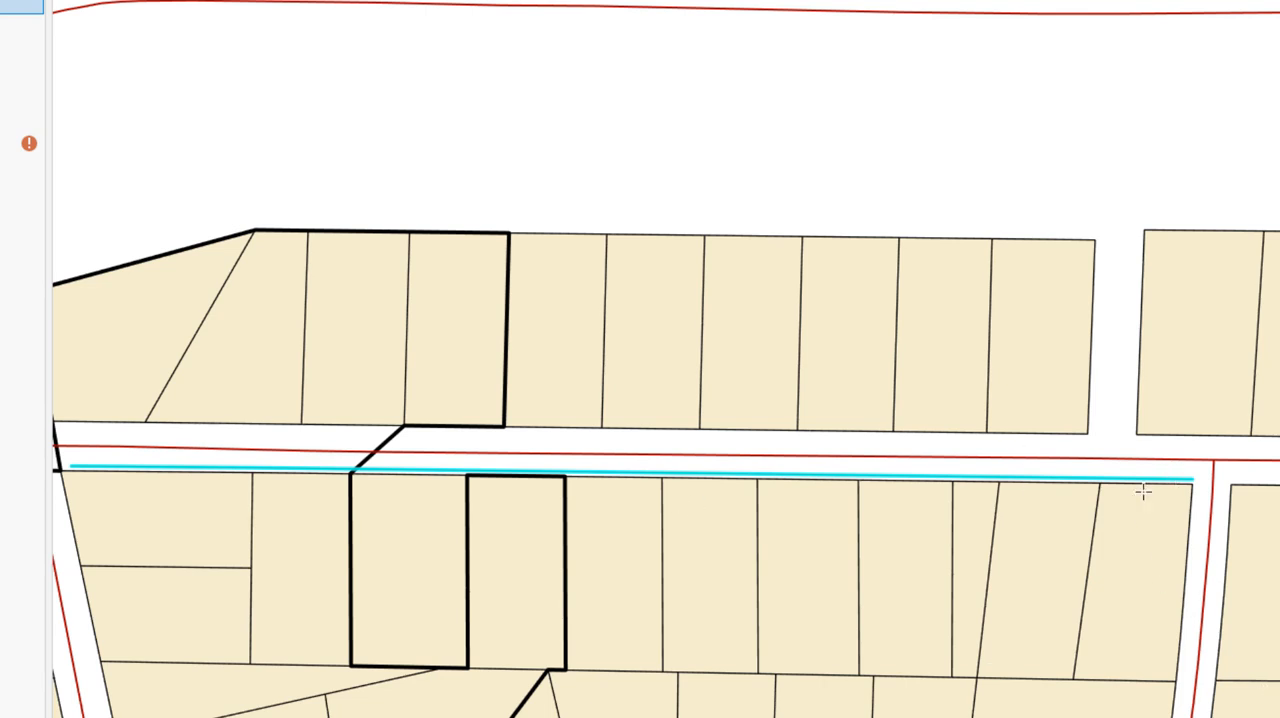
{"action": "mouse_move", "coordinate": [1144, 492]}
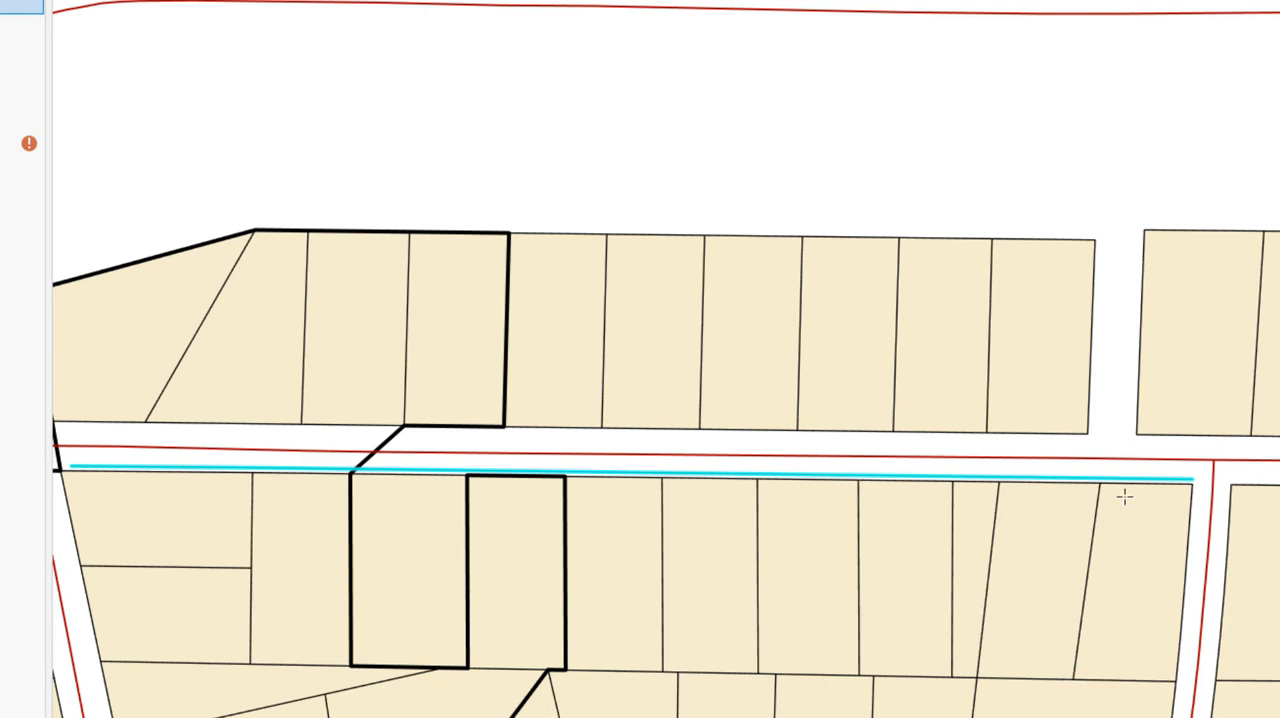
{"action": "mouse_move", "coordinate": [1130, 490]}
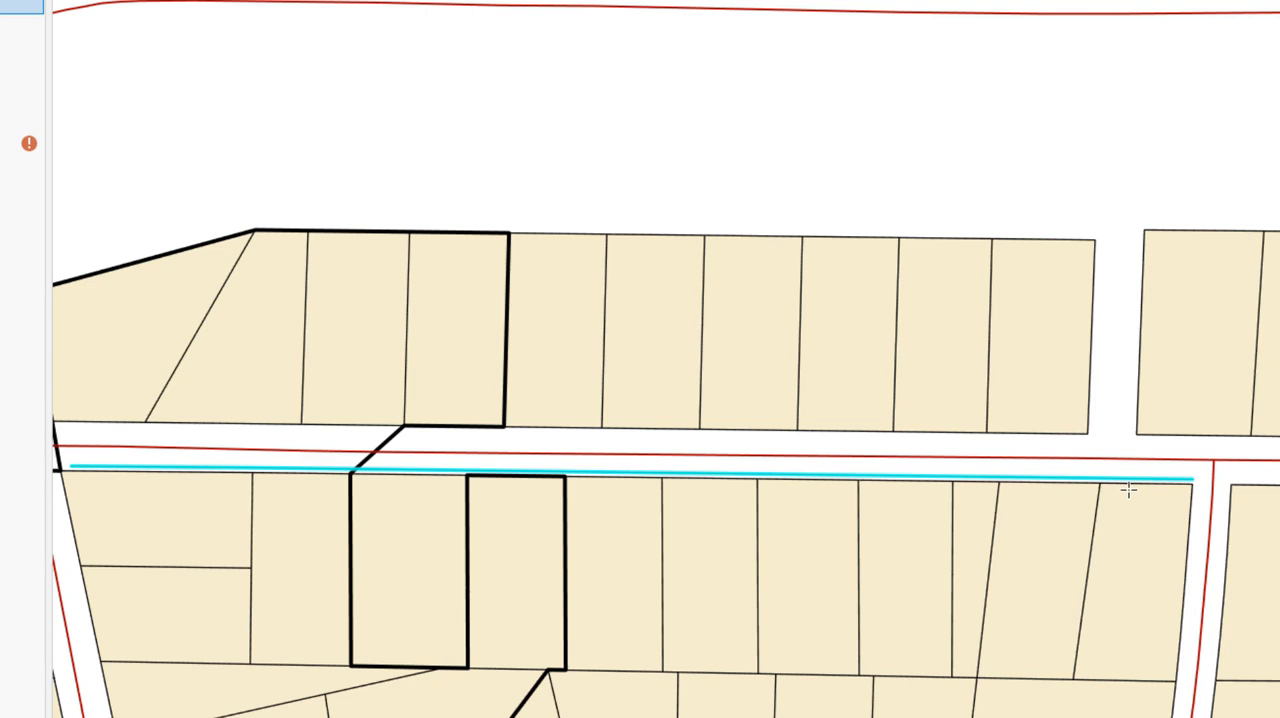
{"action": "mouse_move", "coordinate": [1148, 492]}
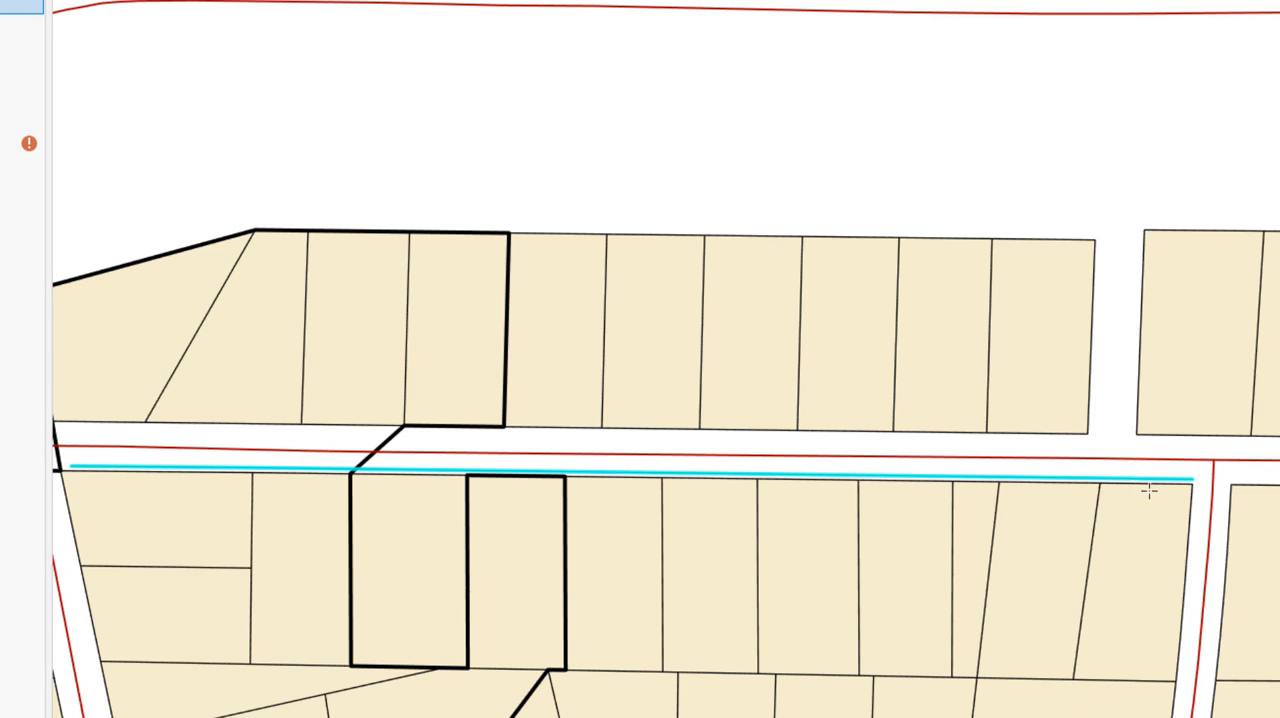
{"action": "mouse_move", "coordinate": [1070, 492]}
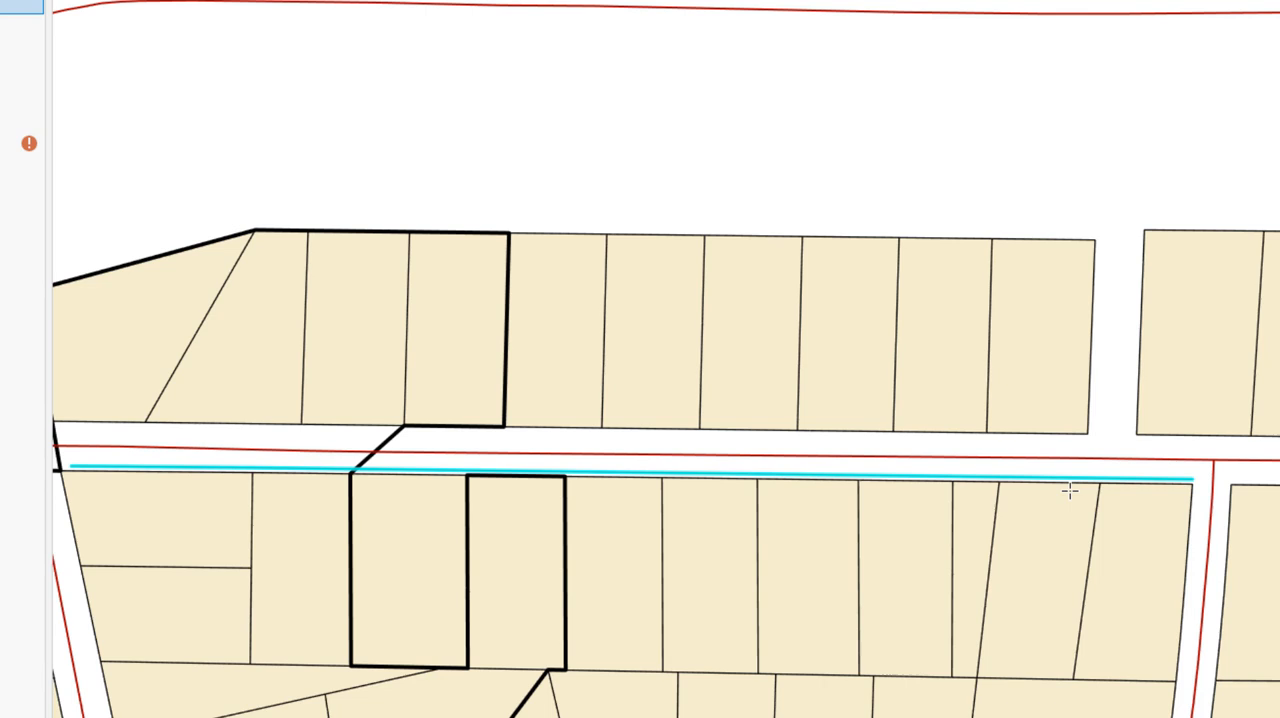
{"action": "mouse_move", "coordinate": [1004, 530]}
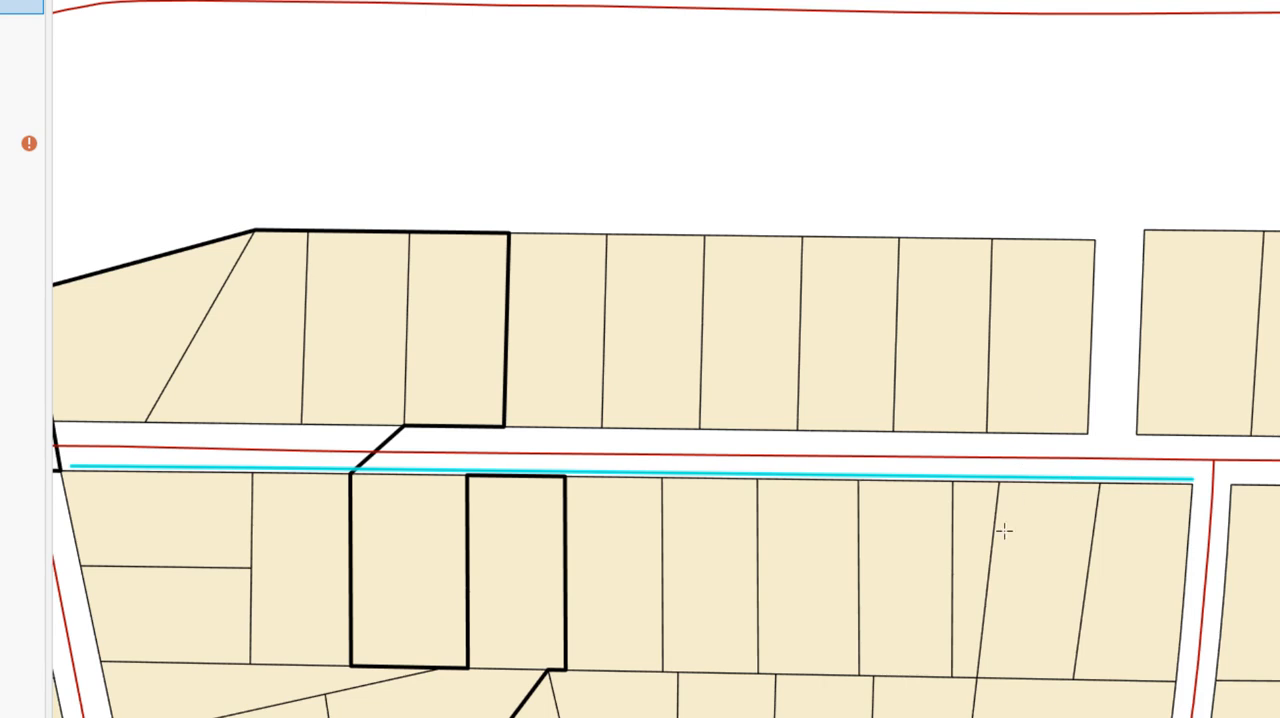
{"action": "mouse_move", "coordinate": [656, 580]}
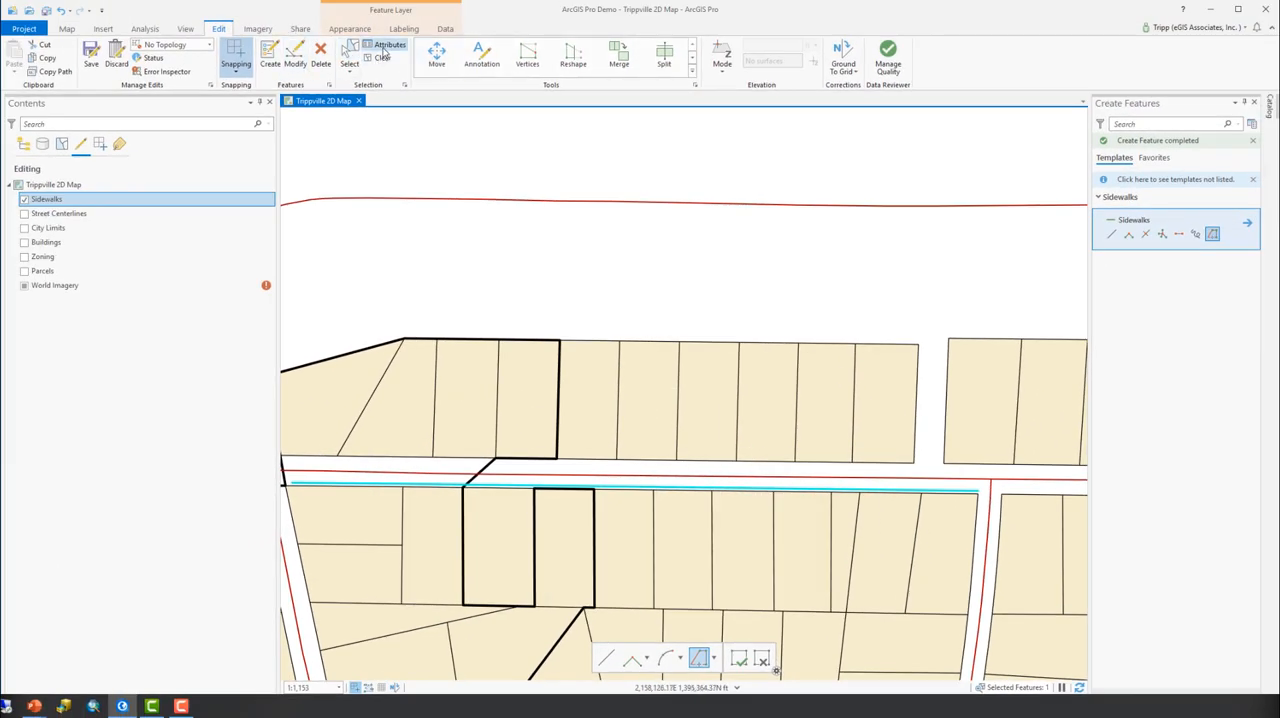
Step: Review the new concrete sidewalk's attributes, noting its width is not yet set
{"action": "left_click", "coordinate": [388, 48]}
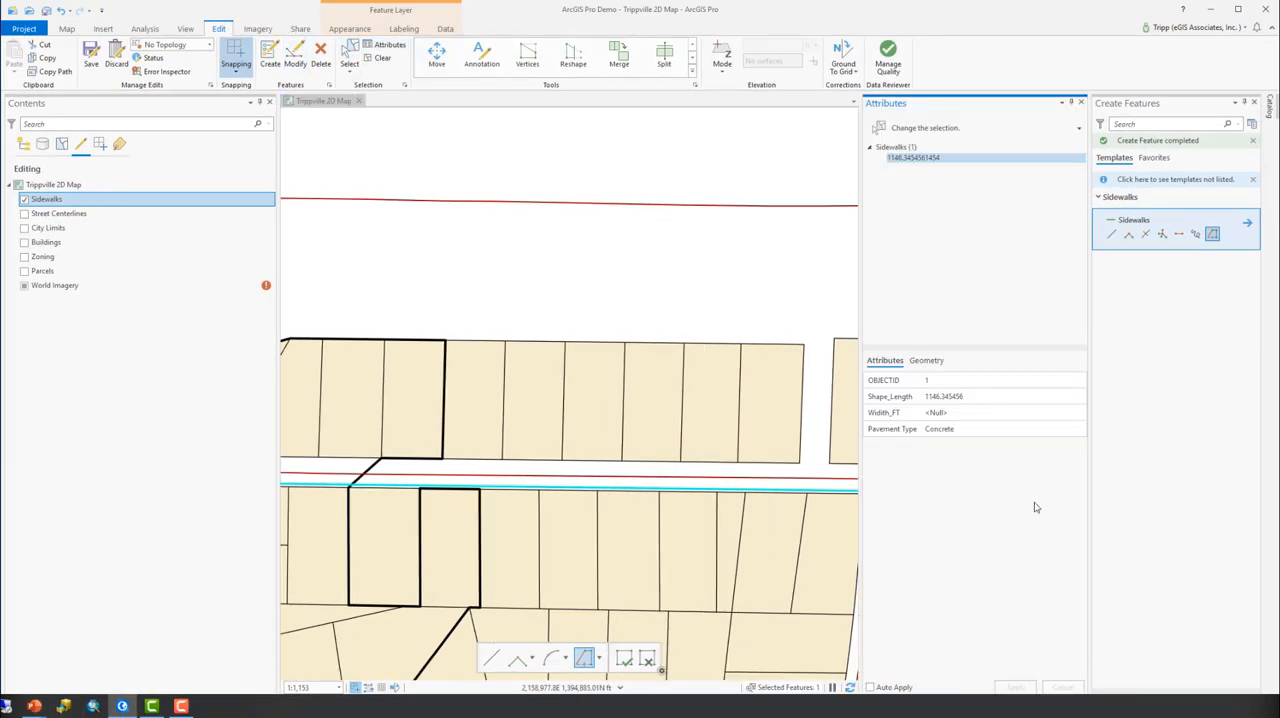
{"action": "left_click", "coordinate": [1000, 380]}
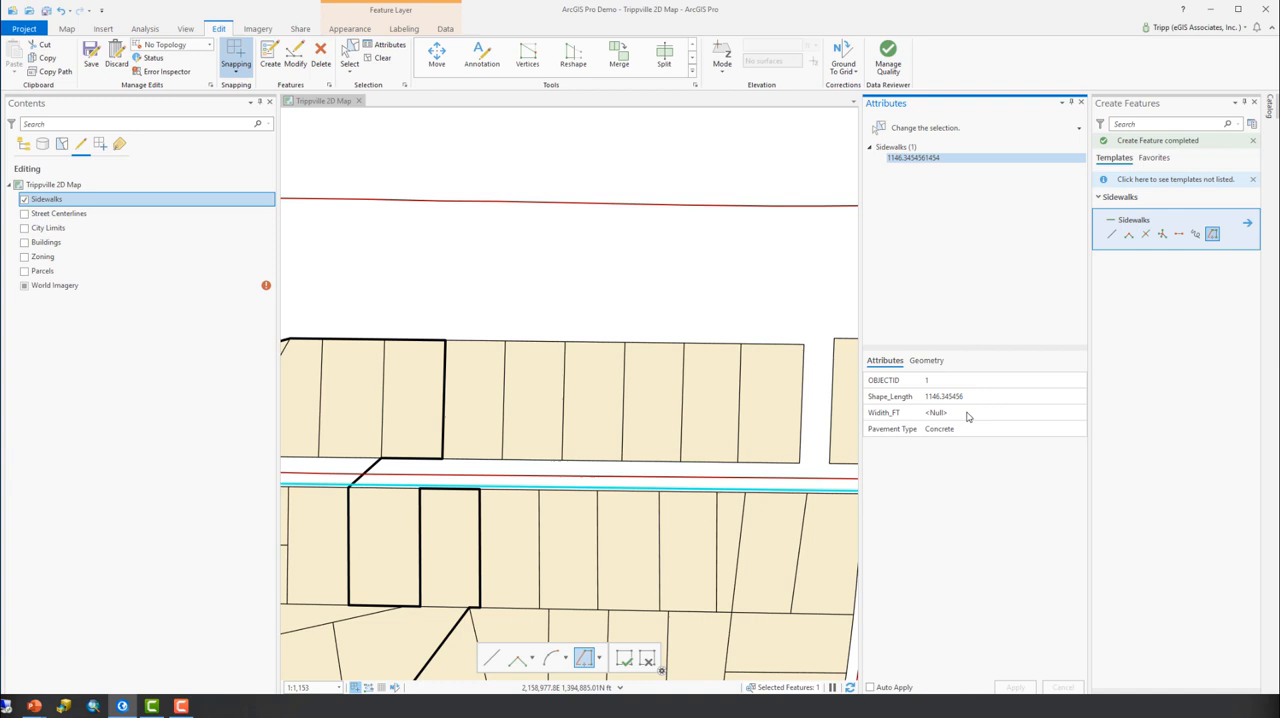
{"action": "left_click", "coordinate": [968, 412]}
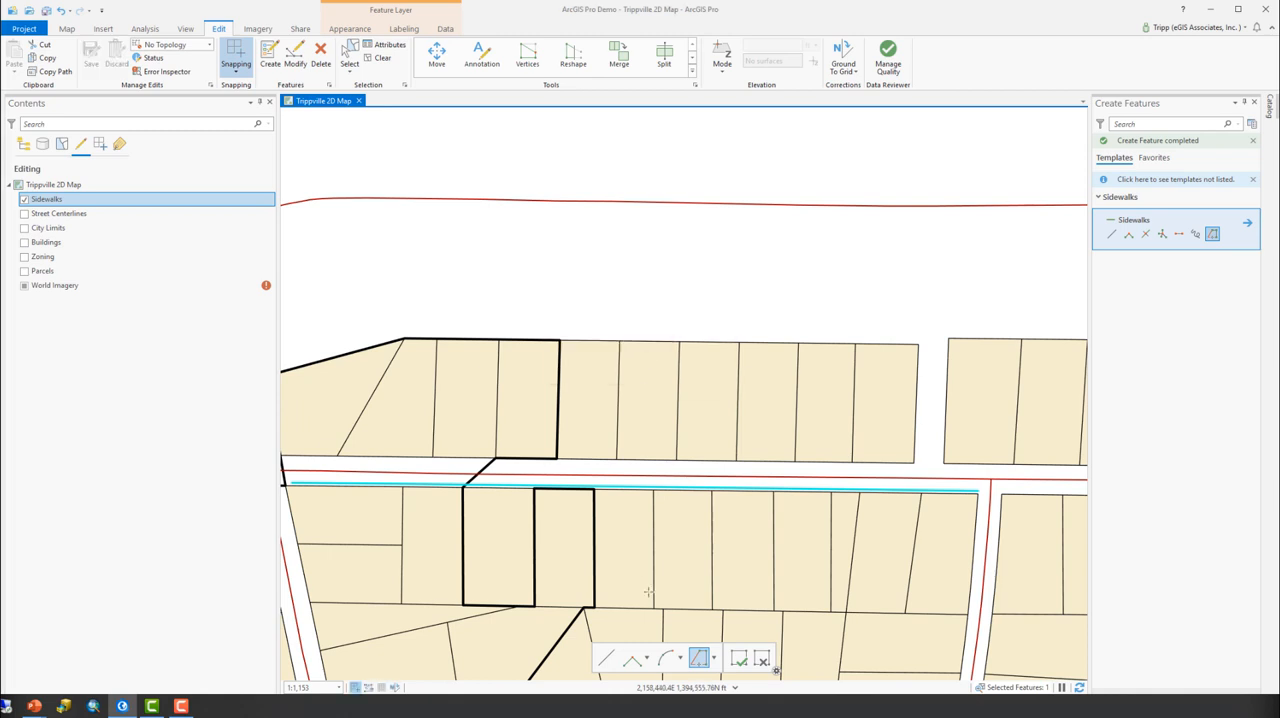
{"action": "mouse_move", "coordinate": [736, 564]}
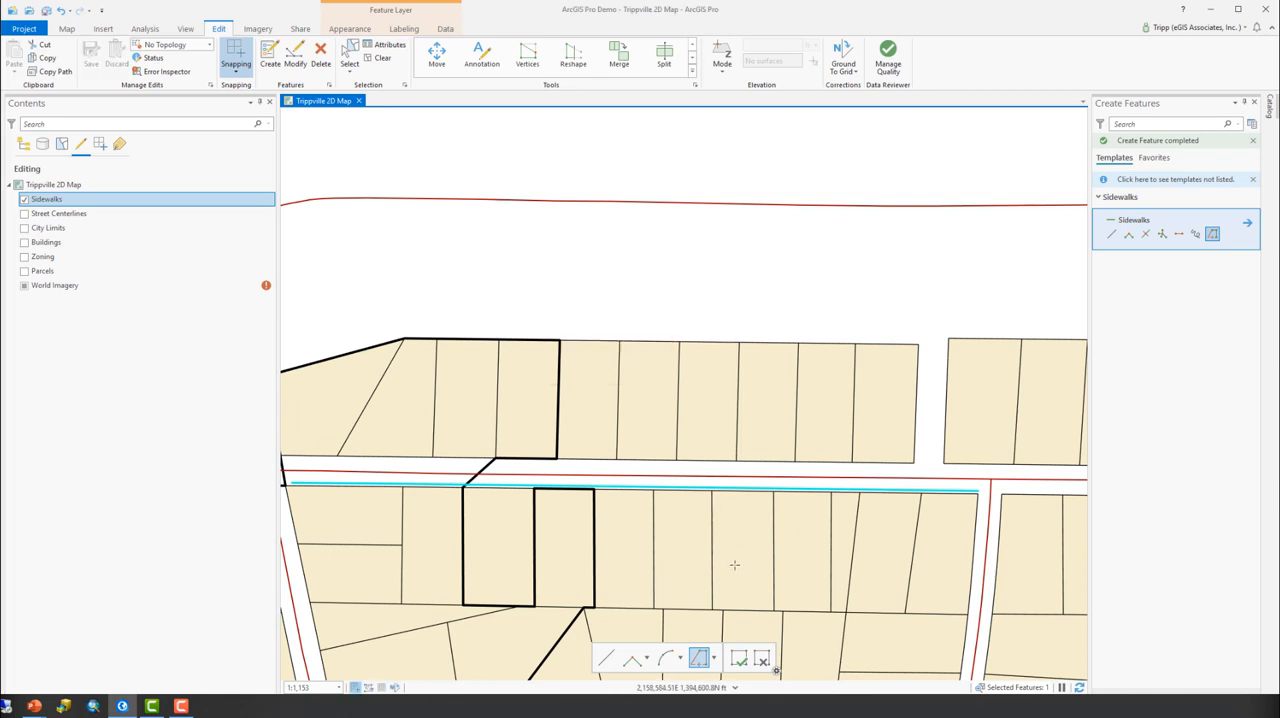
{"action": "mouse_move", "coordinate": [512, 272]}
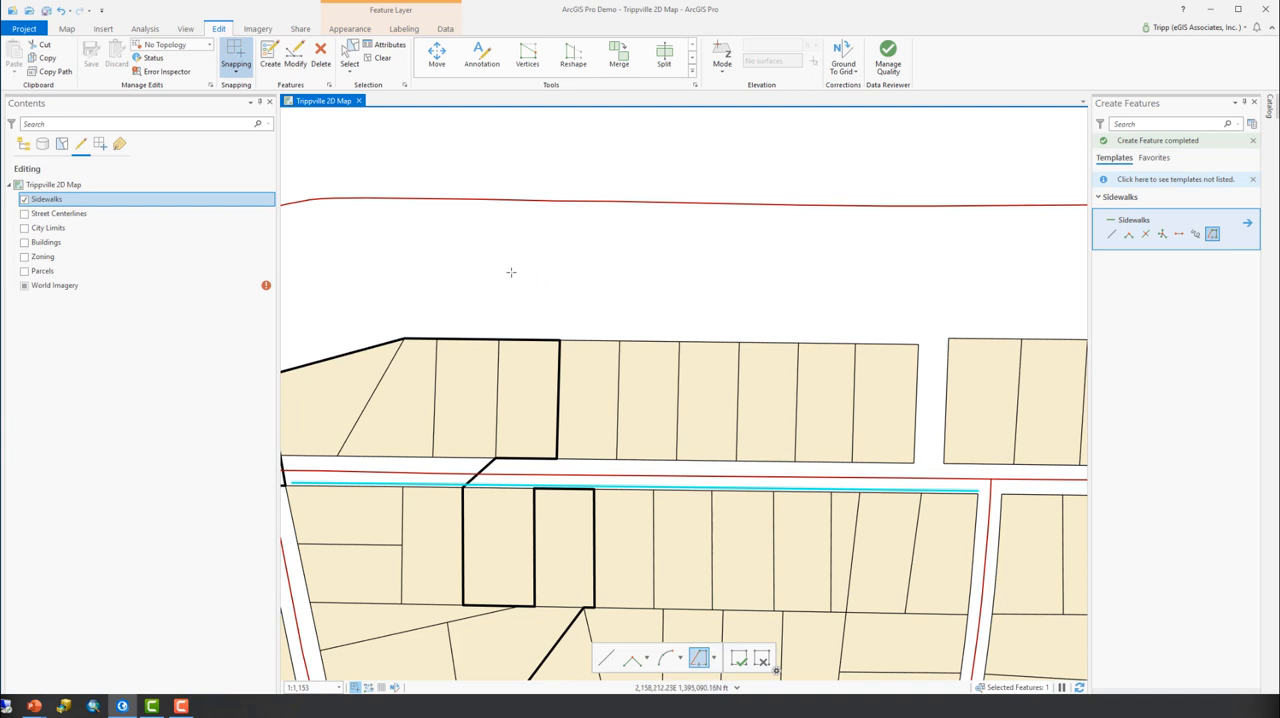
{"action": "mouse_move", "coordinate": [388, 256]}
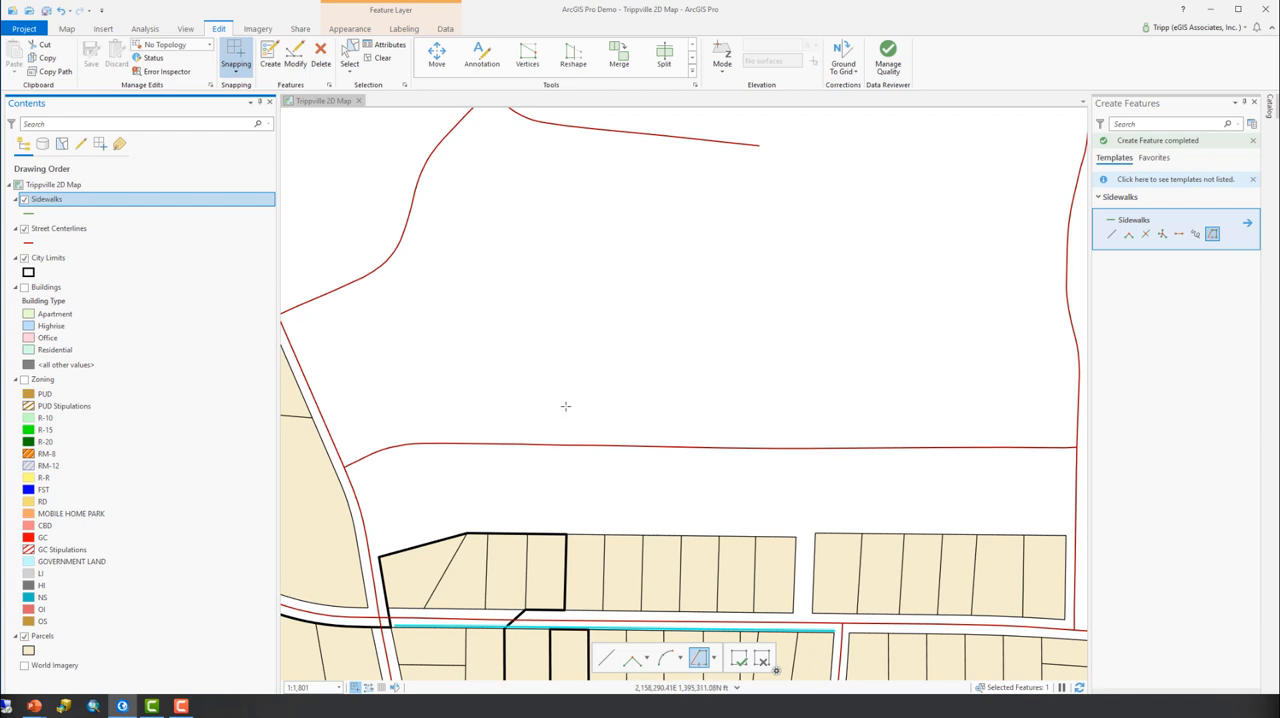
{"action": "mouse_move", "coordinate": [600, 444]}
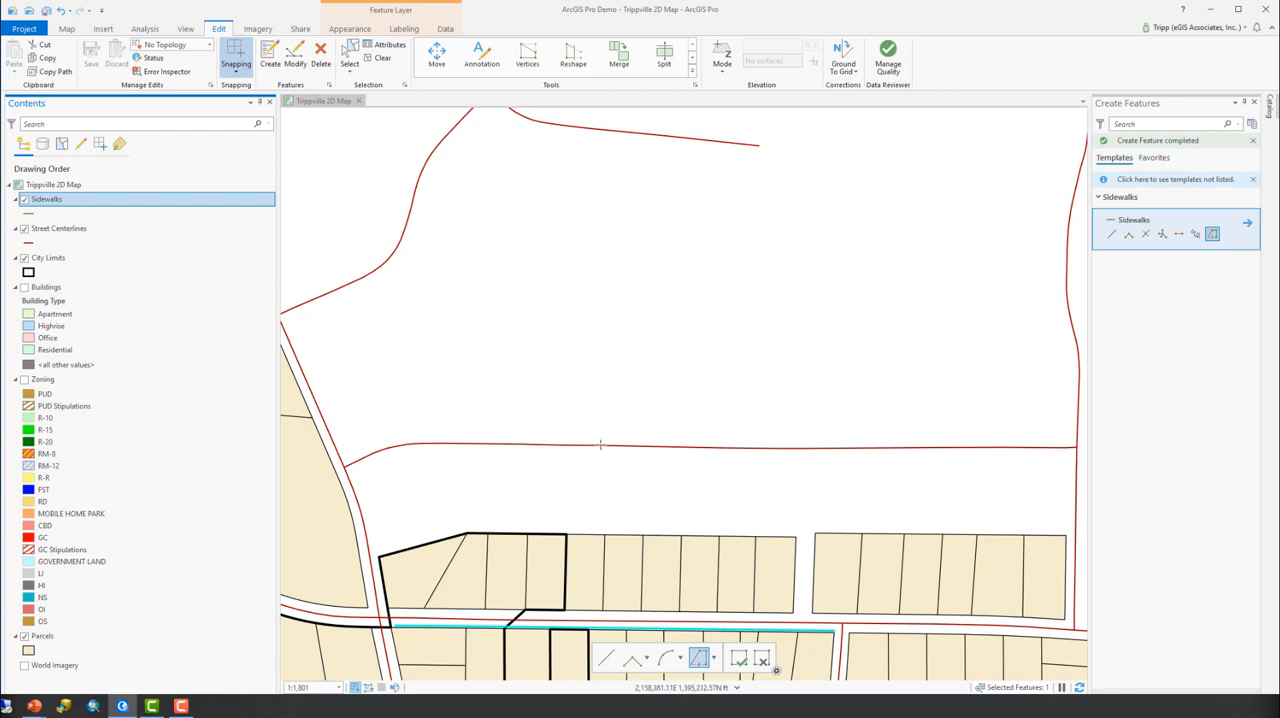
{"action": "mouse_move", "coordinate": [632, 390]}
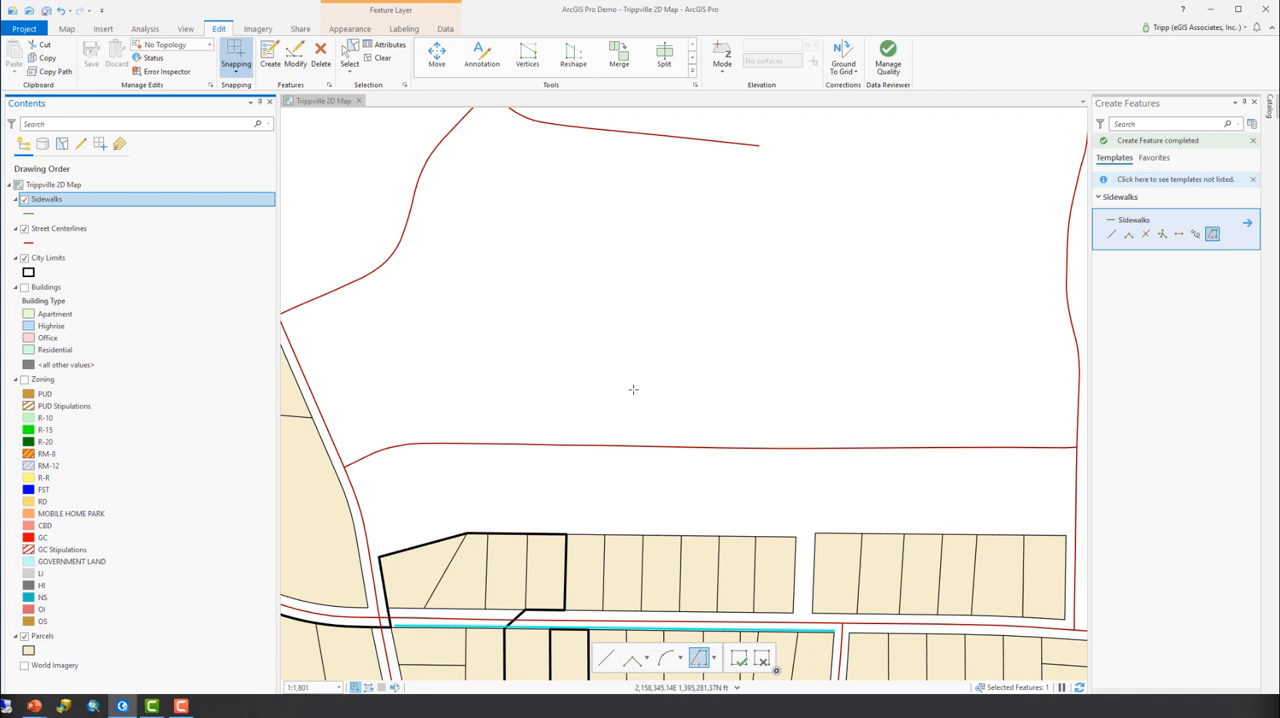
{"action": "mouse_move", "coordinate": [628, 498]}
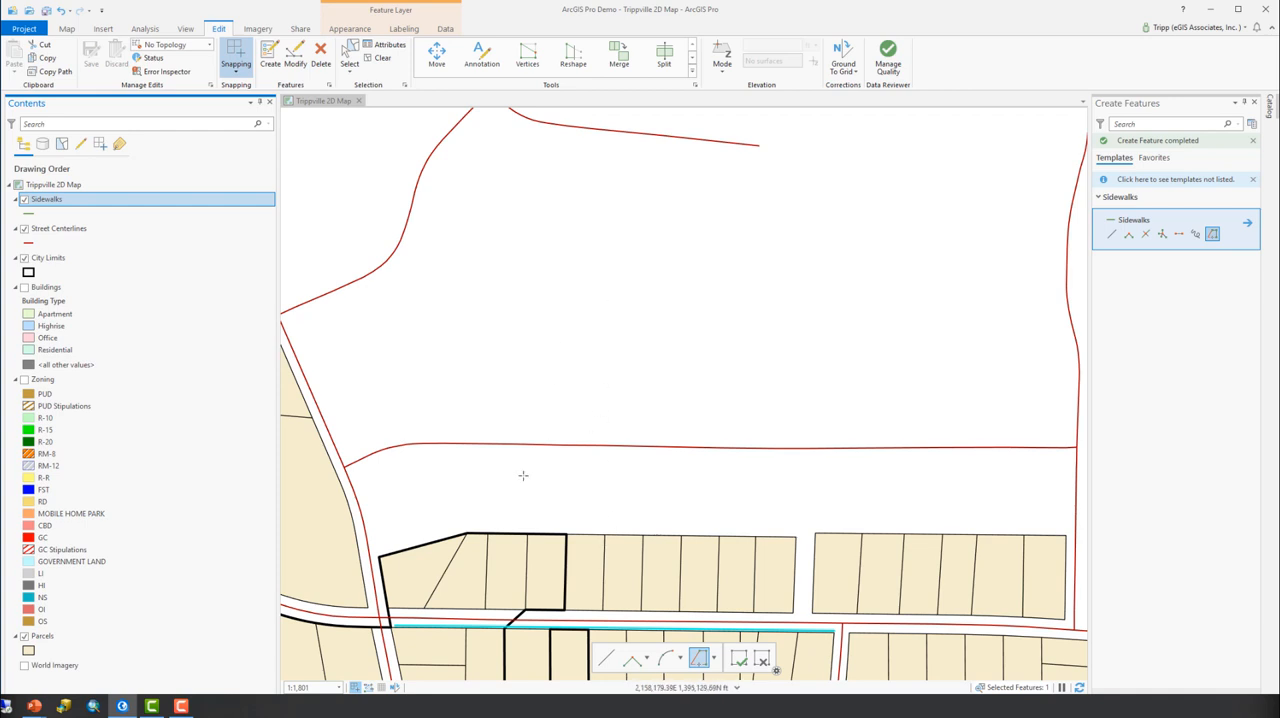
{"action": "mouse_move", "coordinate": [516, 490]}
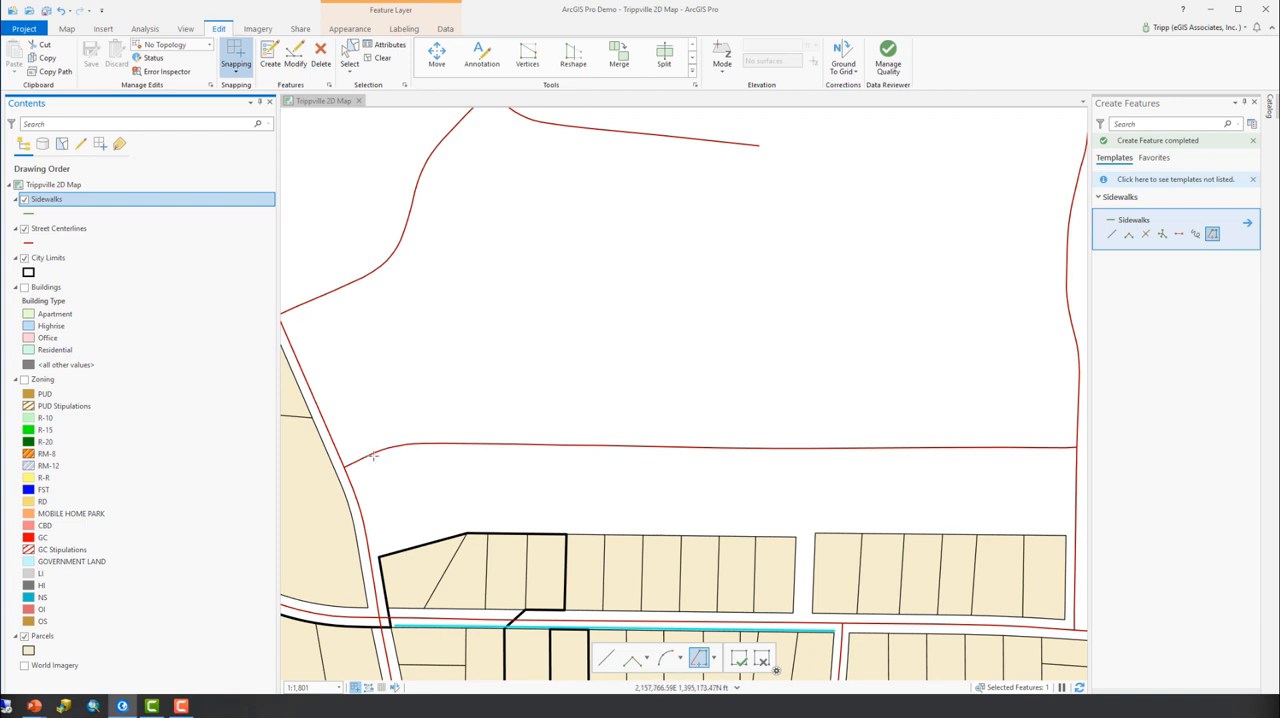
{"action": "mouse_move", "coordinate": [408, 454]}
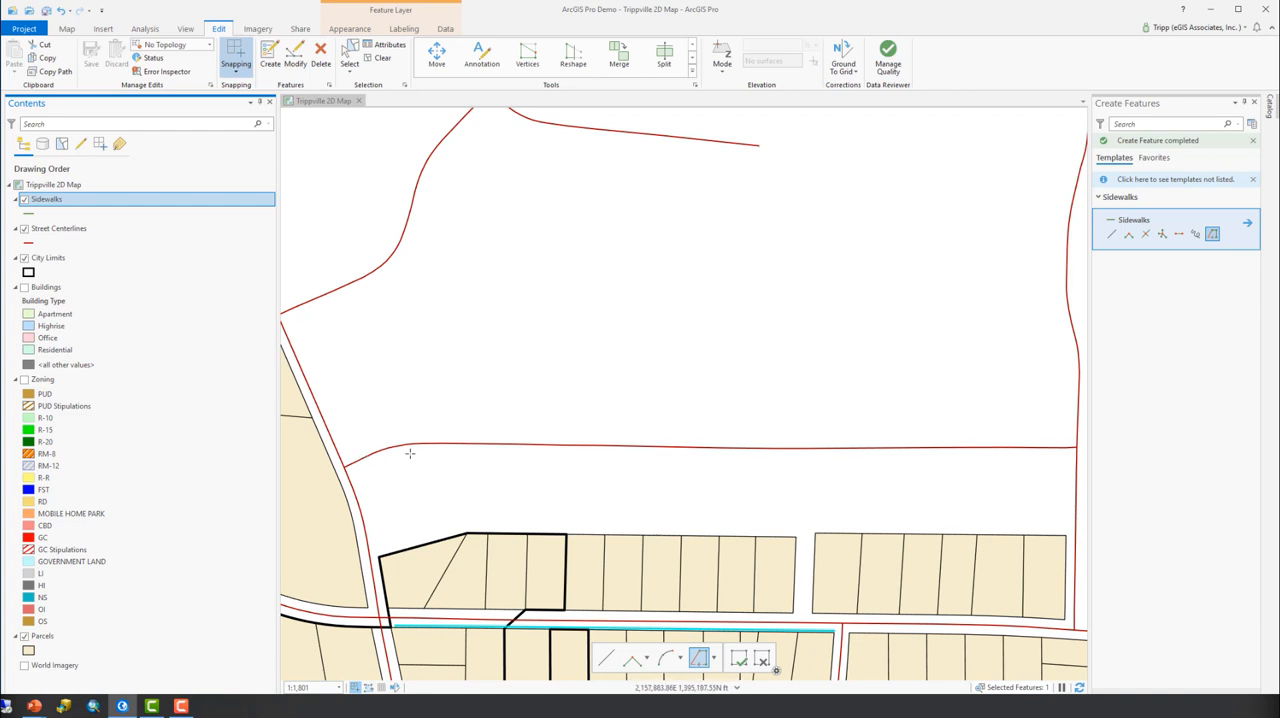
{"action": "mouse_move", "coordinate": [368, 452]}
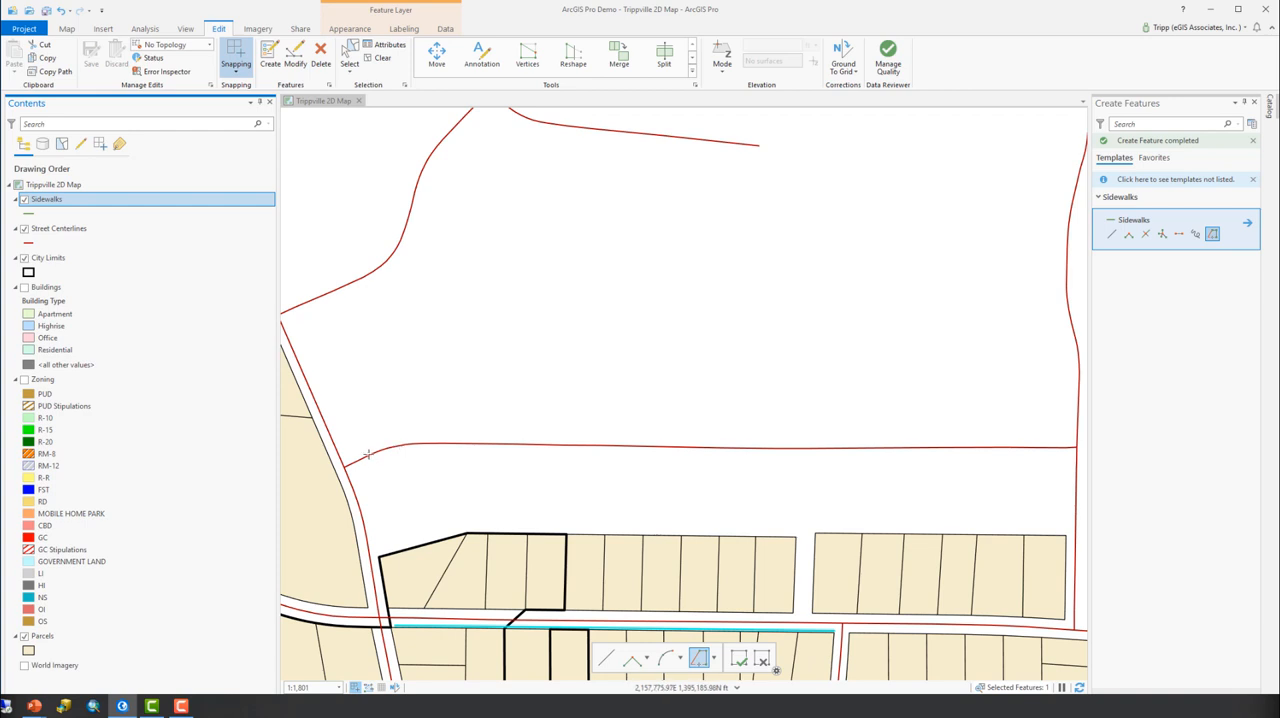
{"action": "mouse_move", "coordinate": [552, 448]}
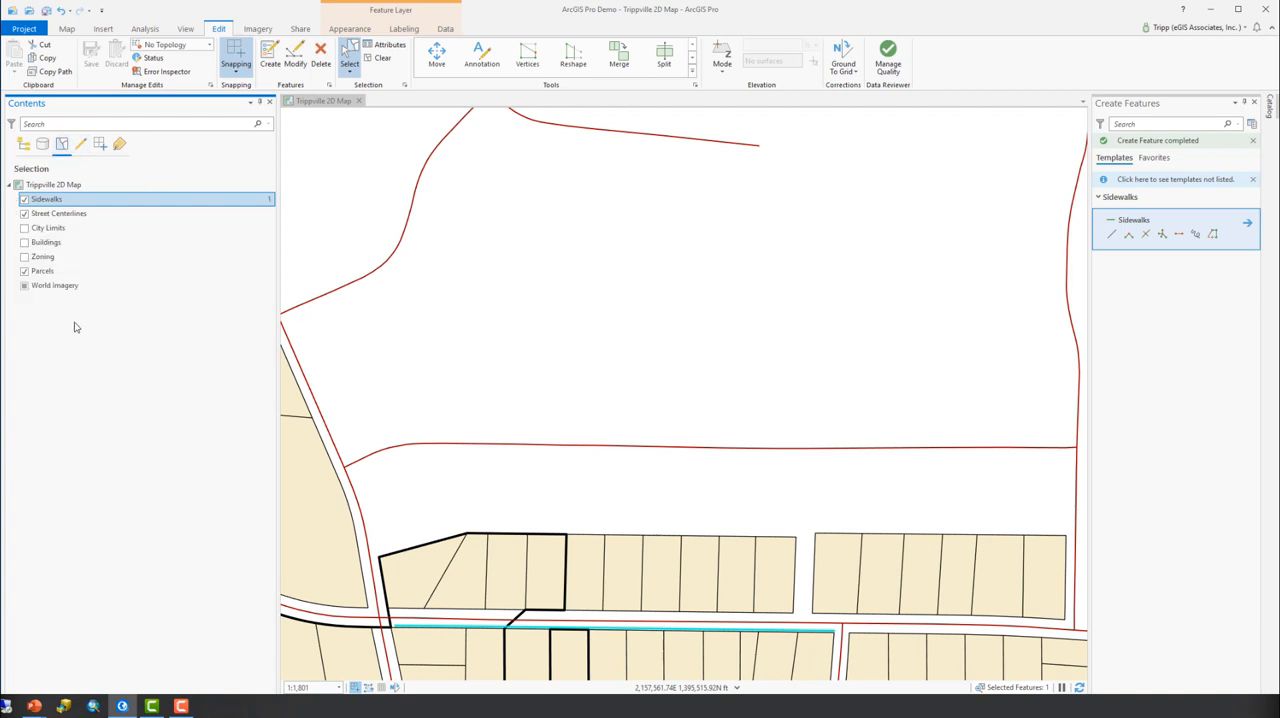
Step: Bring up the line symbol settings for the newly added Road Rights-of-Way layer
{"action": "left_click", "coordinate": [60, 212]}
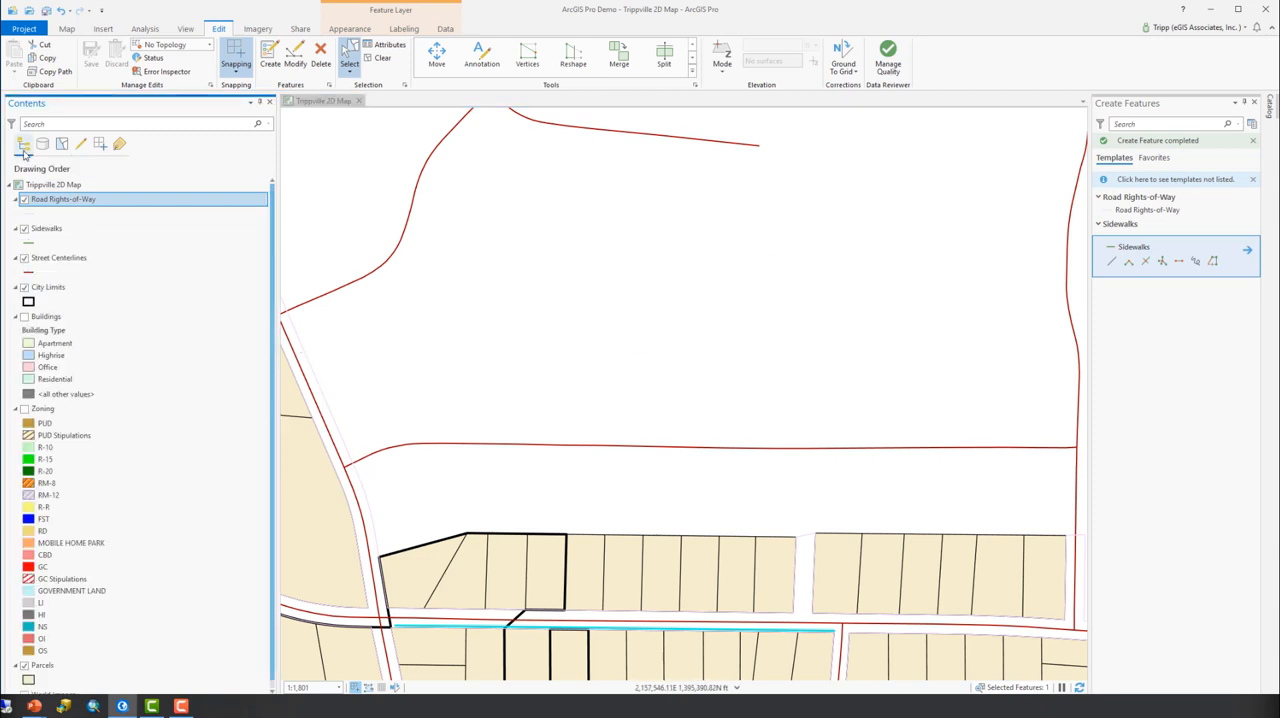
{"action": "mouse_move", "coordinate": [28, 214]}
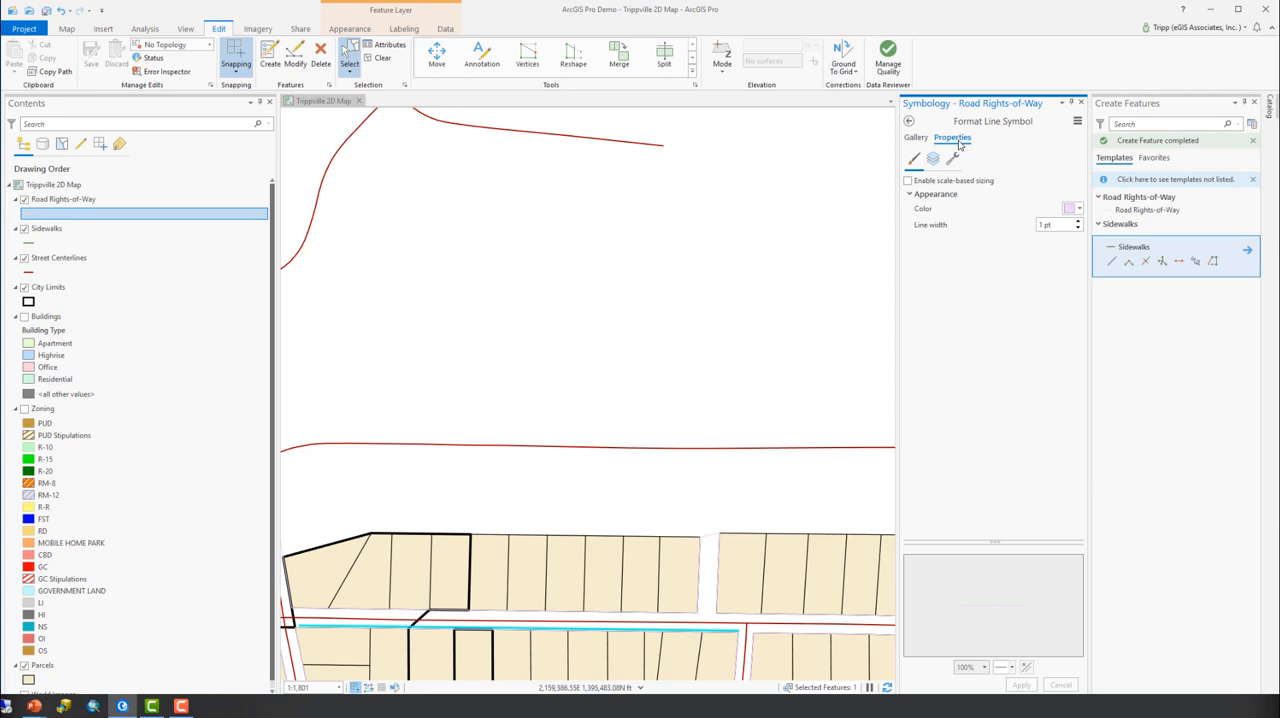
Step: Colour the Road Rights-of-Way line symbol purple and apply it to the map
{"action": "left_click", "coordinate": [1068, 208]}
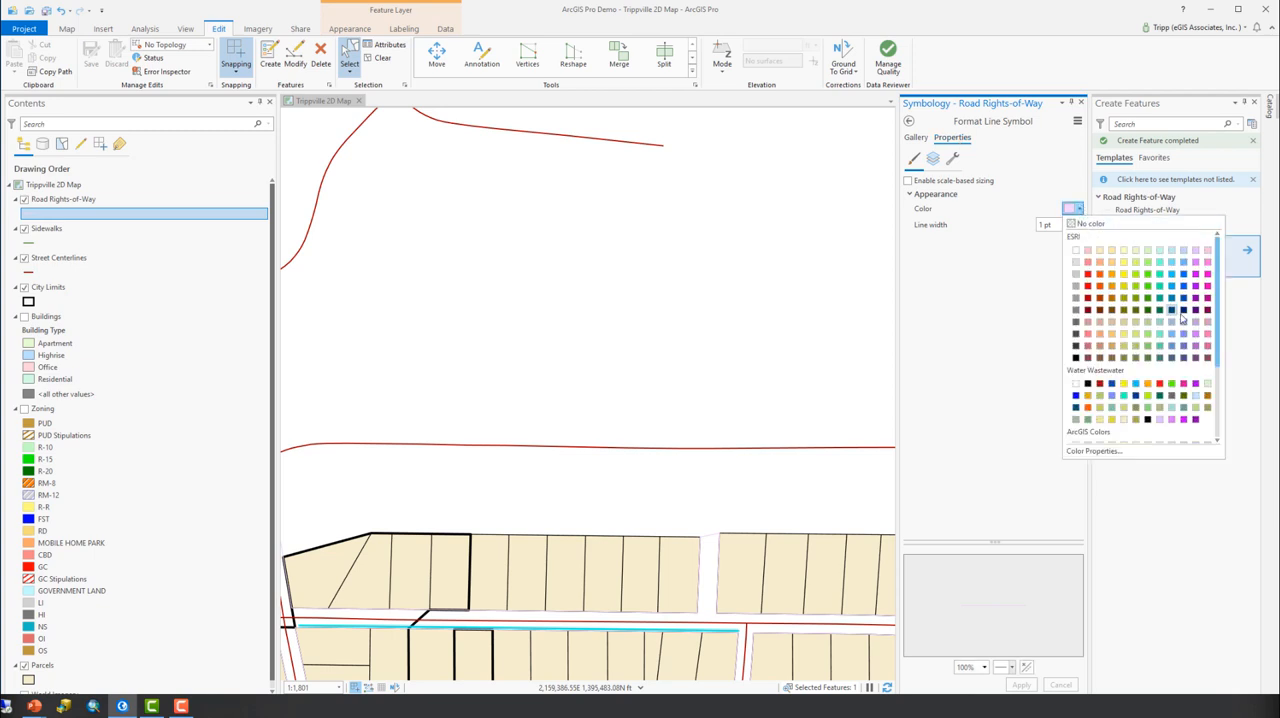
{"action": "left_click", "coordinate": [1184, 318]}
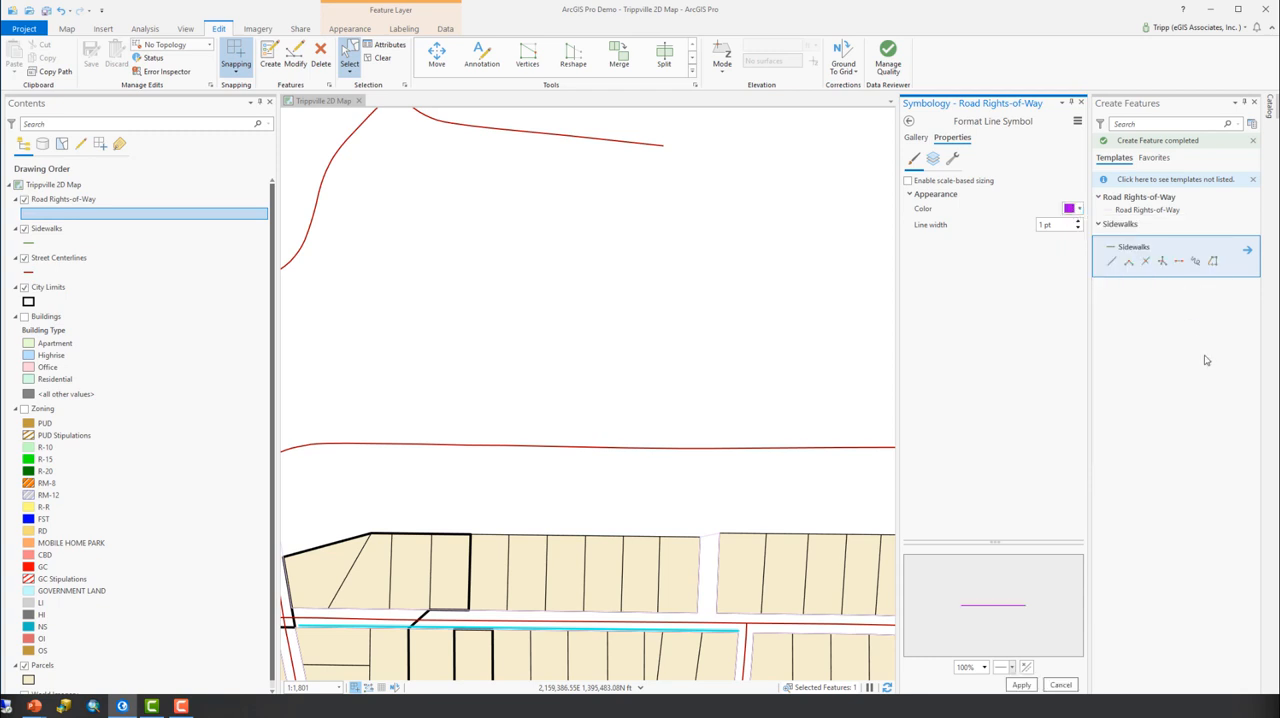
{"action": "left_click", "coordinate": [1020, 684]}
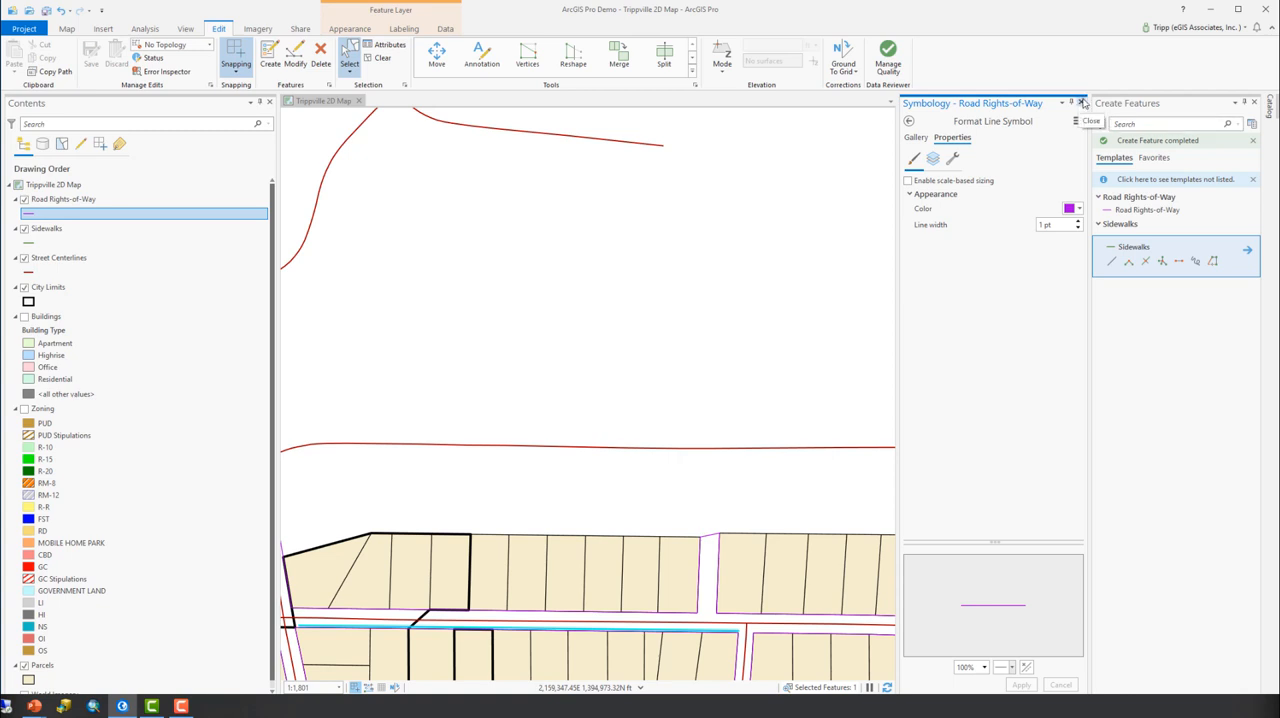
{"action": "left_click", "coordinate": [1080, 104]}
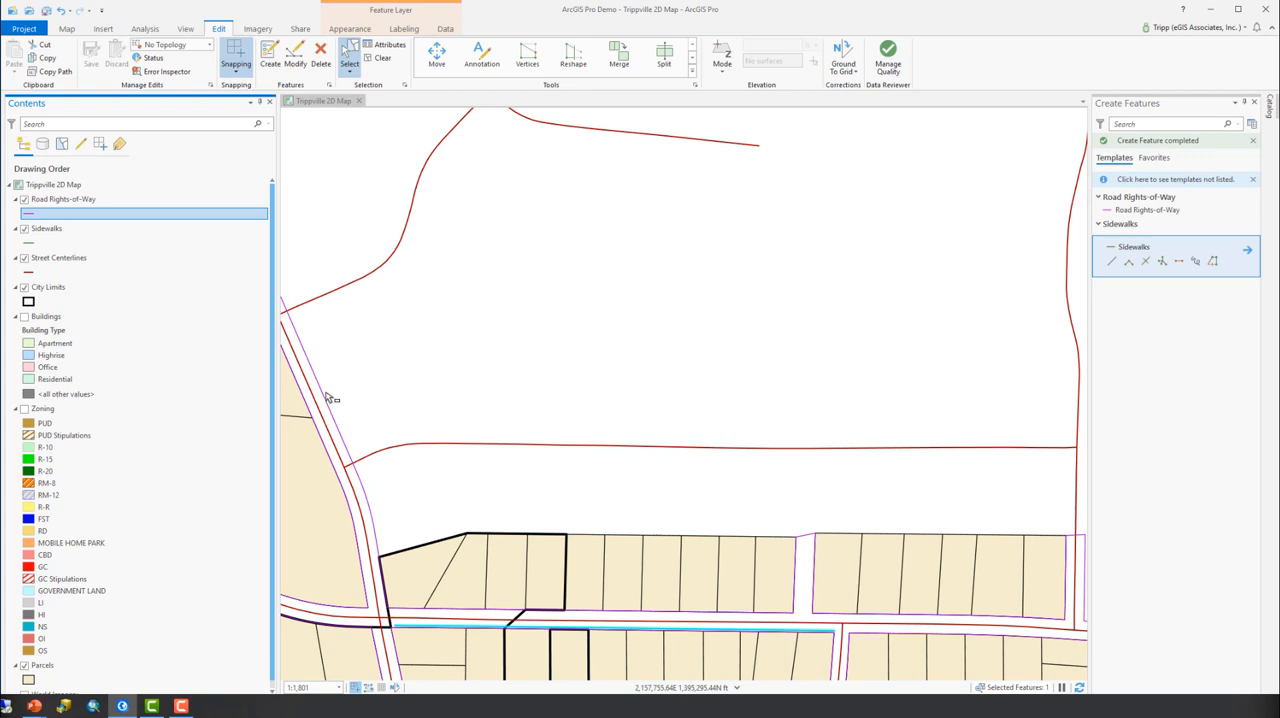
{"action": "mouse_move", "coordinate": [502, 480]}
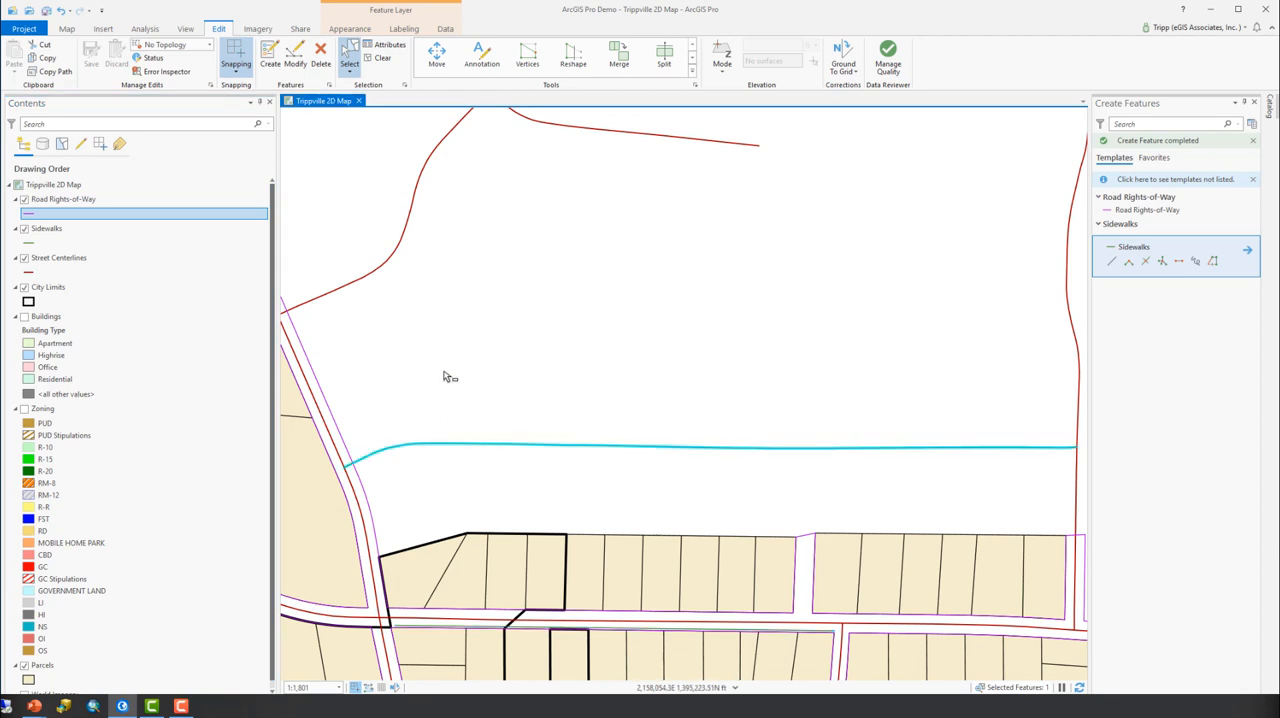
{"action": "mouse_move", "coordinate": [690, 62]}
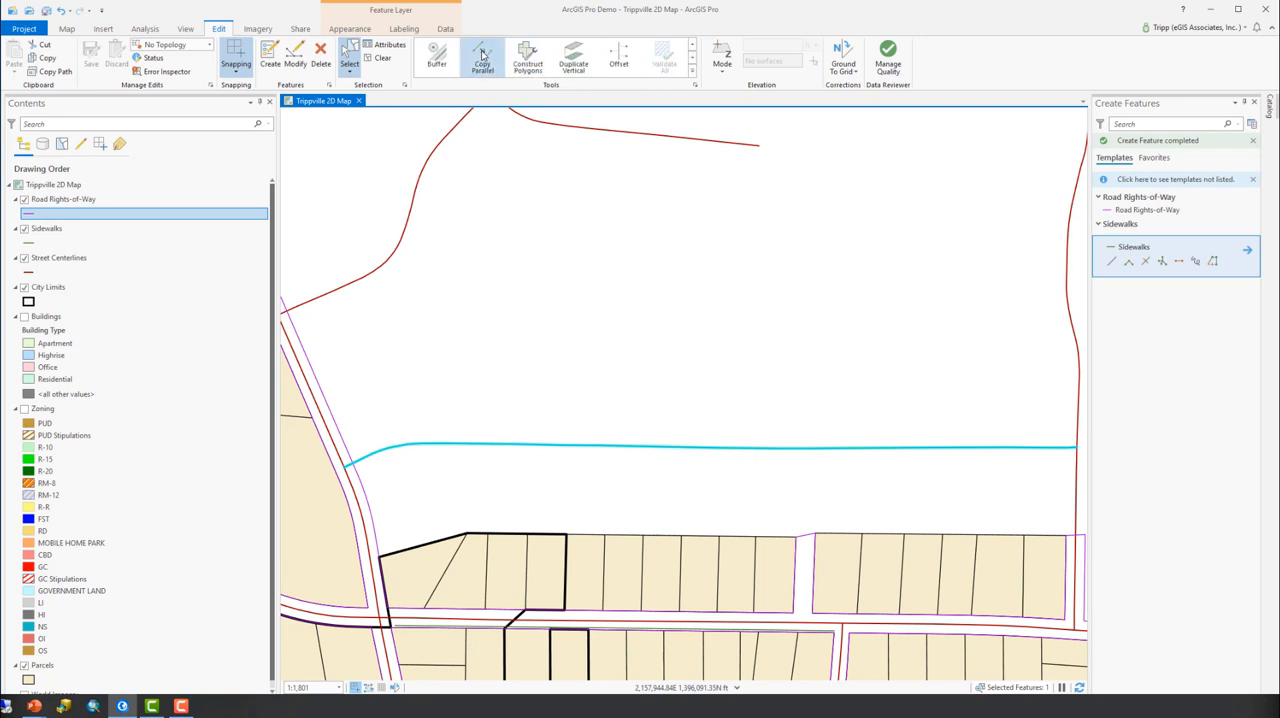
Step: Start Copy Parallel on the selected Flint Hill street centerline
{"action": "left_click", "coordinate": [482, 56]}
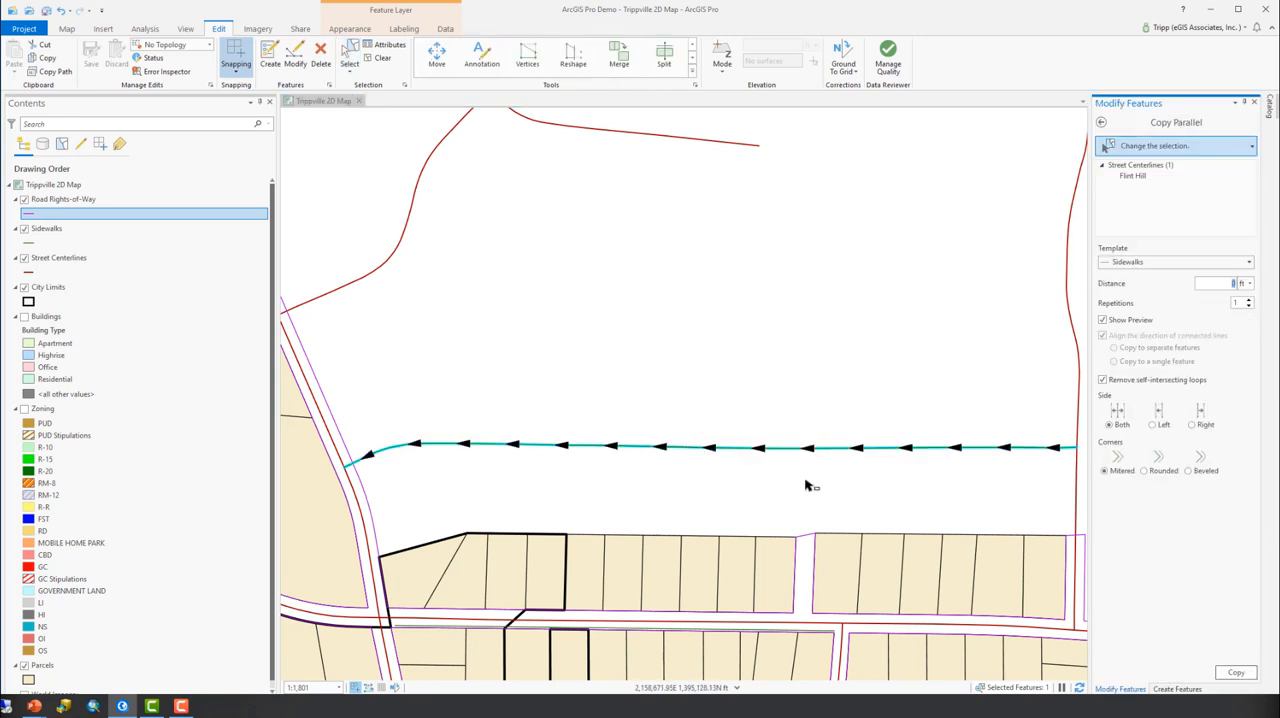
{"action": "mouse_move", "coordinate": [864, 458]}
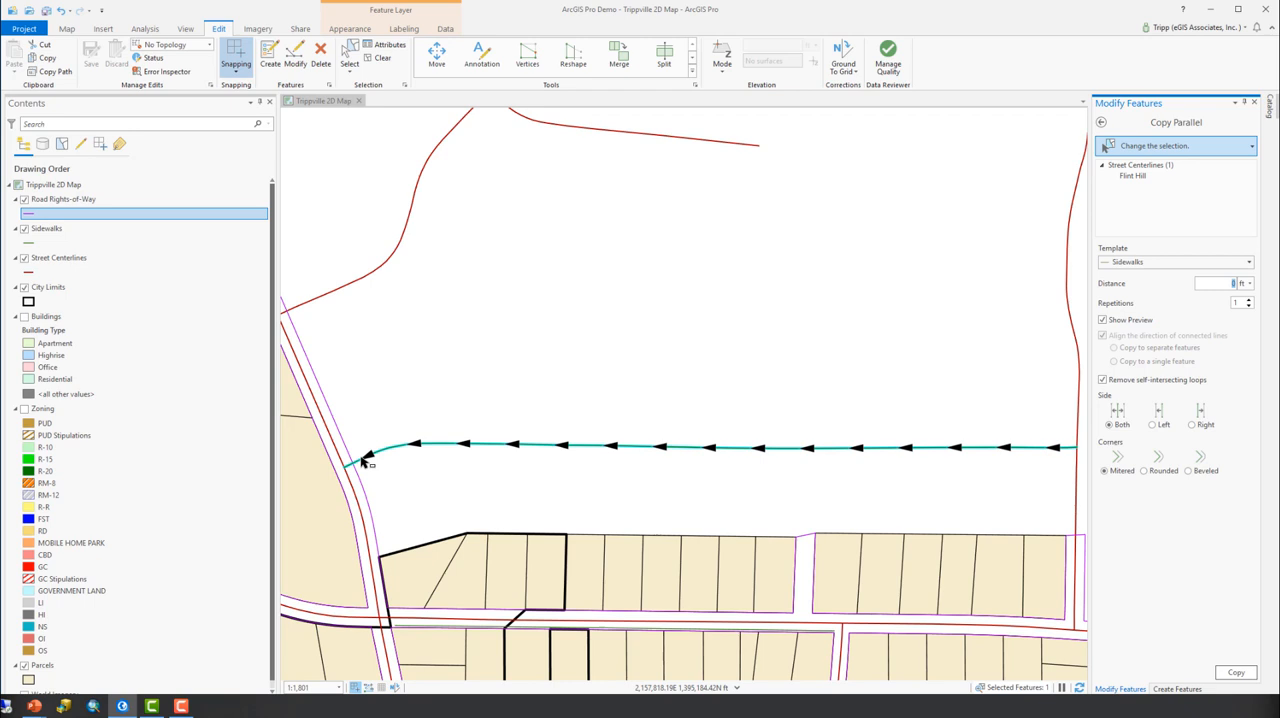
{"action": "mouse_move", "coordinate": [704, 552]}
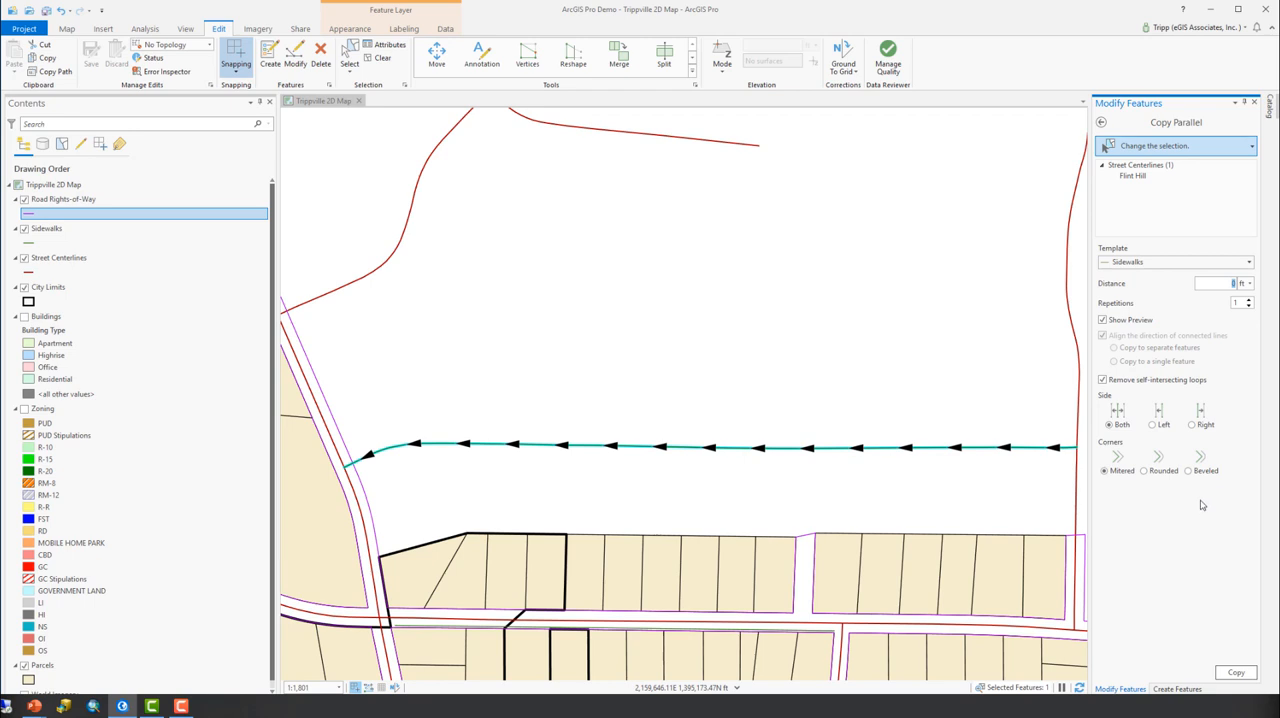
{"action": "mouse_move", "coordinate": [588, 476]}
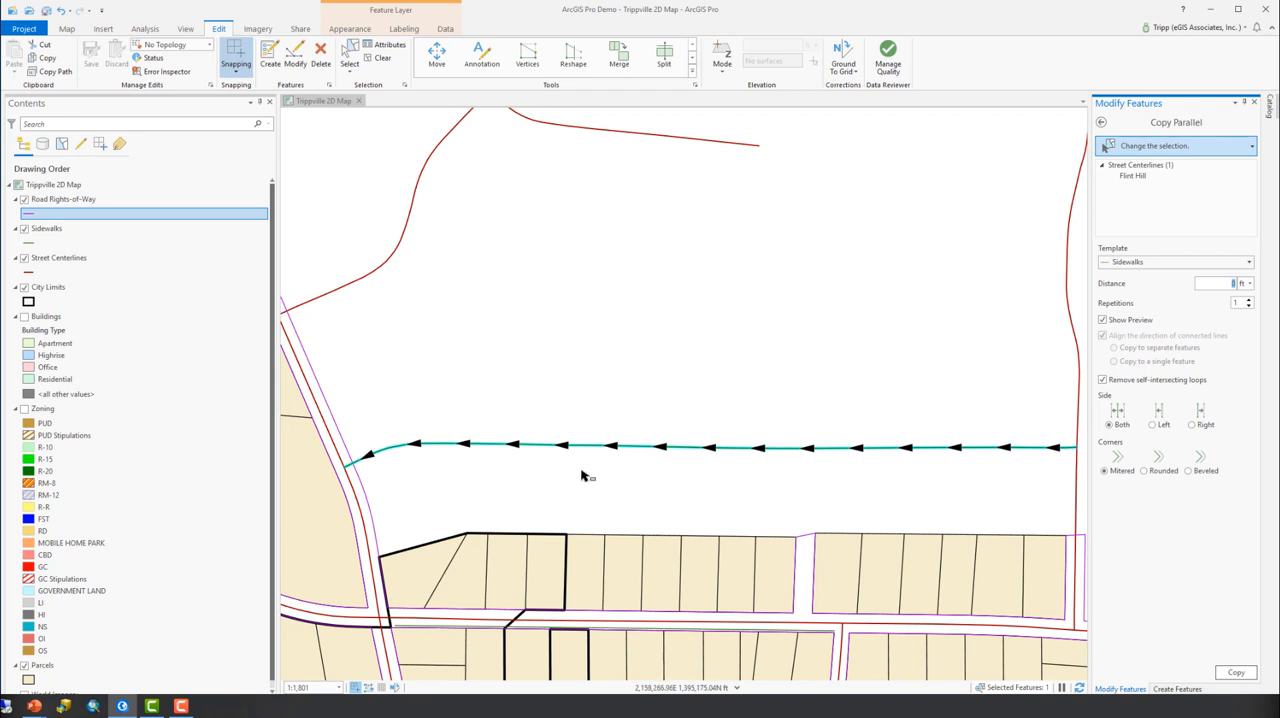
{"action": "mouse_move", "coordinate": [1188, 296]}
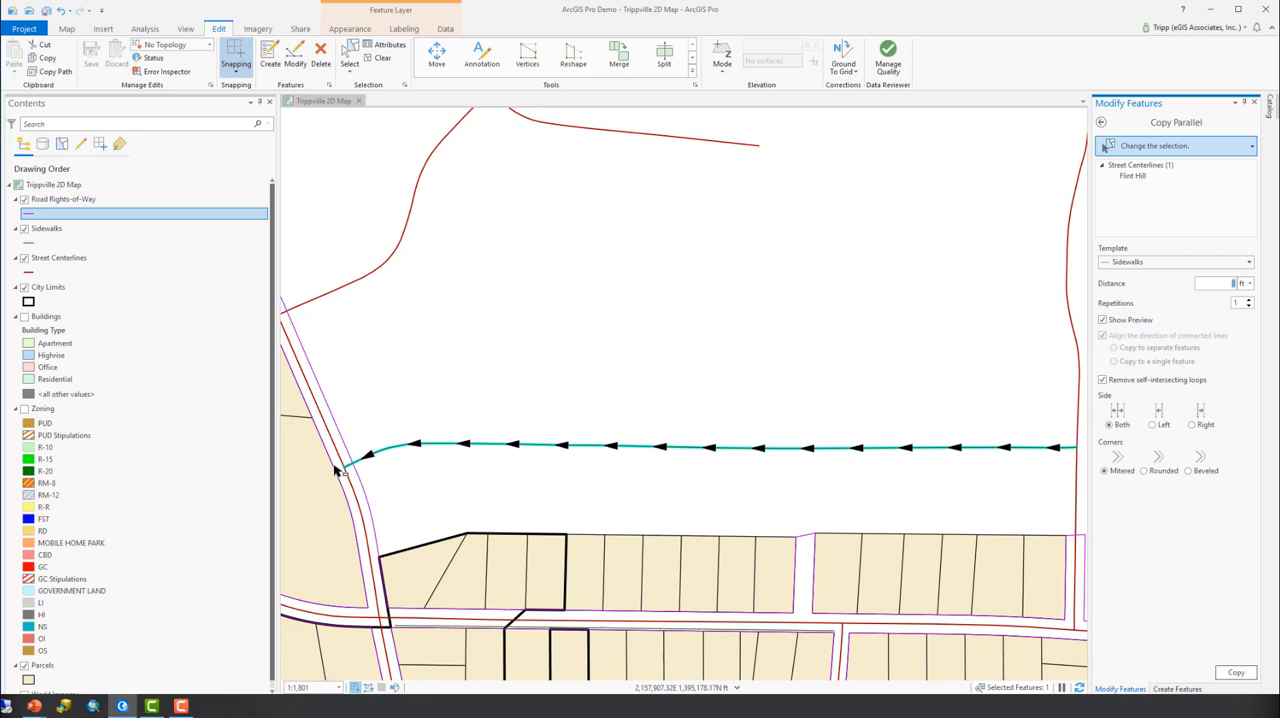
{"action": "mouse_move", "coordinate": [1200, 516]}
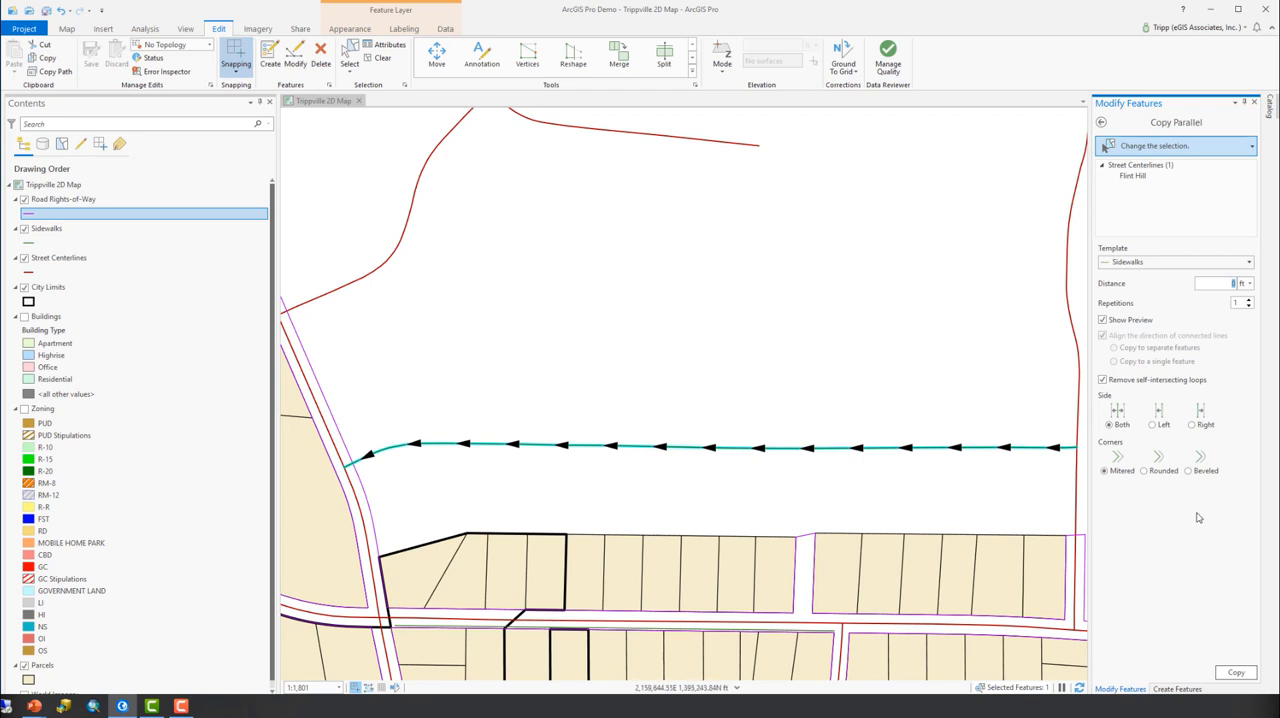
{"action": "mouse_move", "coordinate": [1124, 198]}
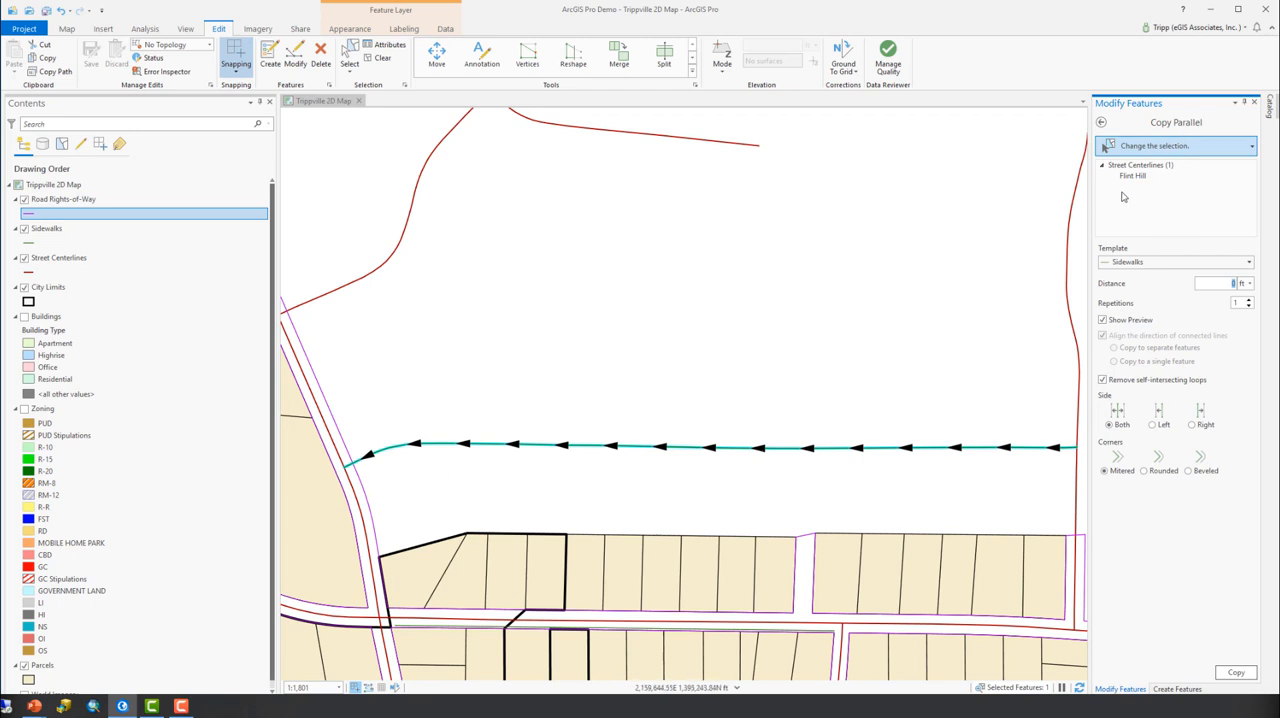
{"action": "mouse_move", "coordinate": [1162, 182]}
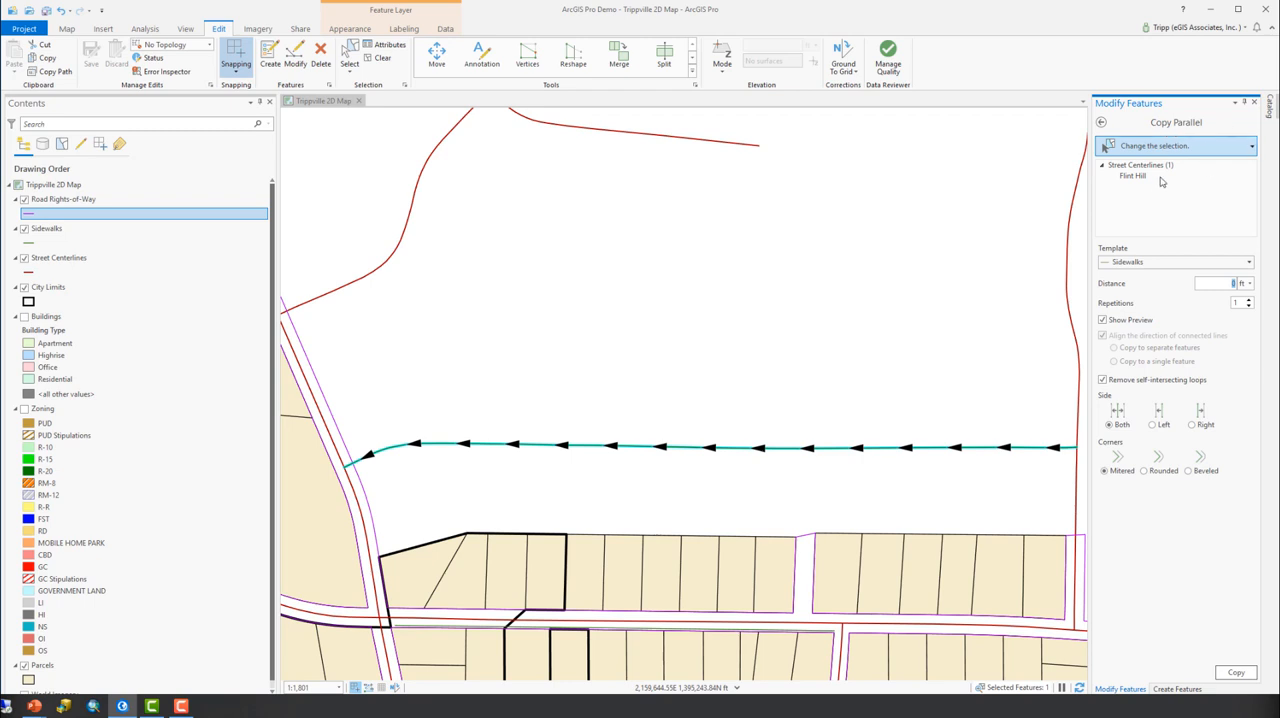
{"action": "mouse_move", "coordinate": [1132, 312]}
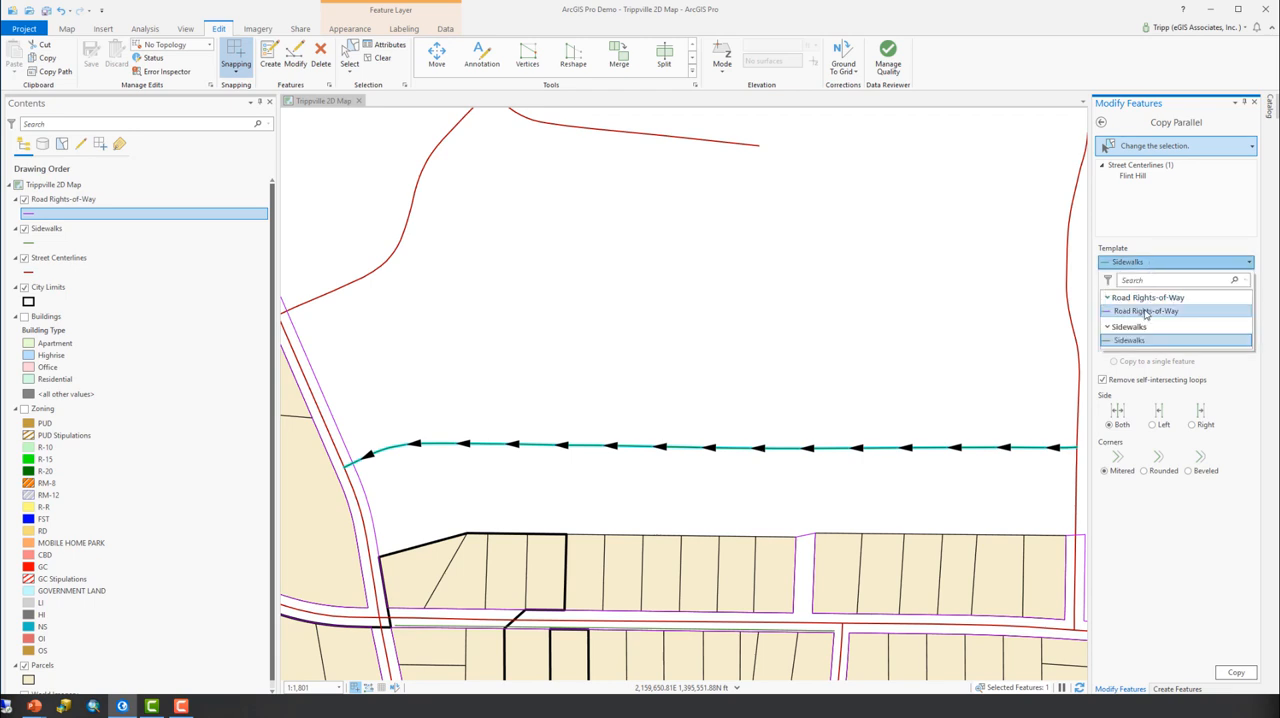
Step: Set the Copy Parallel template to Road Rights-of-Way with a distance of 25
{"action": "left_click", "coordinate": [1144, 312]}
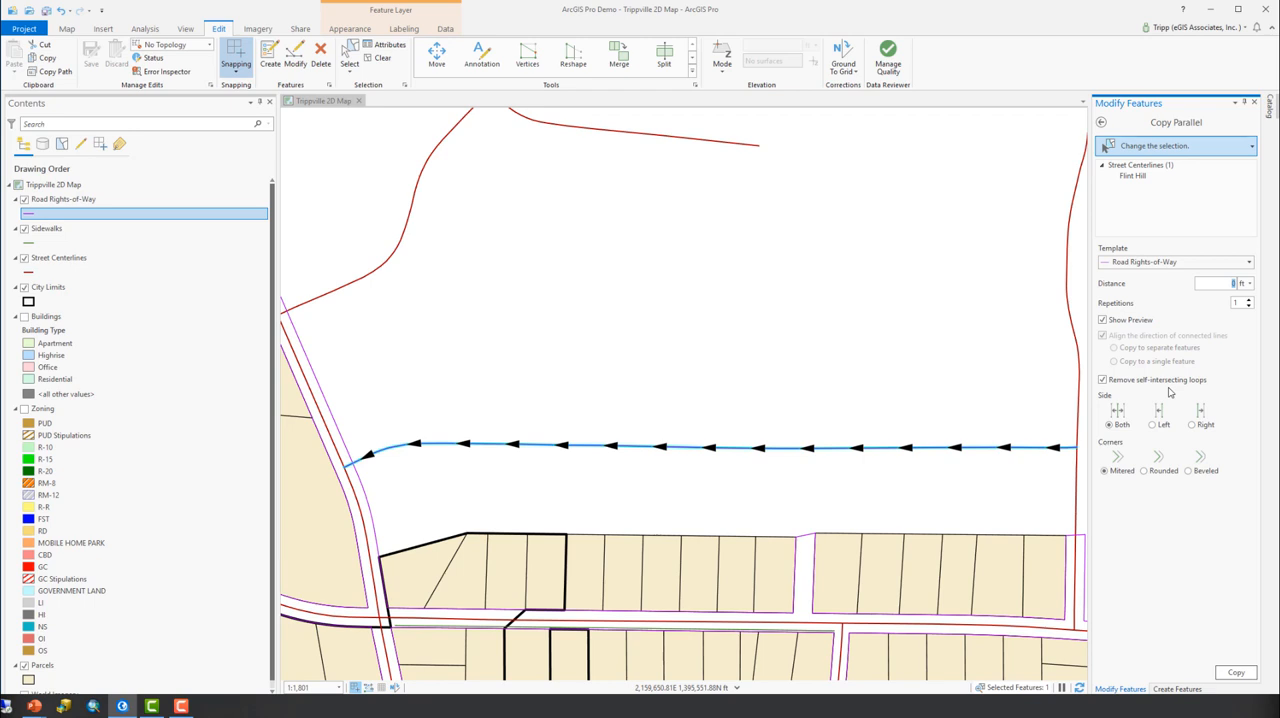
{"action": "type", "text": "25"}
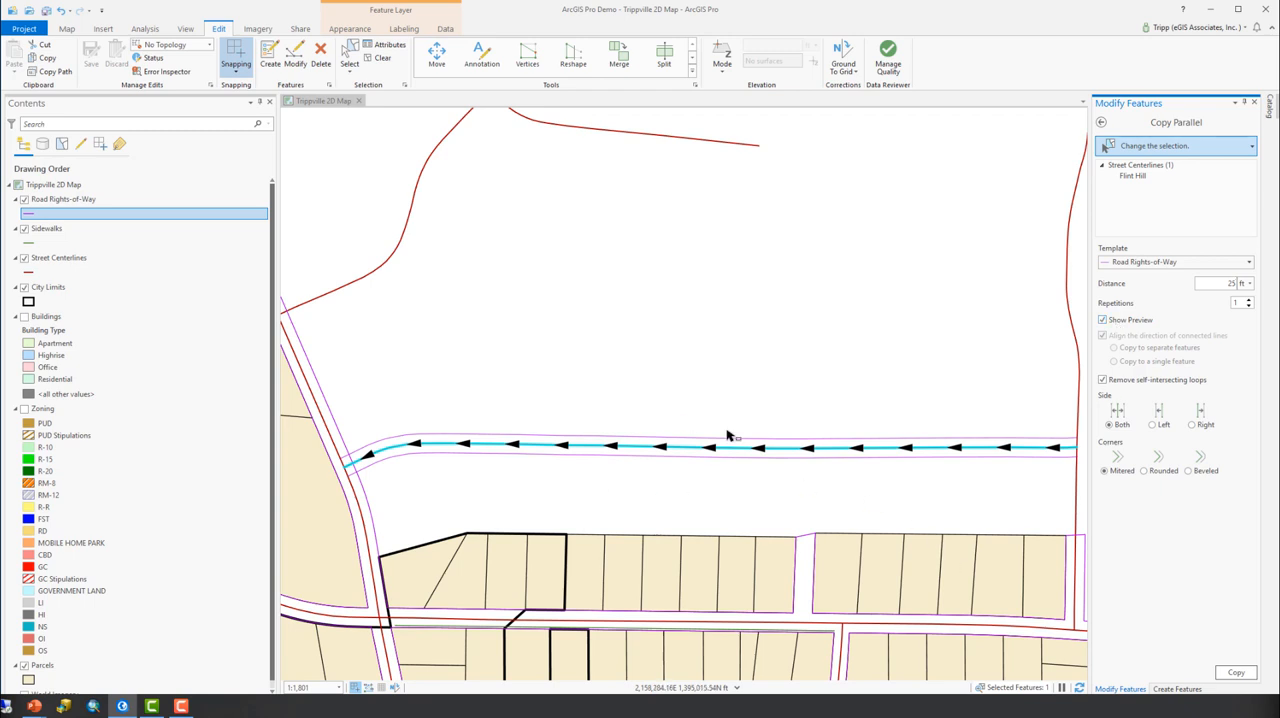
{"action": "mouse_move", "coordinate": [544, 496]}
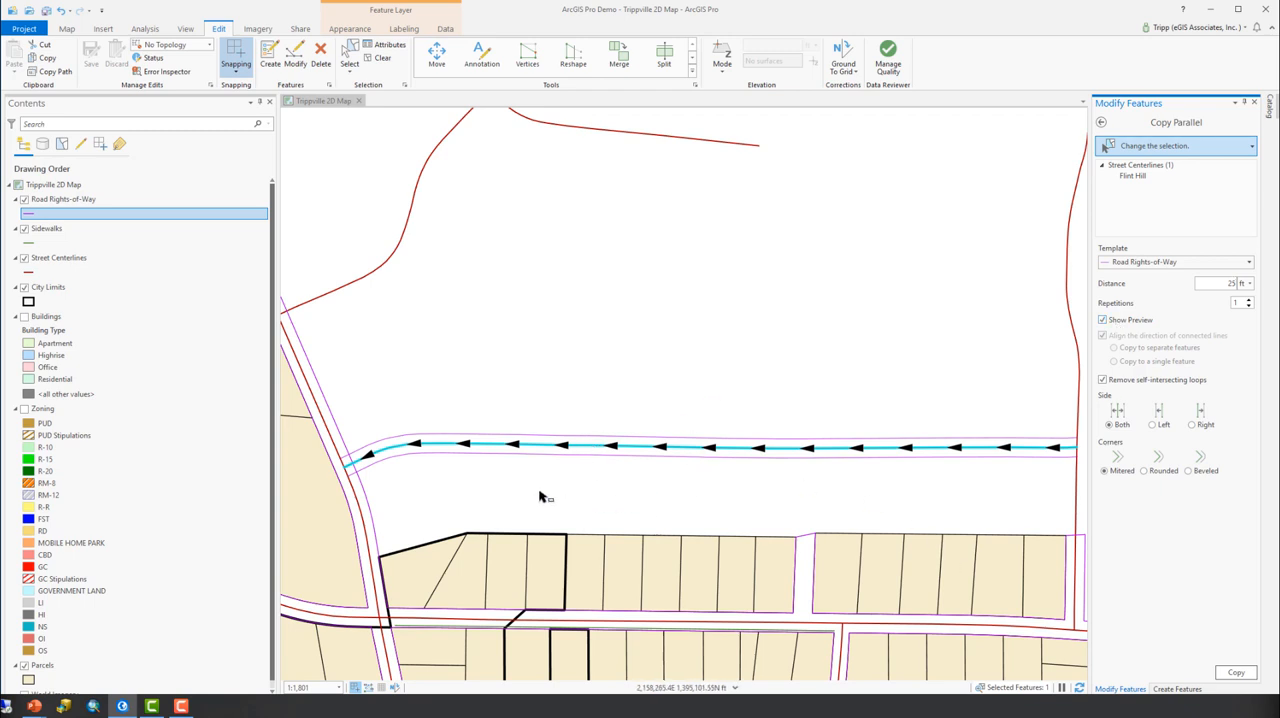
{"action": "mouse_move", "coordinate": [960, 458]}
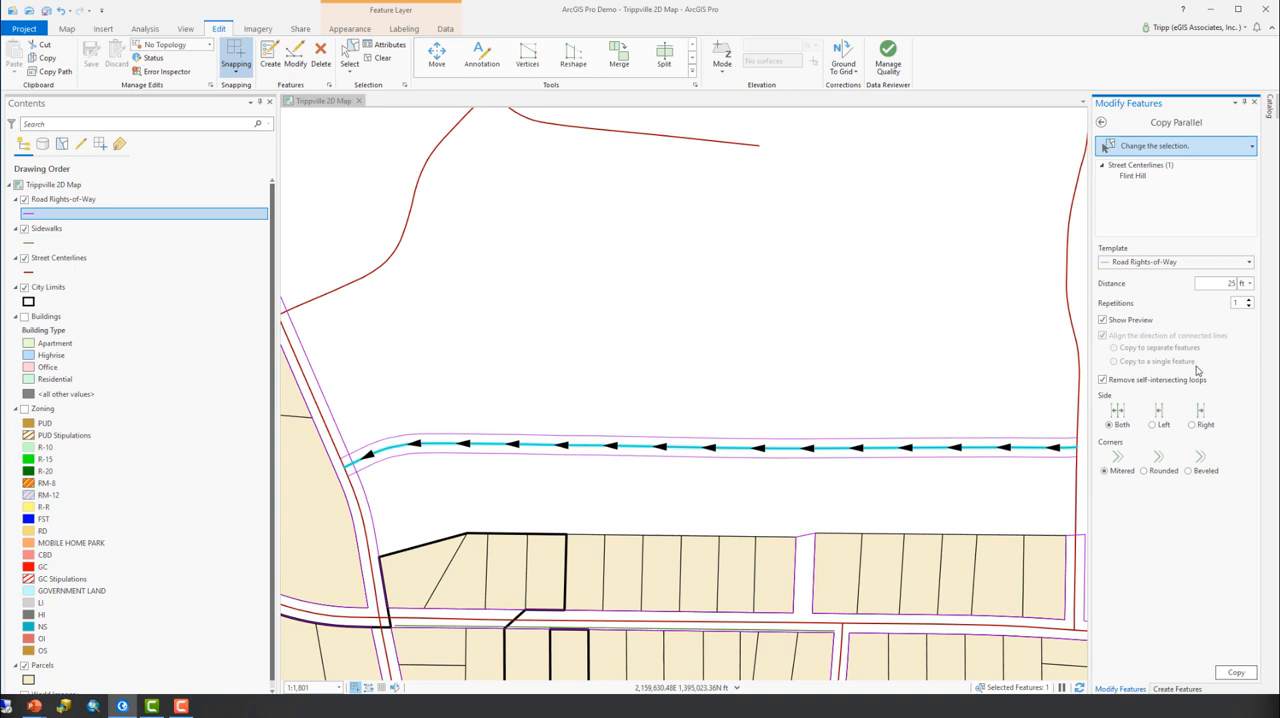
{"action": "mouse_move", "coordinate": [1168, 376]}
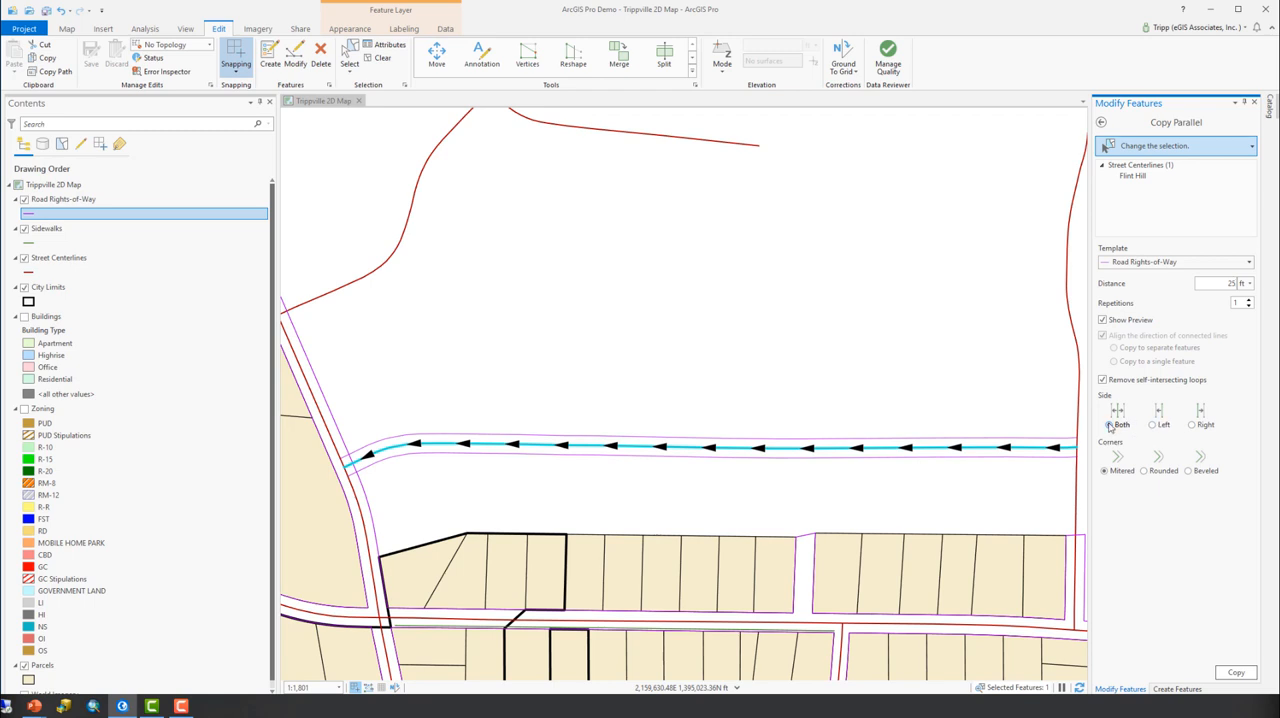
Step: Set the Copy Parallel side option to Both so right-of-way lines preview on each side of the centerline
{"action": "left_click", "coordinate": [1192, 424]}
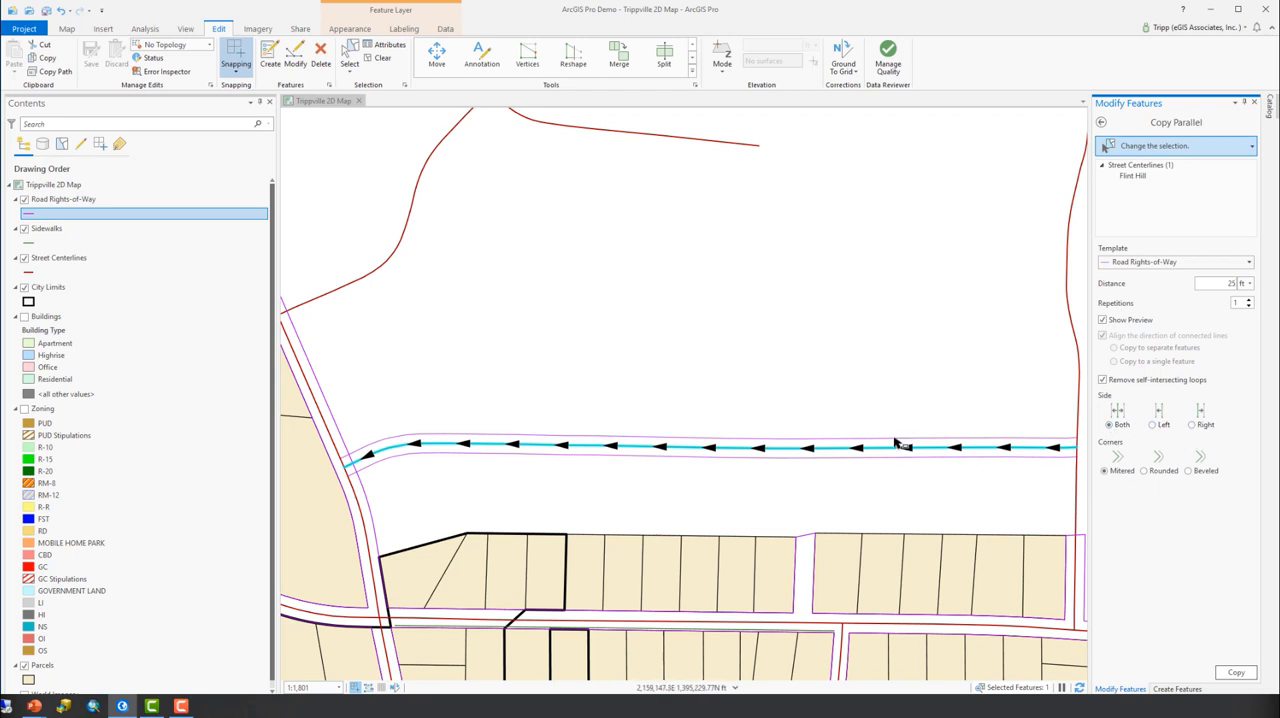
{"action": "mouse_move", "coordinate": [900, 444]}
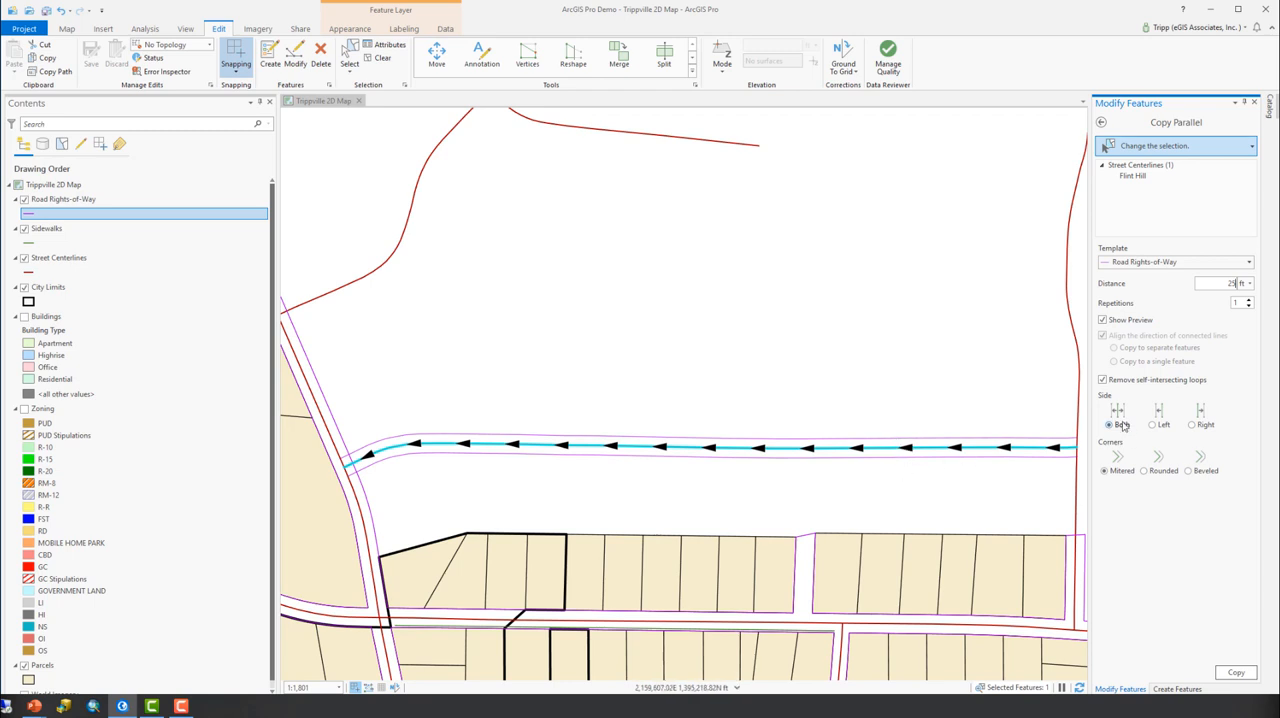
{"action": "left_click", "coordinate": [1144, 470]}
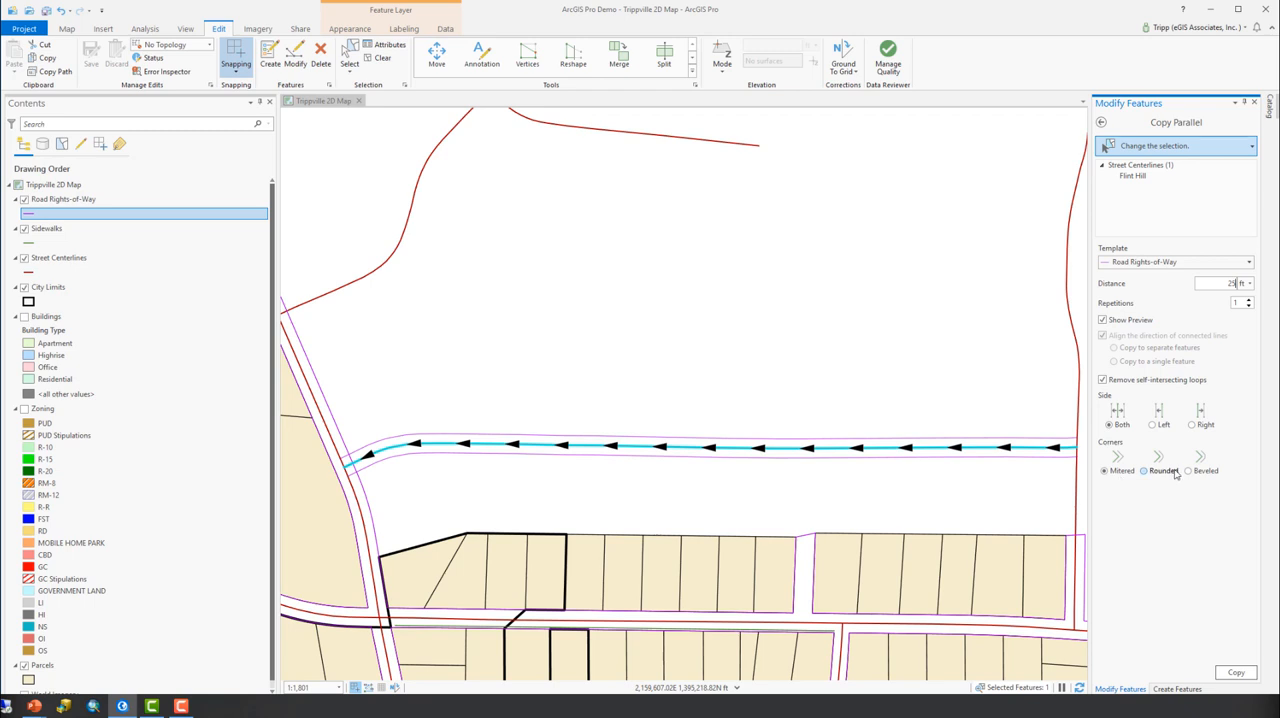
{"action": "mouse_move", "coordinate": [1036, 464]}
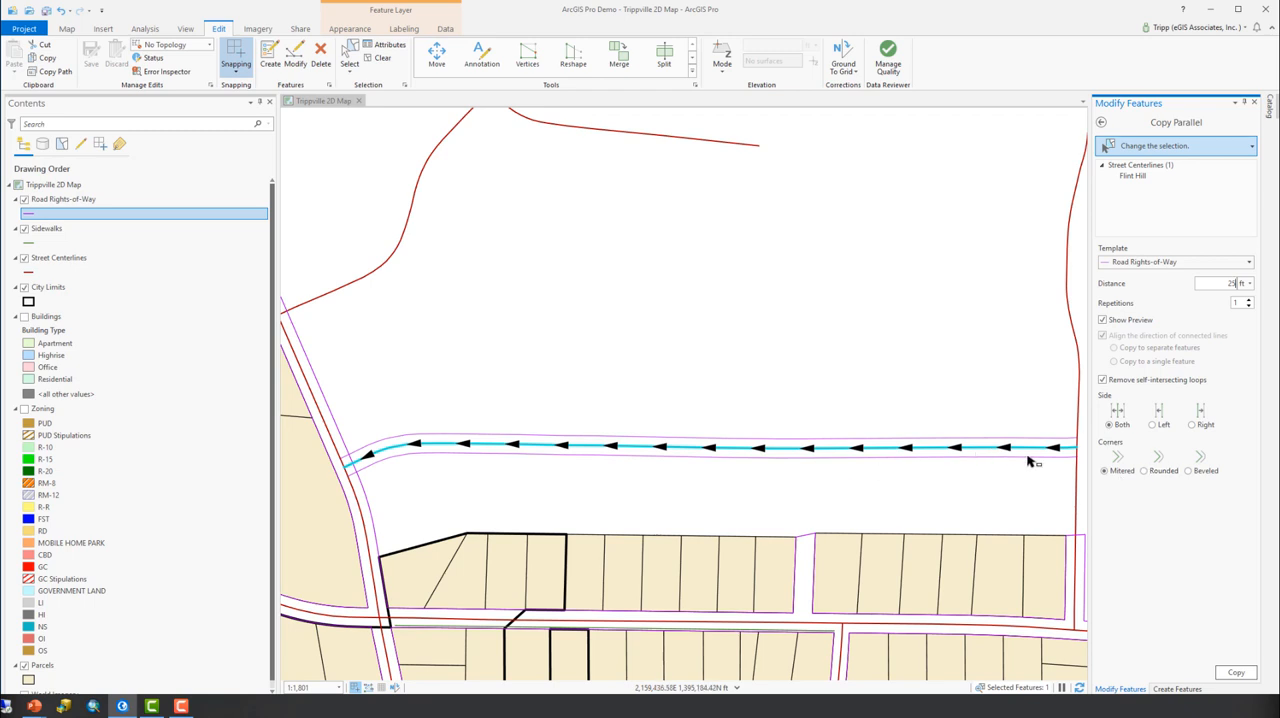
{"action": "mouse_move", "coordinate": [372, 482]}
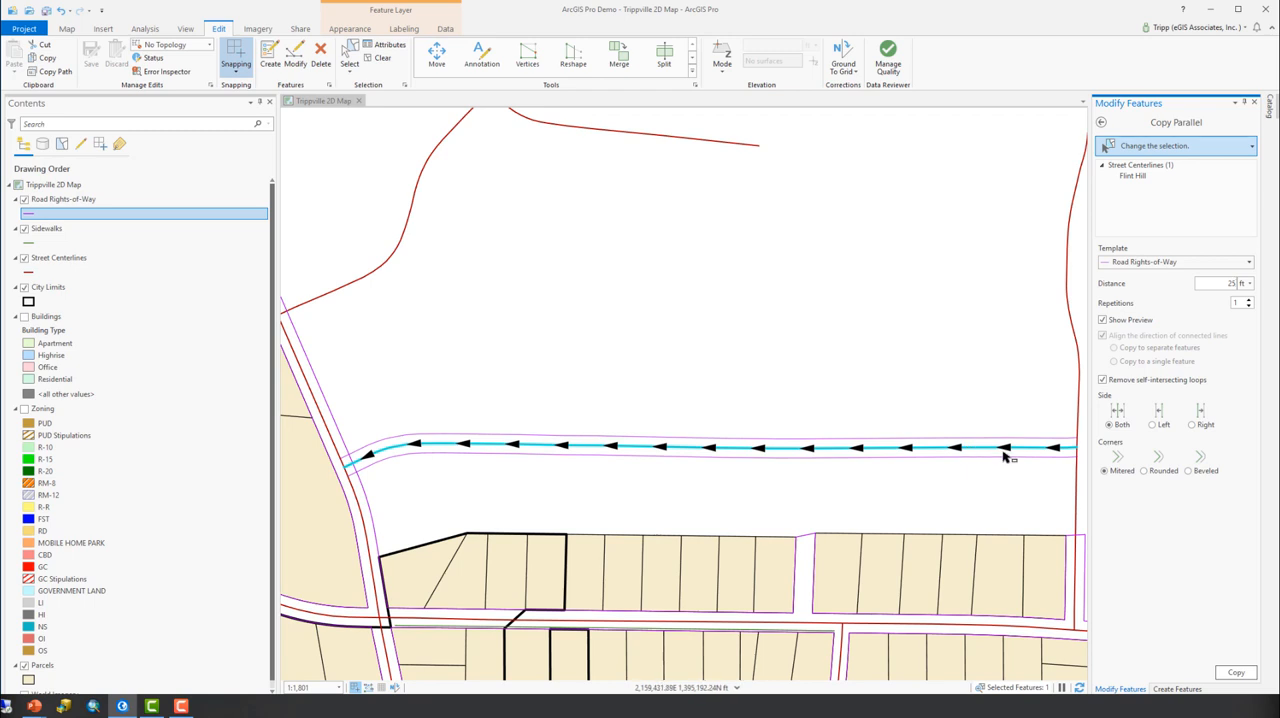
{"action": "mouse_move", "coordinate": [416, 456]}
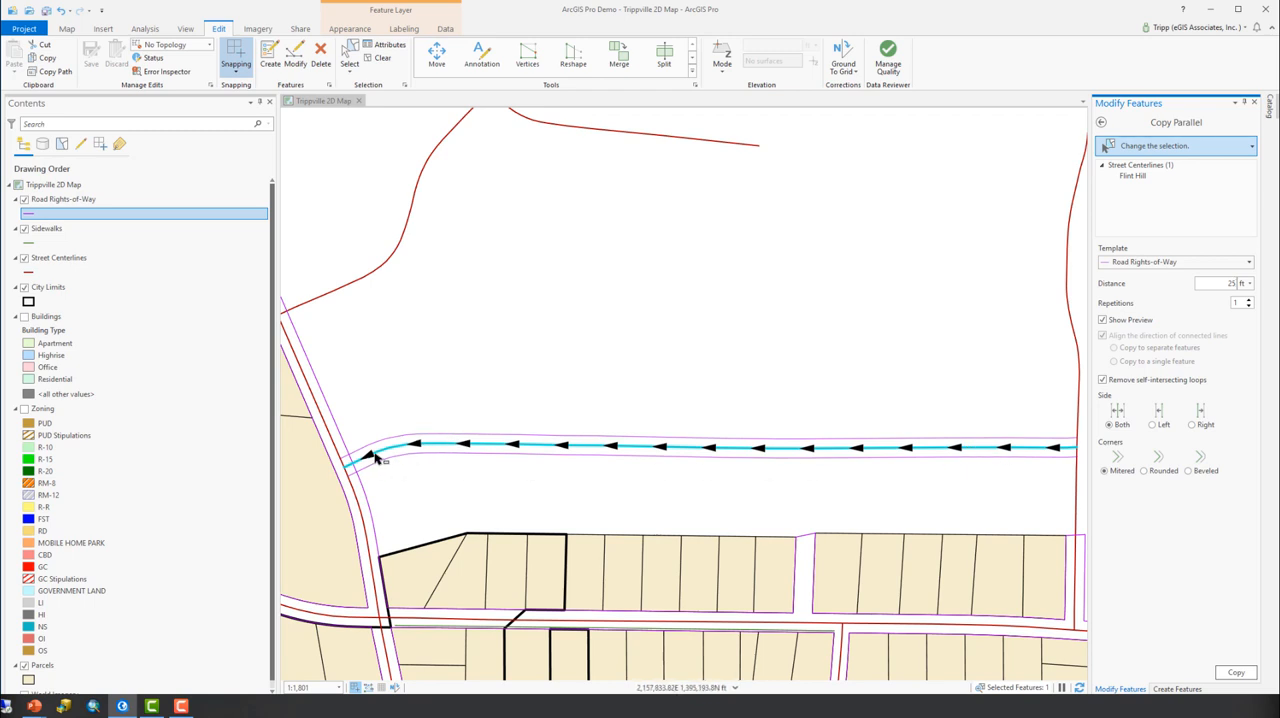
{"action": "mouse_move", "coordinate": [452, 434]}
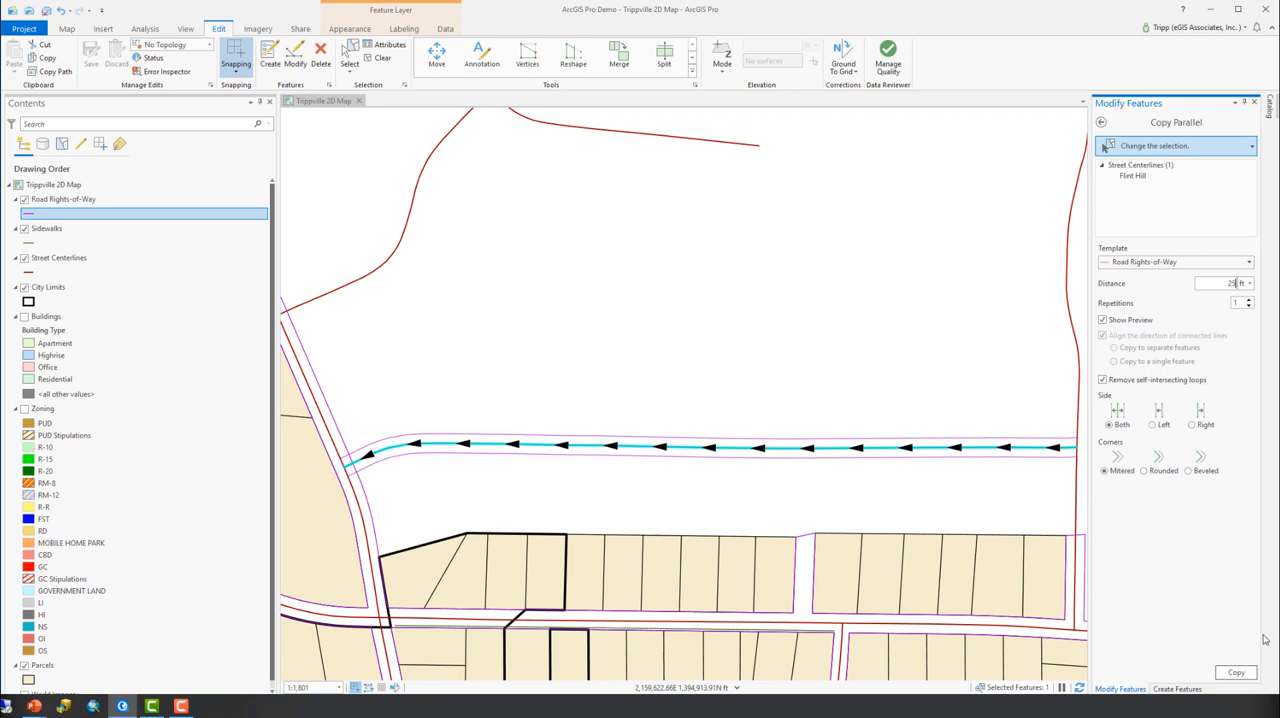
Step: Commit the parallel copy to create two Road Right-of-Way lines and show their attributes
{"action": "left_click", "coordinate": [1236, 672]}
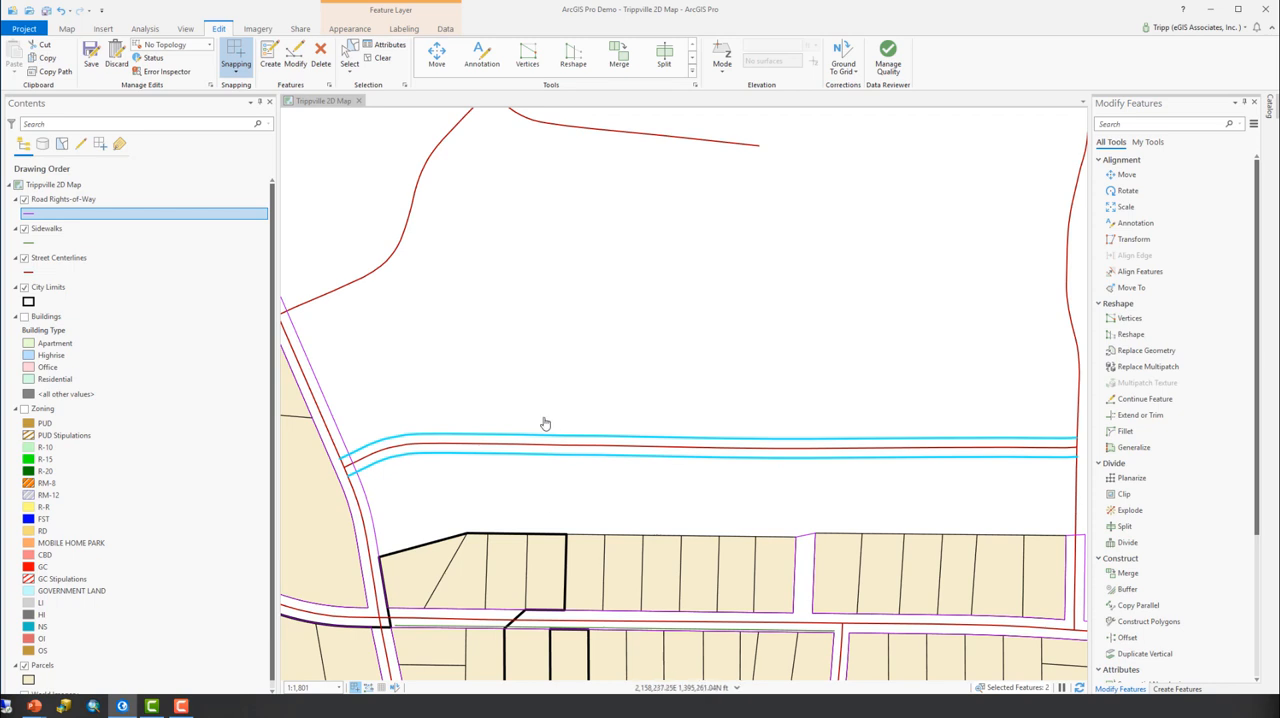
{"action": "mouse_move", "coordinate": [400, 366]}
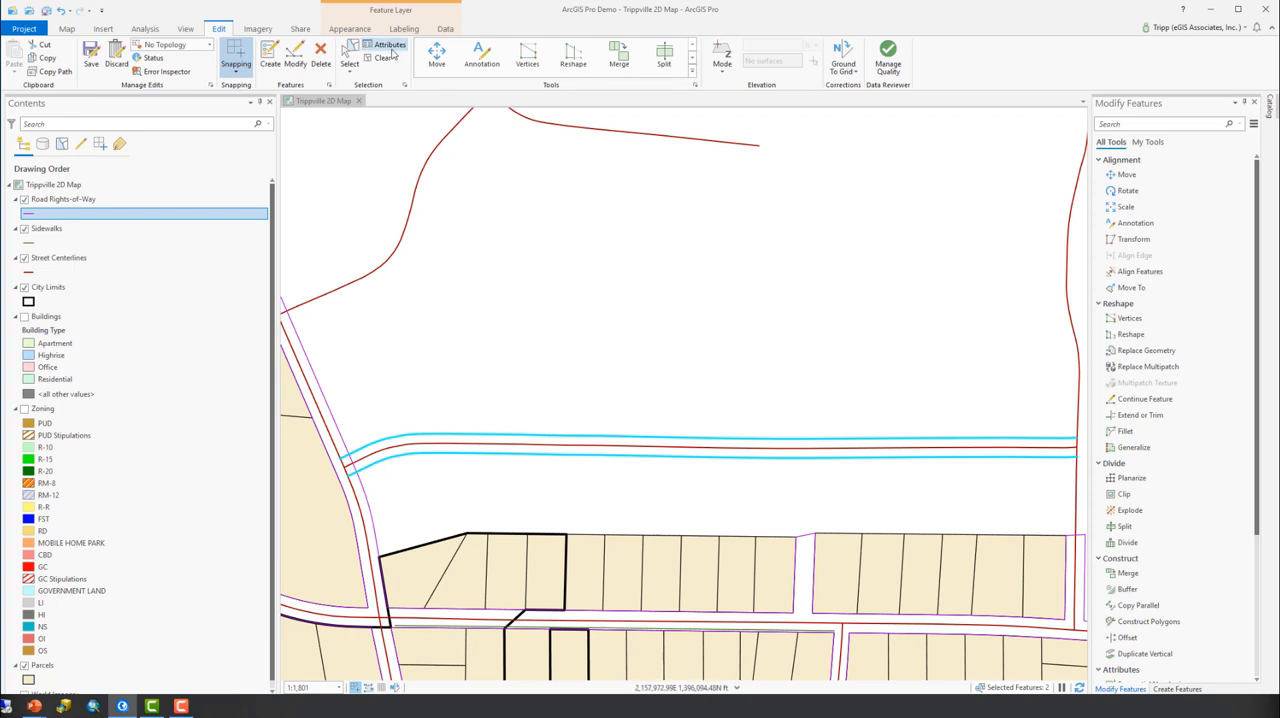
{"action": "left_click", "coordinate": [388, 50]}
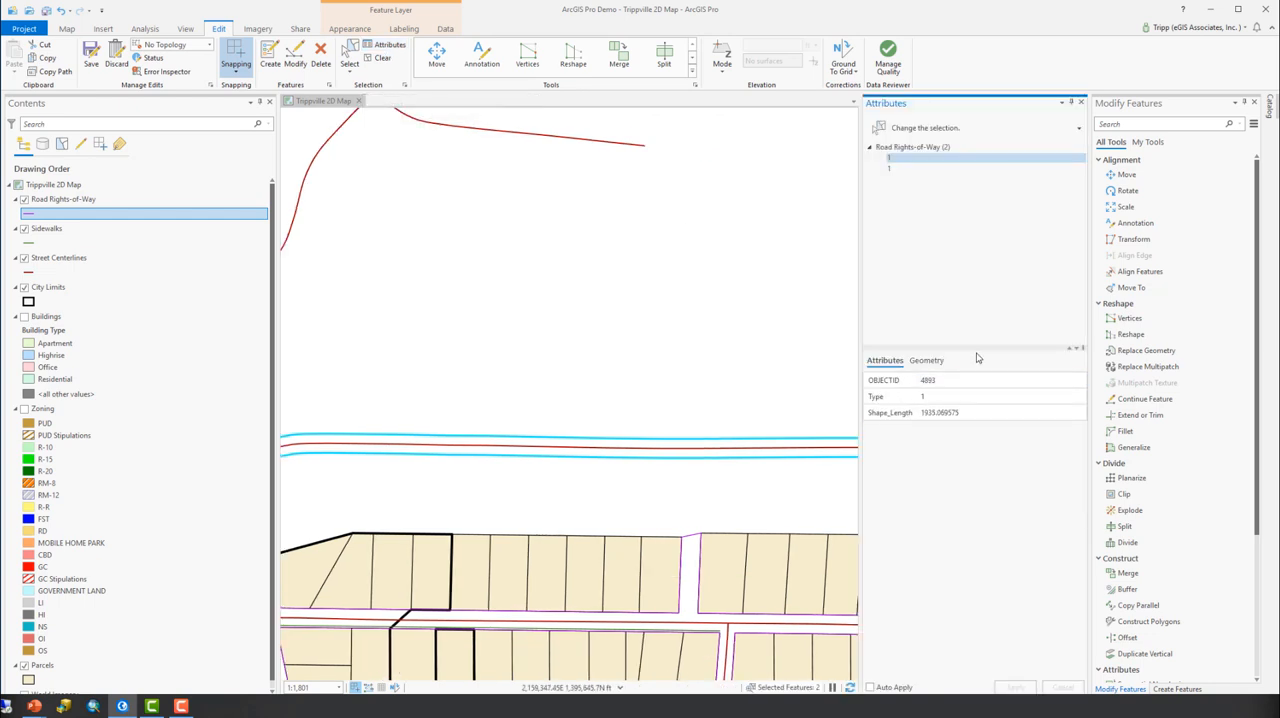
{"action": "mouse_move", "coordinate": [996, 484]}
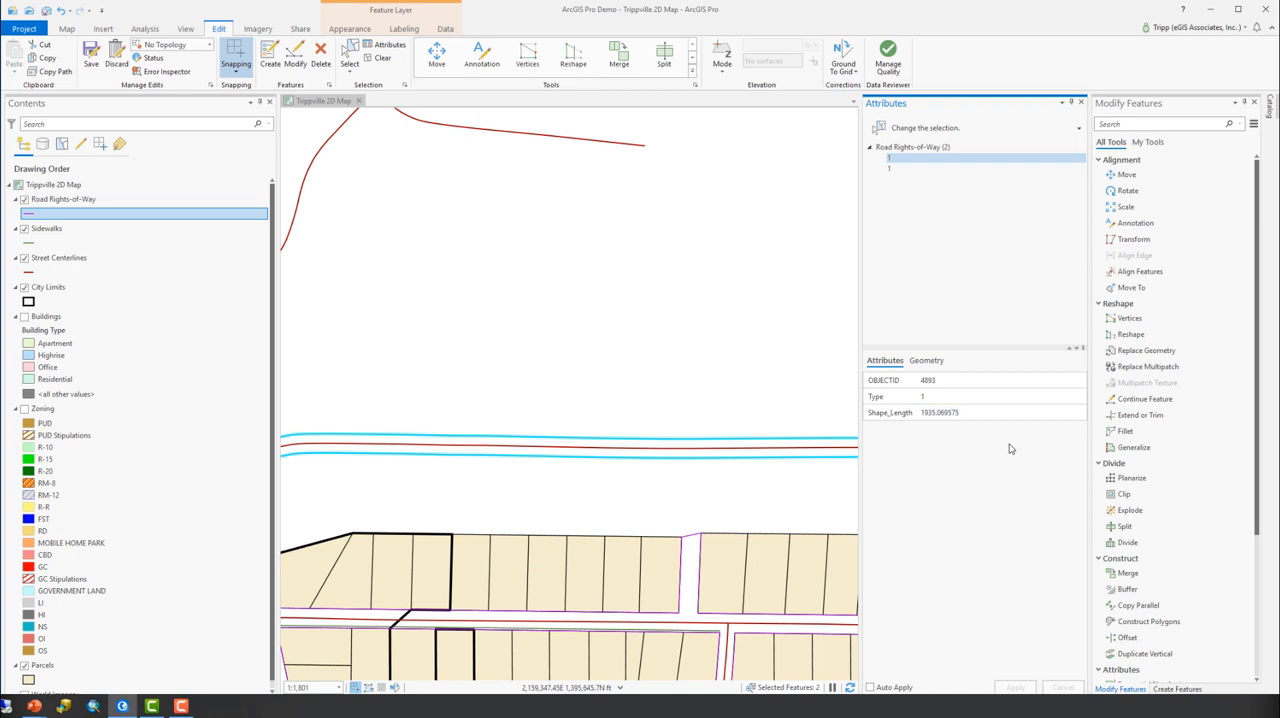
{"action": "mouse_move", "coordinate": [698, 192]}
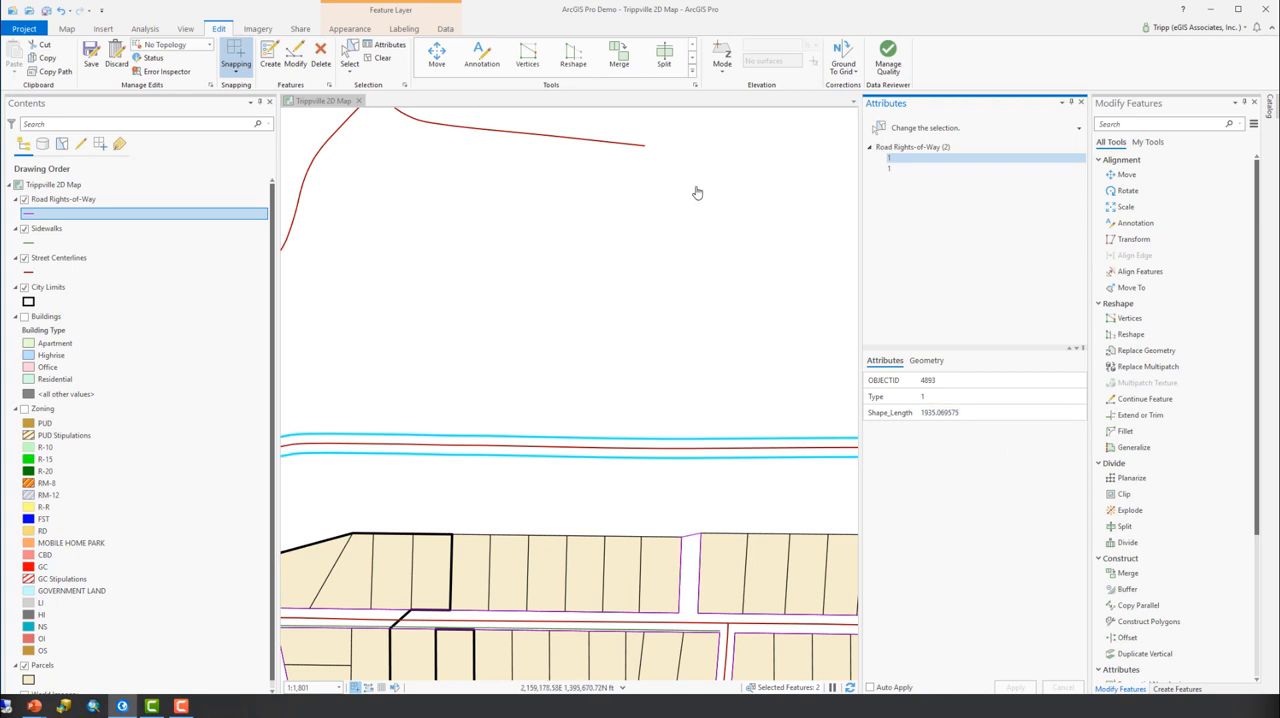
{"action": "mouse_move", "coordinate": [788, 404]}
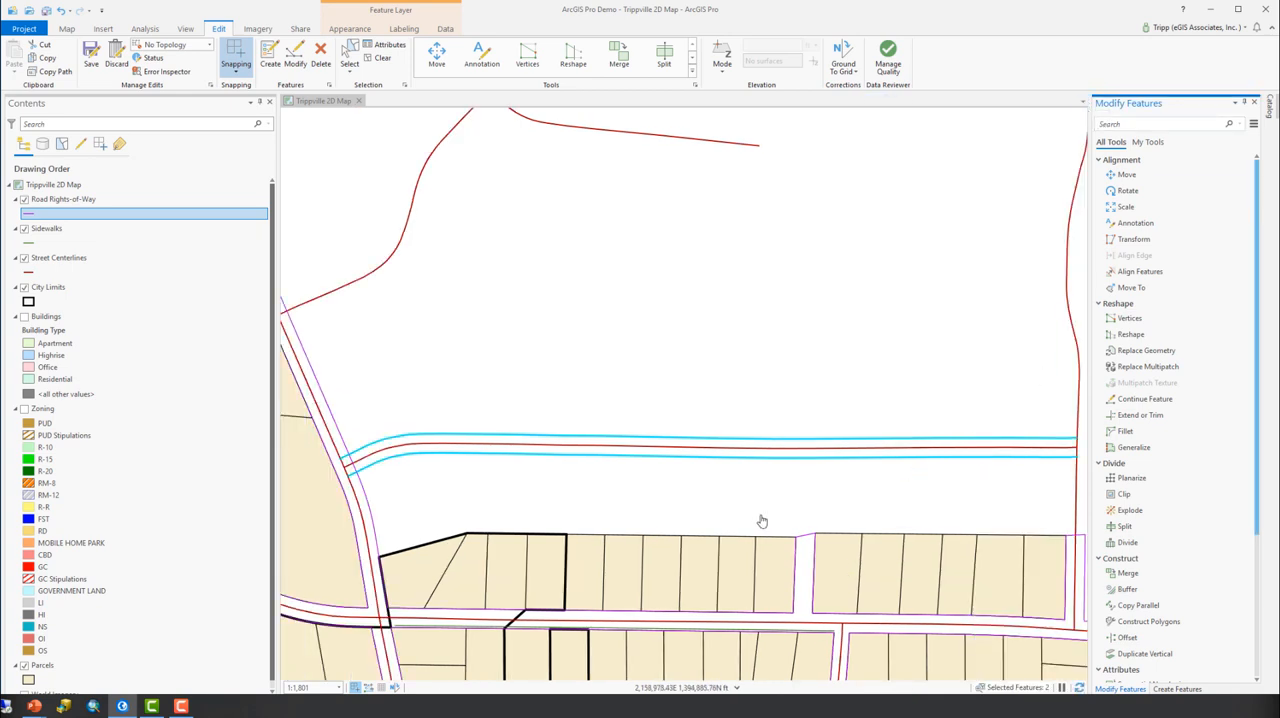
{"action": "mouse_move", "coordinate": [854, 476]}
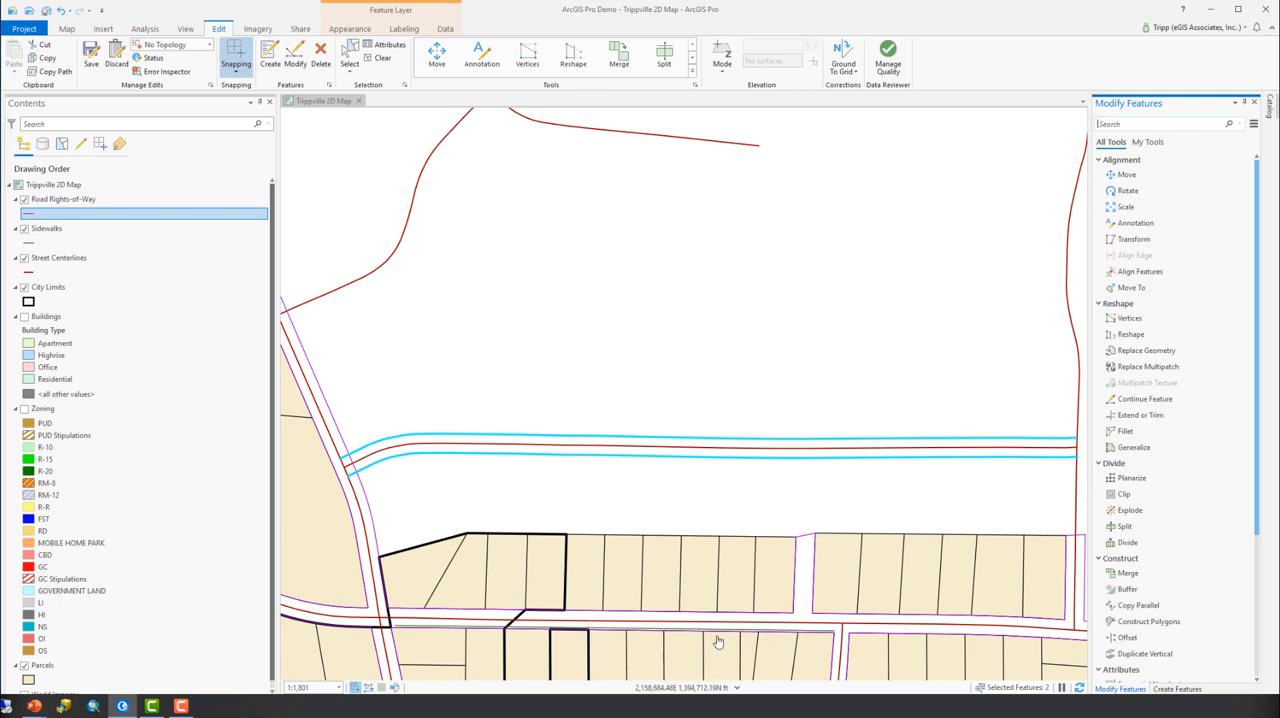
{"action": "mouse_move", "coordinate": [784, 458]}
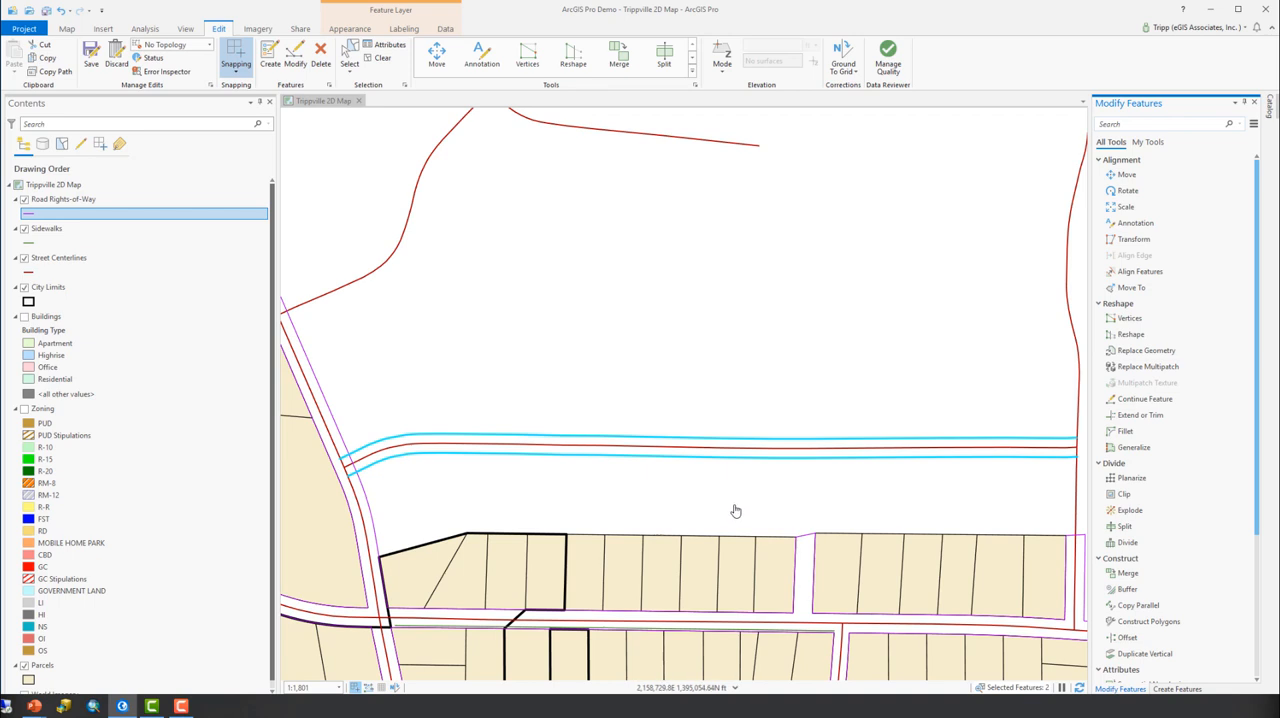
{"action": "mouse_move", "coordinate": [334, 498]}
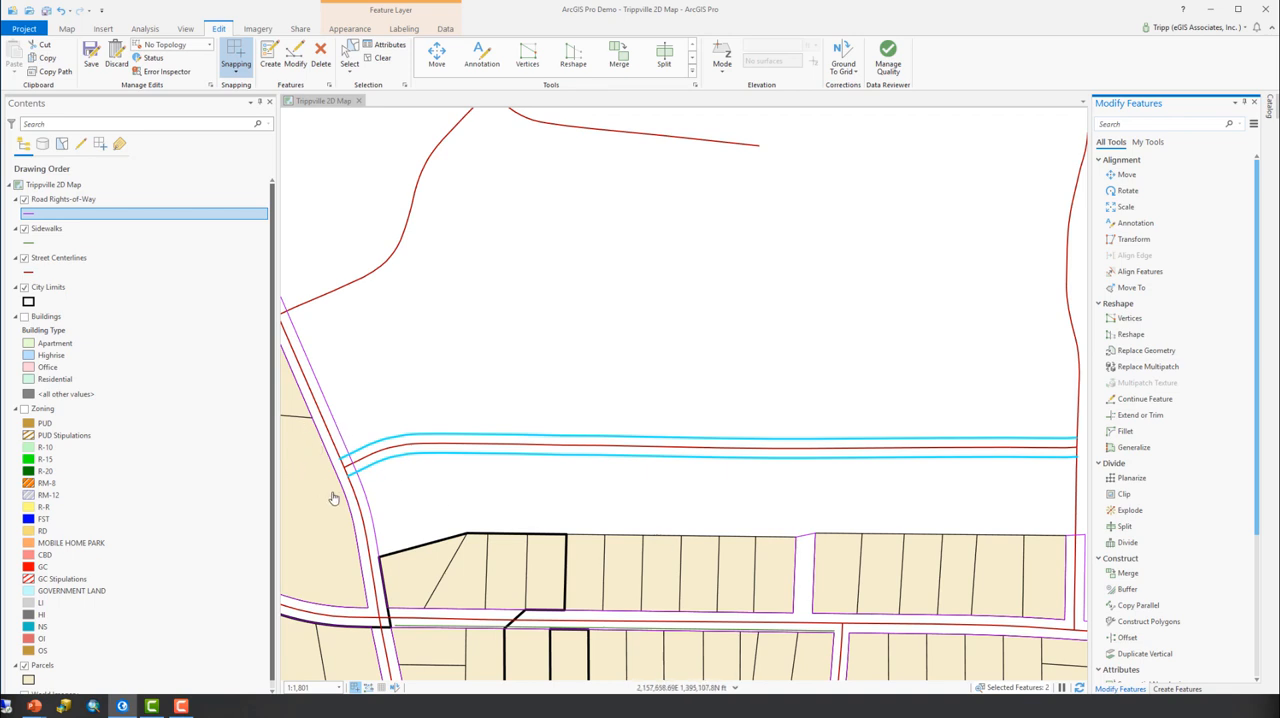
{"action": "mouse_move", "coordinate": [358, 512]}
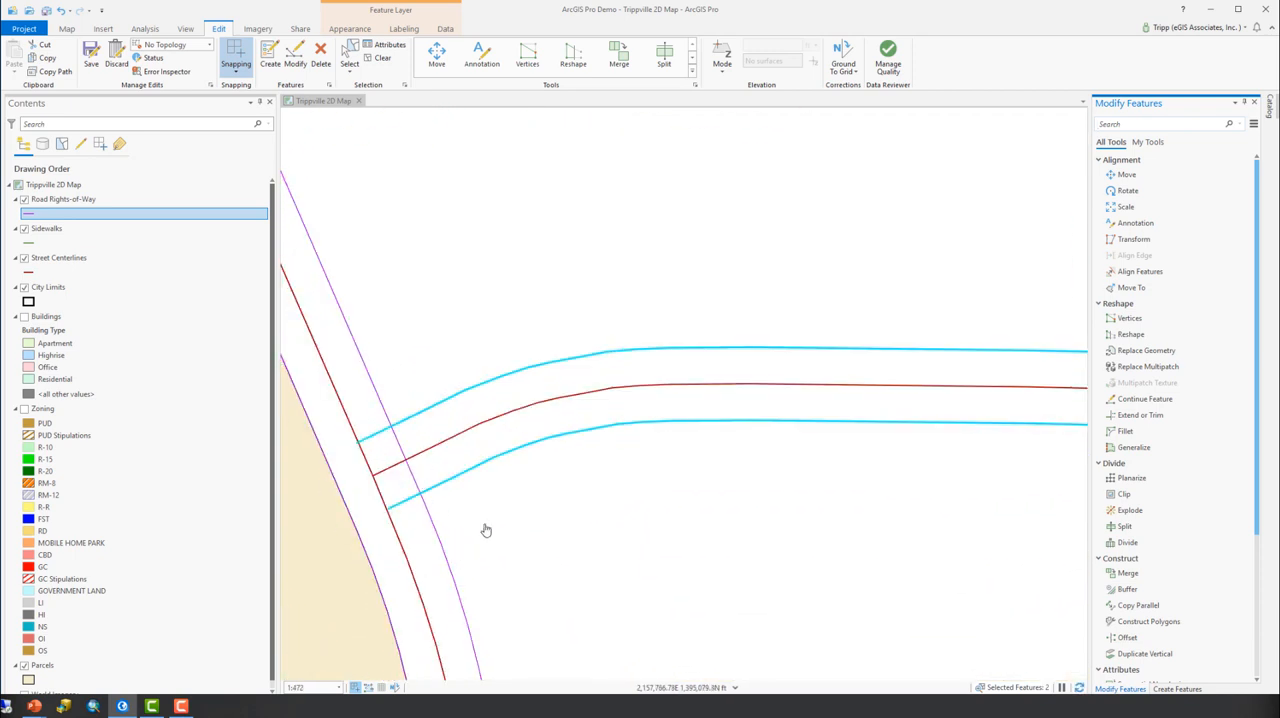
{"action": "mouse_move", "coordinate": [444, 528]}
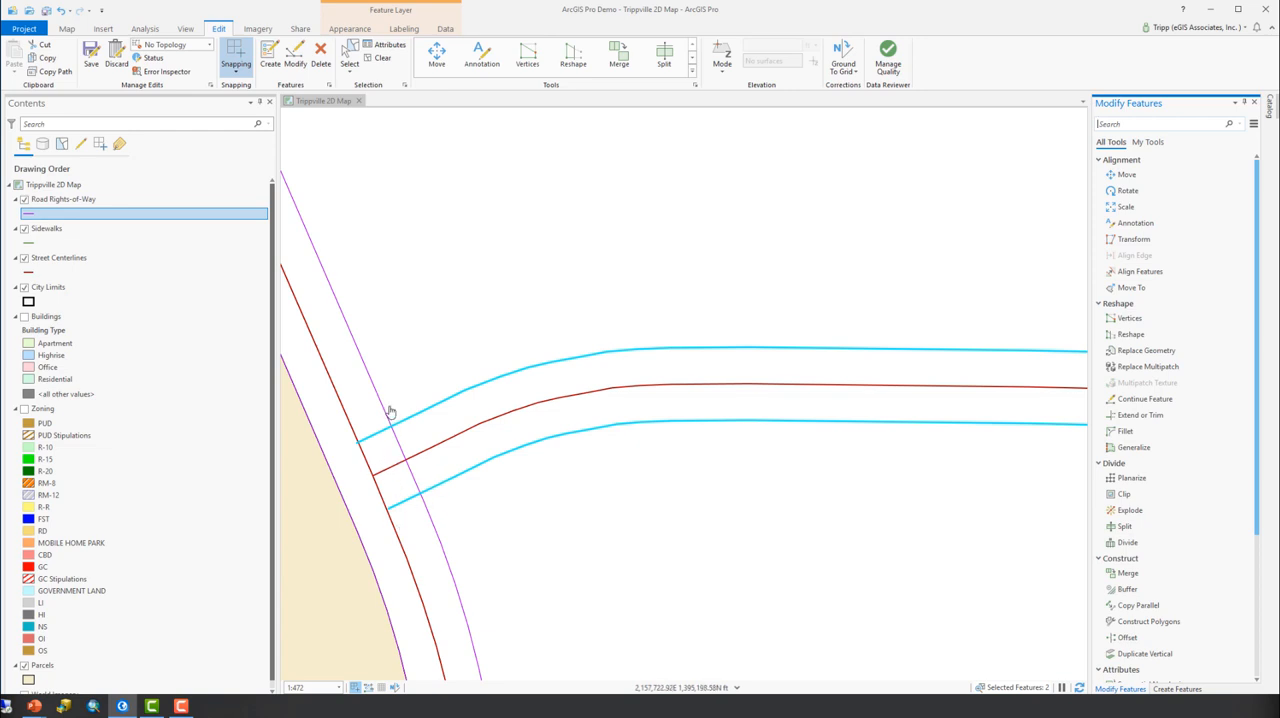
{"action": "mouse_move", "coordinate": [466, 494]}
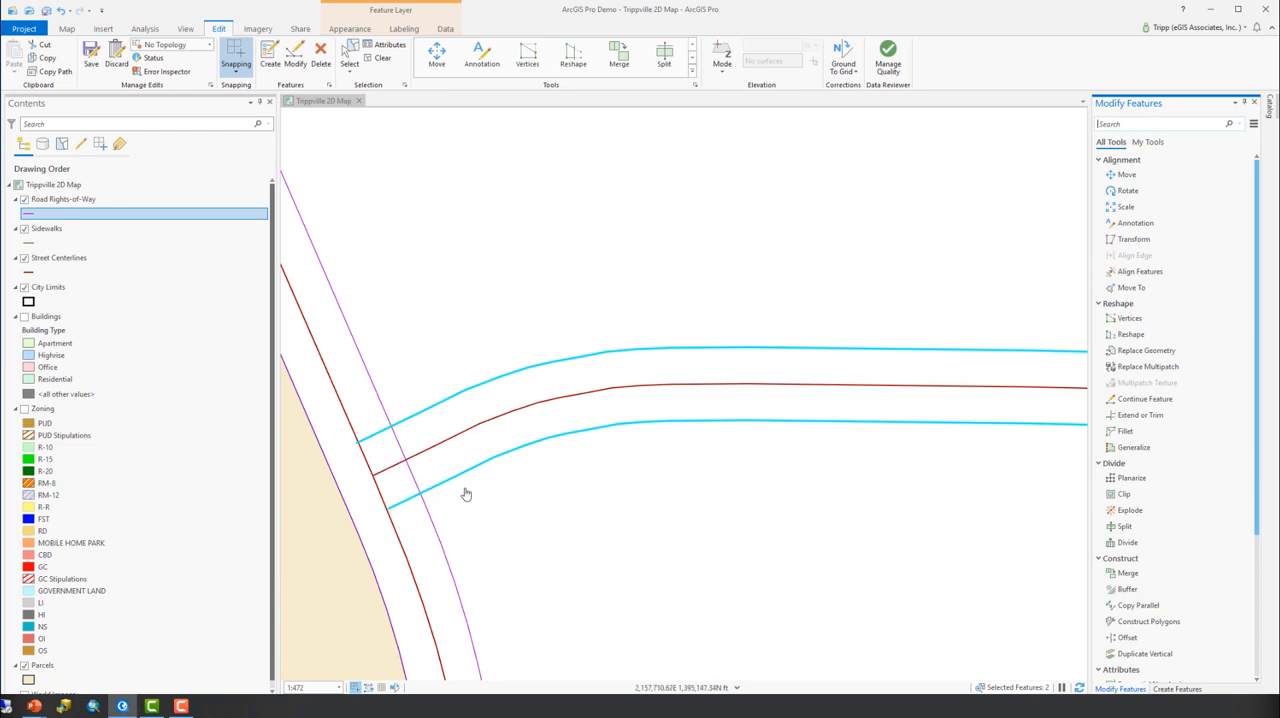
{"action": "mouse_move", "coordinate": [640, 500]}
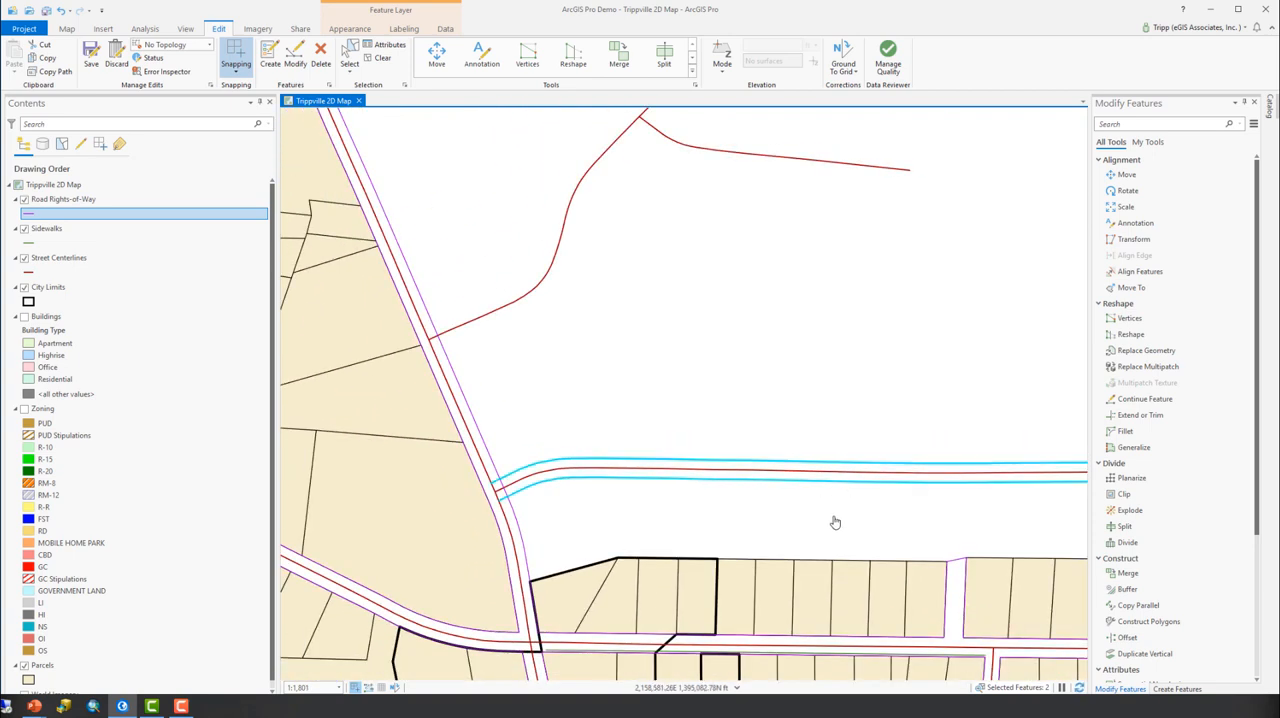
{"action": "mouse_move", "coordinate": [848, 528]}
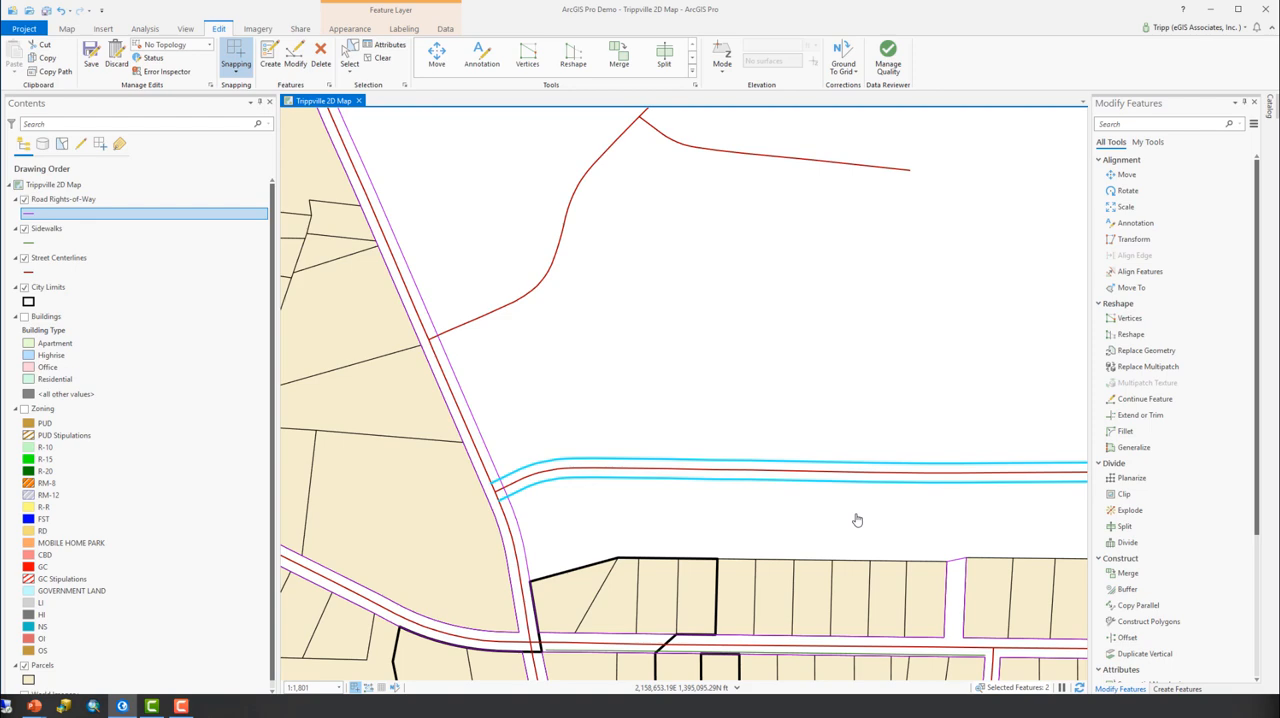
{"action": "mouse_move", "coordinate": [884, 488]}
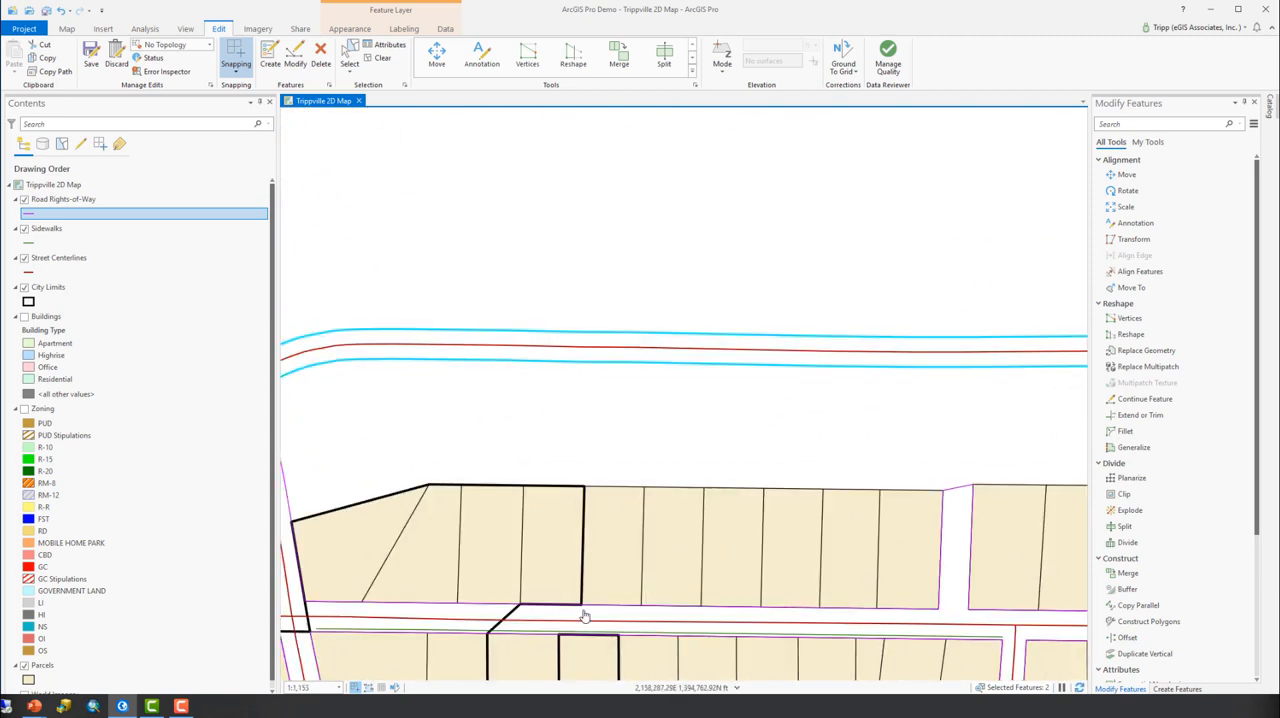
{"action": "mouse_move", "coordinate": [620, 560]}
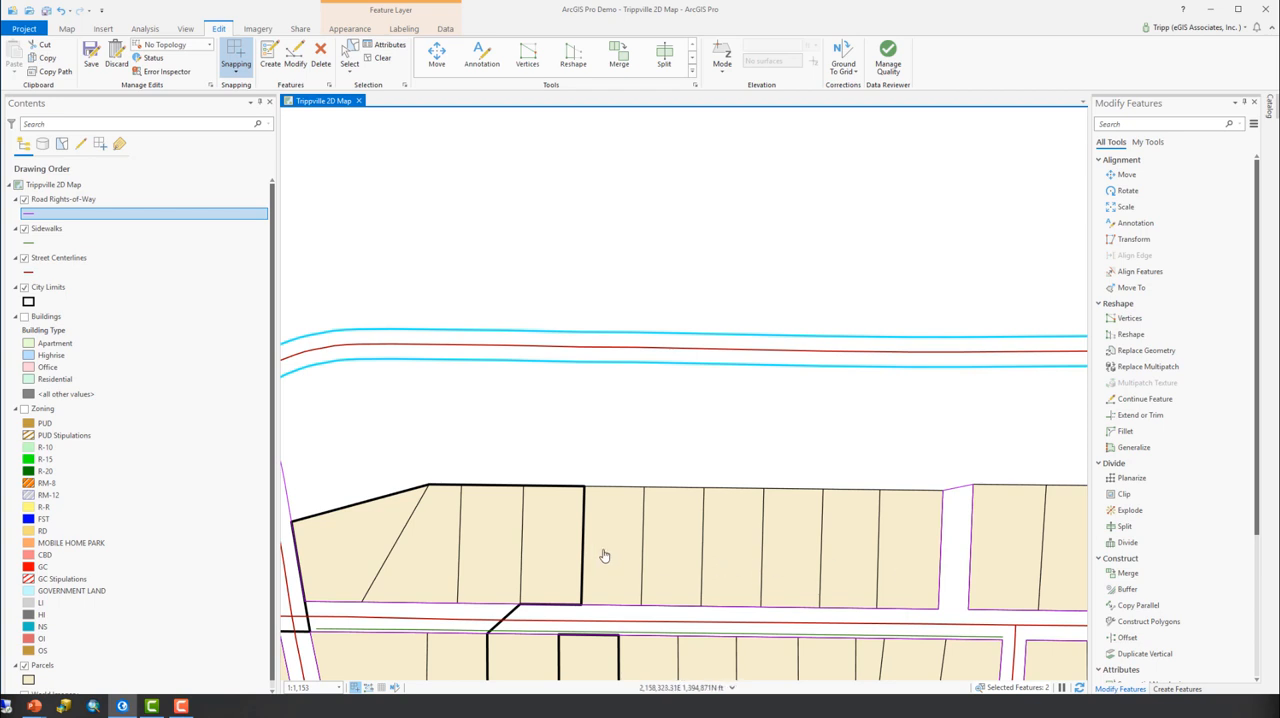
{"action": "mouse_move", "coordinate": [846, 552]}
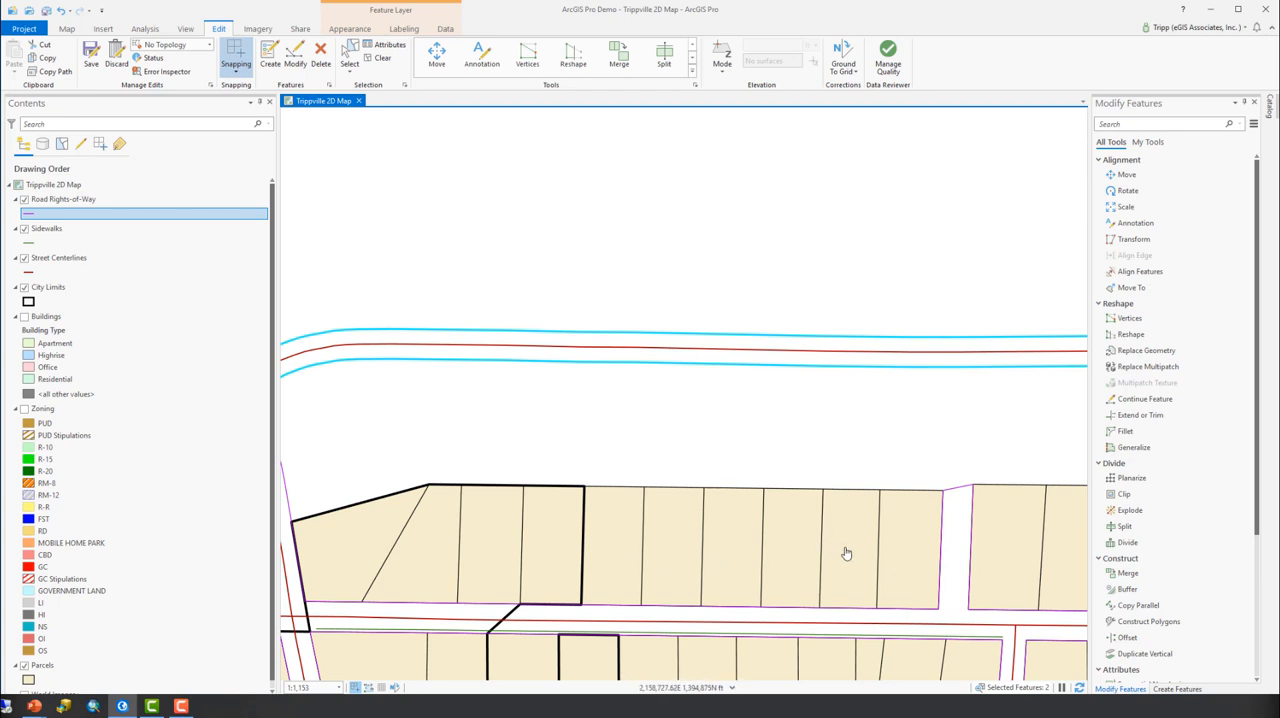
Step: Turn on the Zoning layer in Contents so the parcels show their zoning colours
{"action": "left_click", "coordinate": [144, 508]}
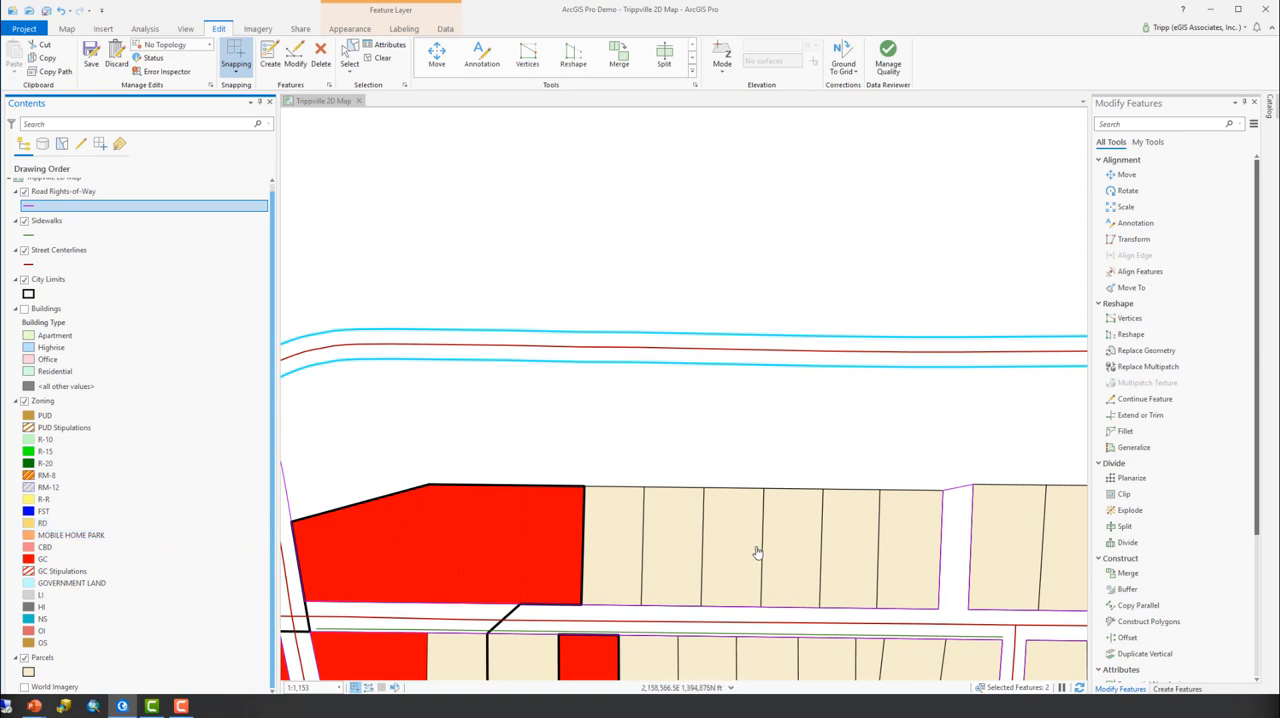
{"action": "mouse_move", "coordinate": [784, 550]}
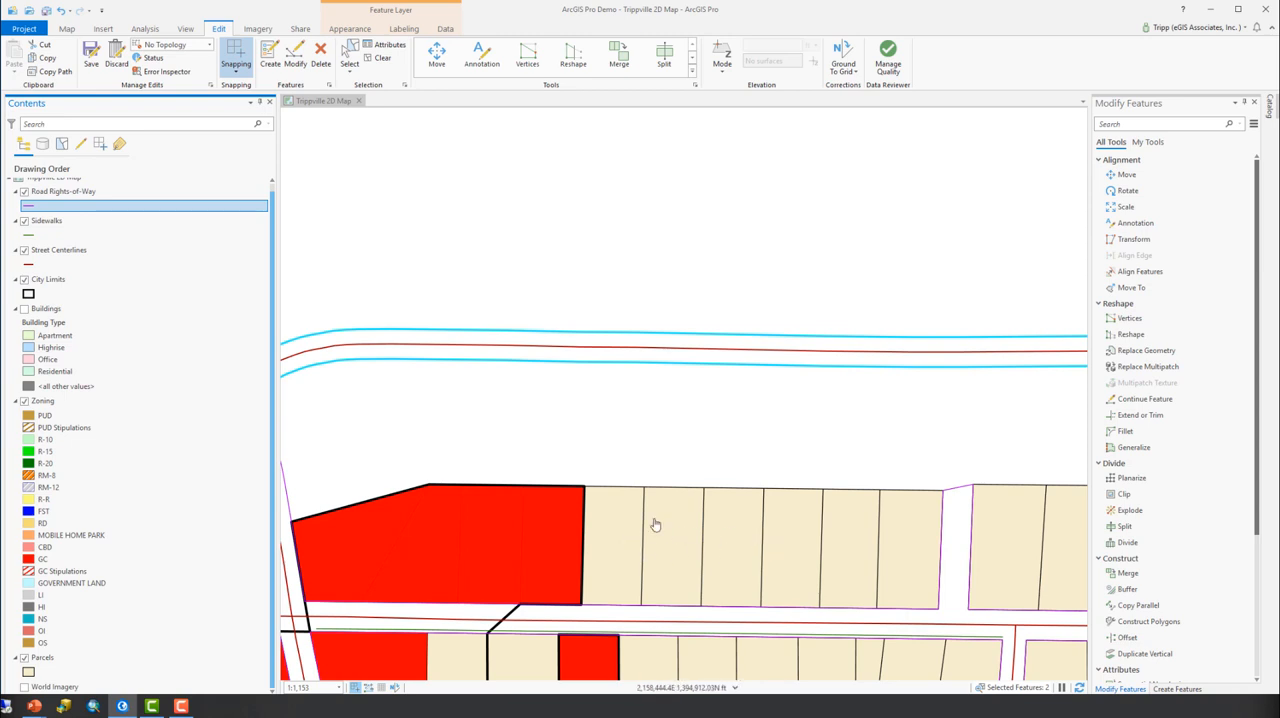
{"action": "mouse_move", "coordinate": [780, 552]}
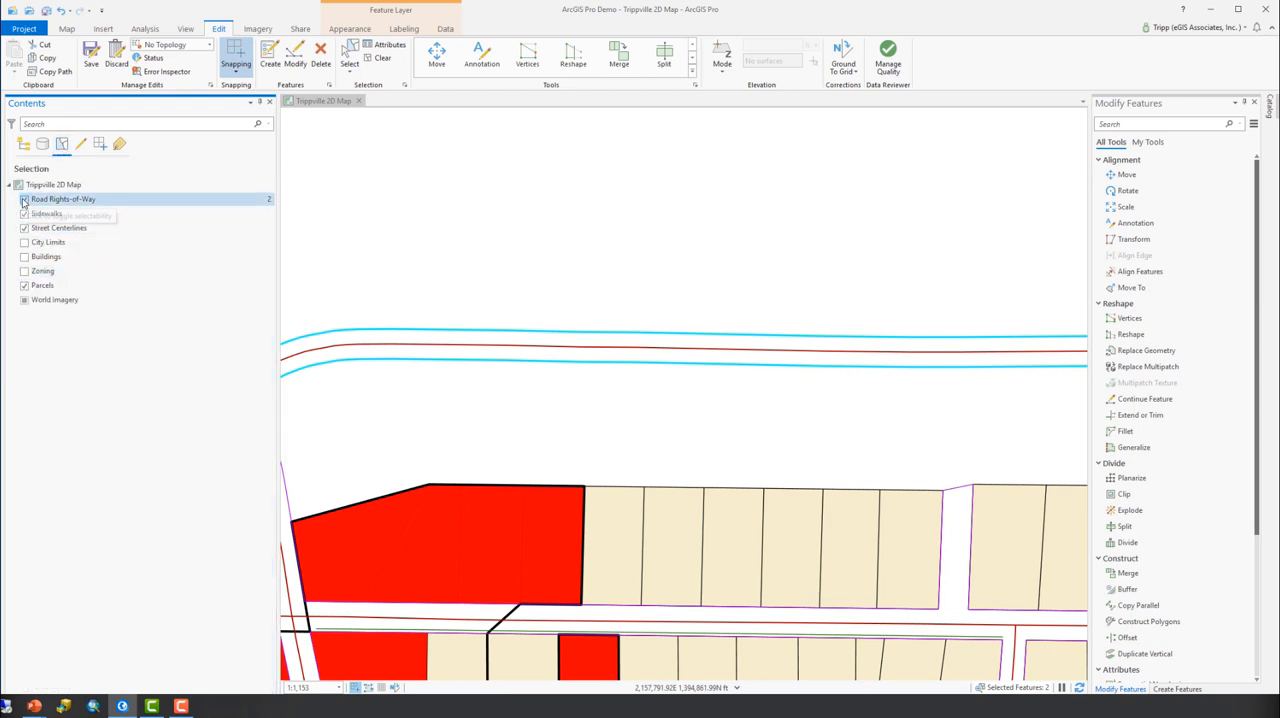
Step: Make only Sidewalks selectable in List By Selection and clear the right-of-way selection
{"action": "left_click", "coordinate": [24, 214]}
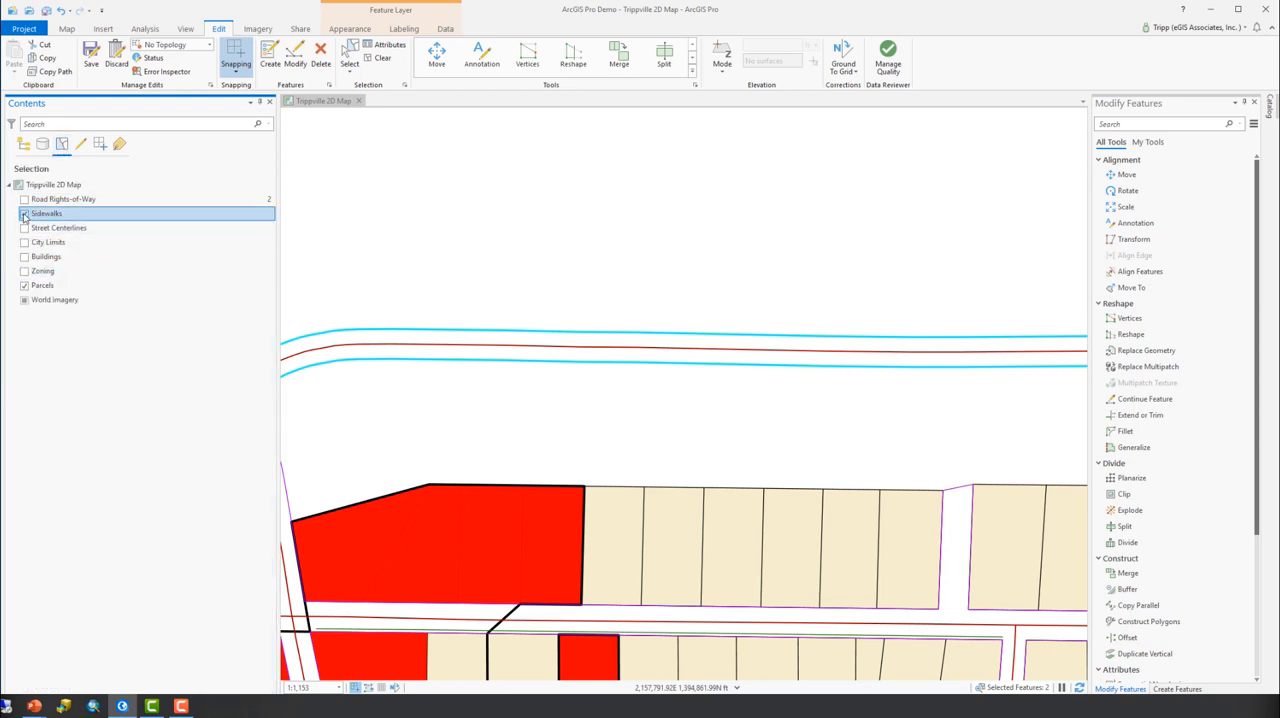
{"action": "left_click", "coordinate": [42, 284]}
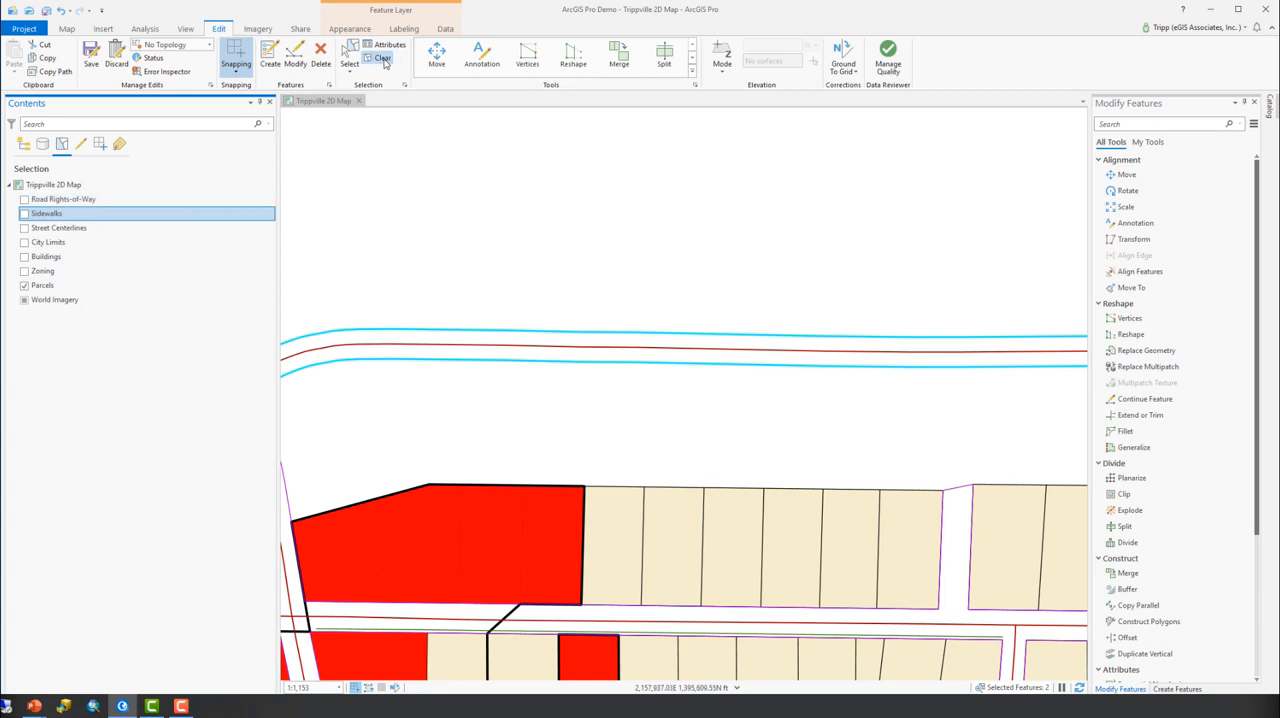
{"action": "left_click", "coordinate": [380, 56]}
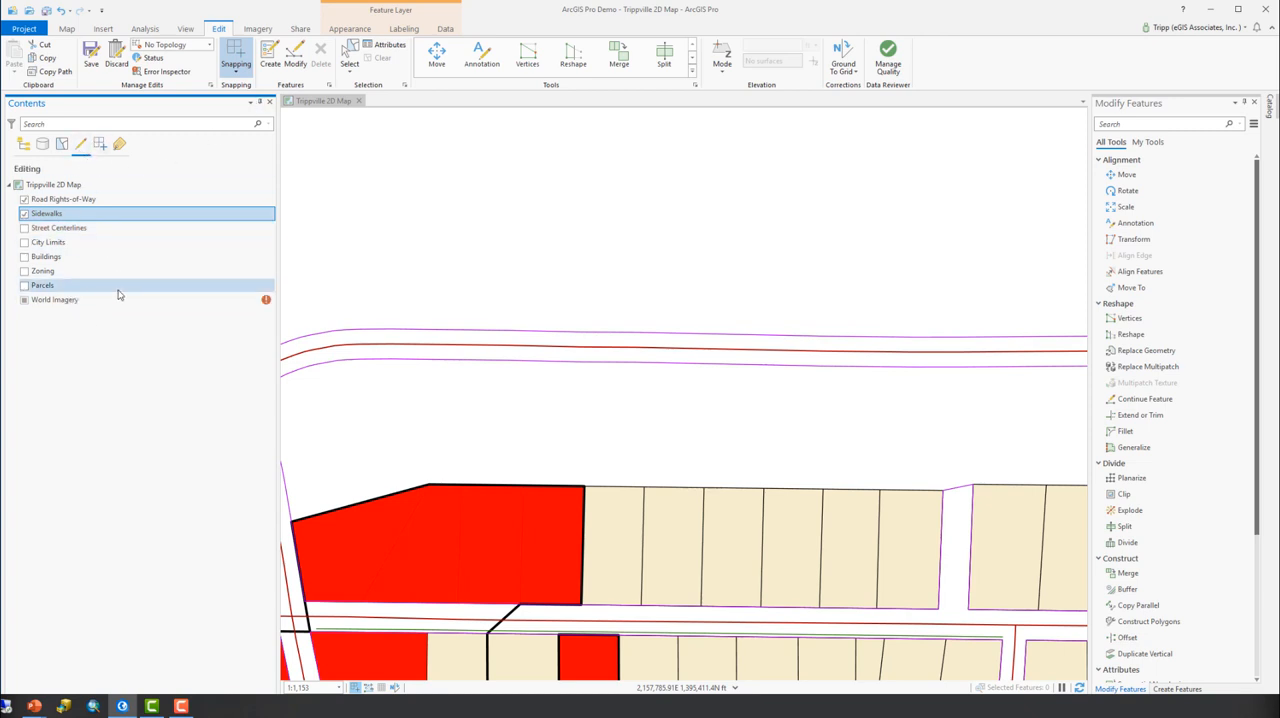
Step: In List By Editing, turn off editing for Parcels and Street Centerlines
{"action": "left_click", "coordinate": [24, 272]}
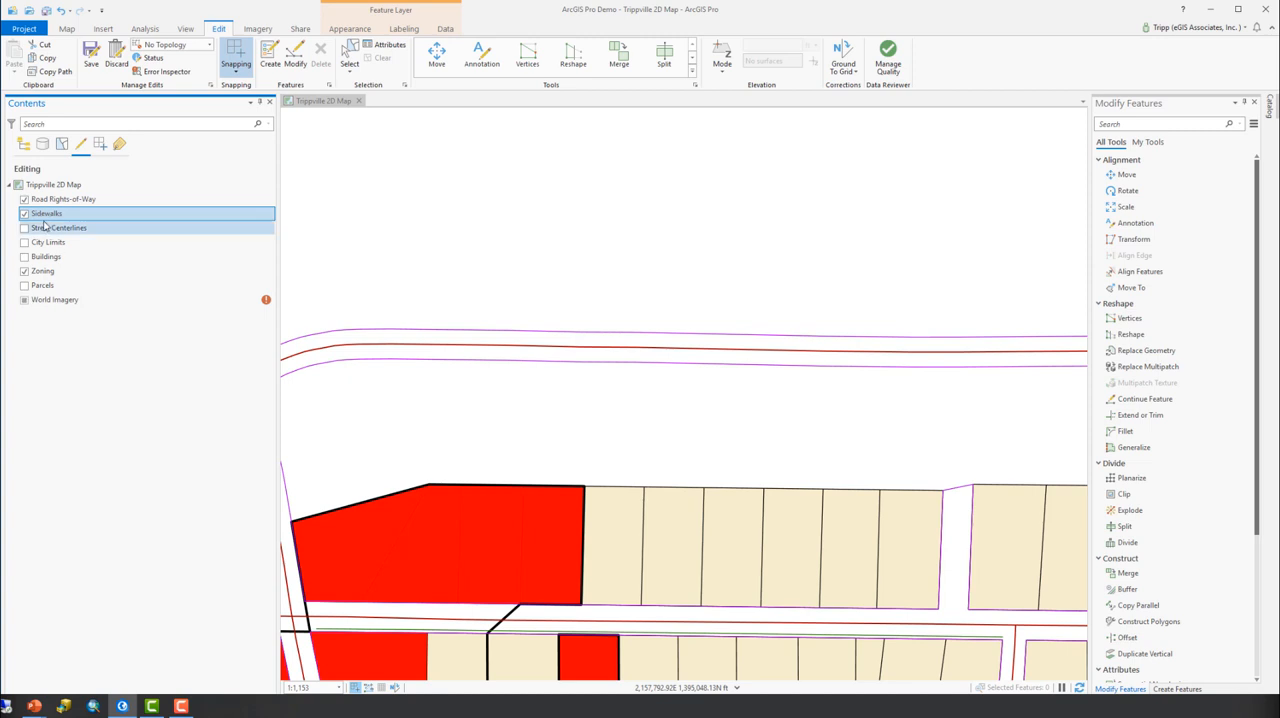
{"action": "left_click", "coordinate": [24, 212]}
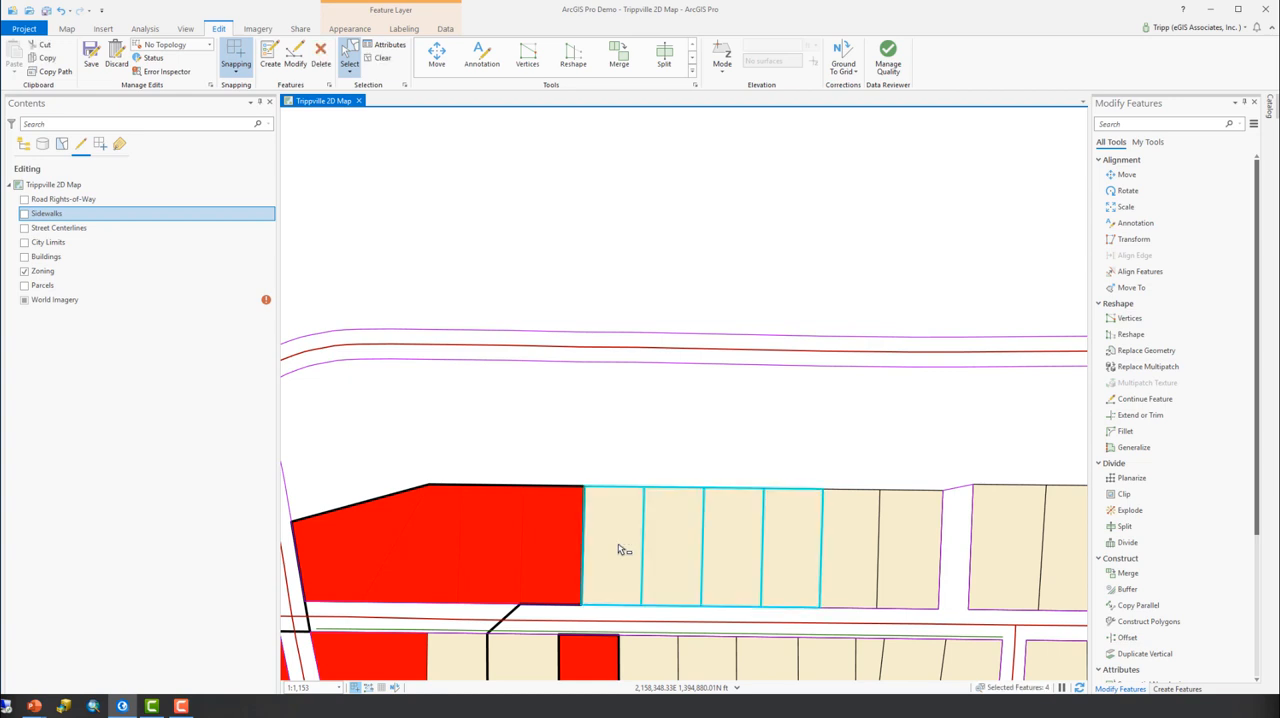
{"action": "mouse_move", "coordinate": [512, 548]}
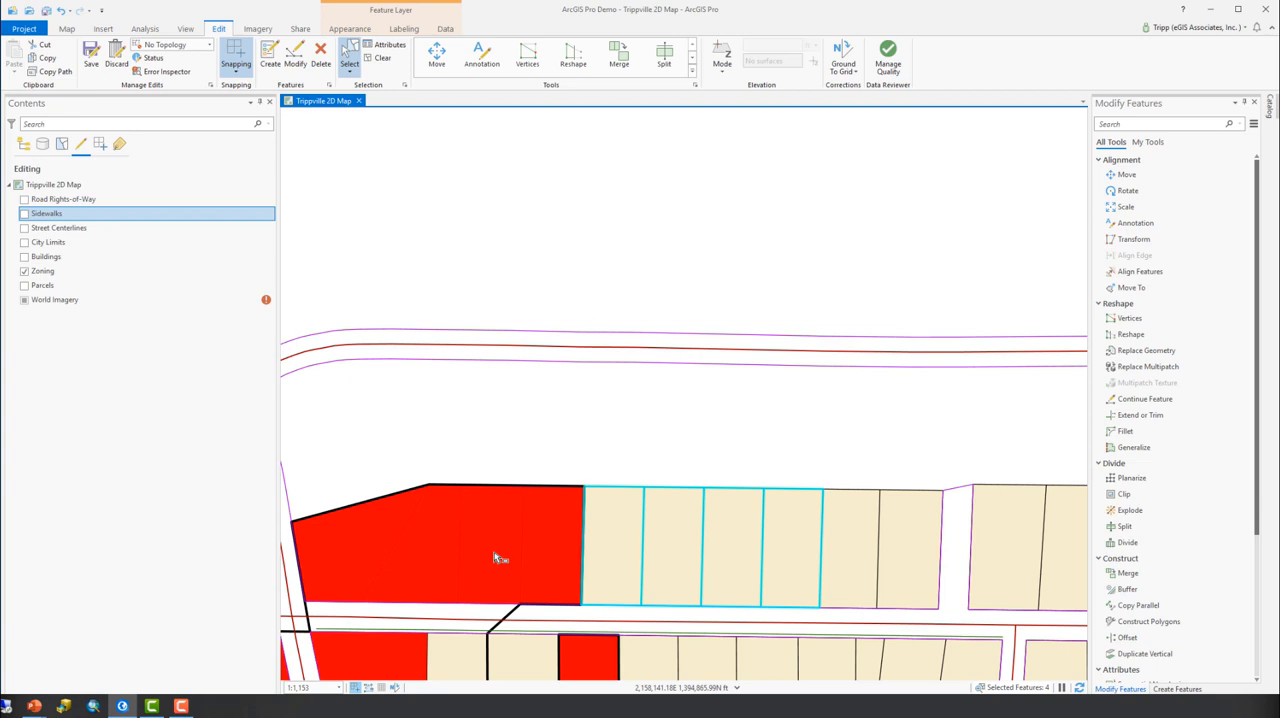
{"action": "mouse_move", "coordinate": [684, 544]}
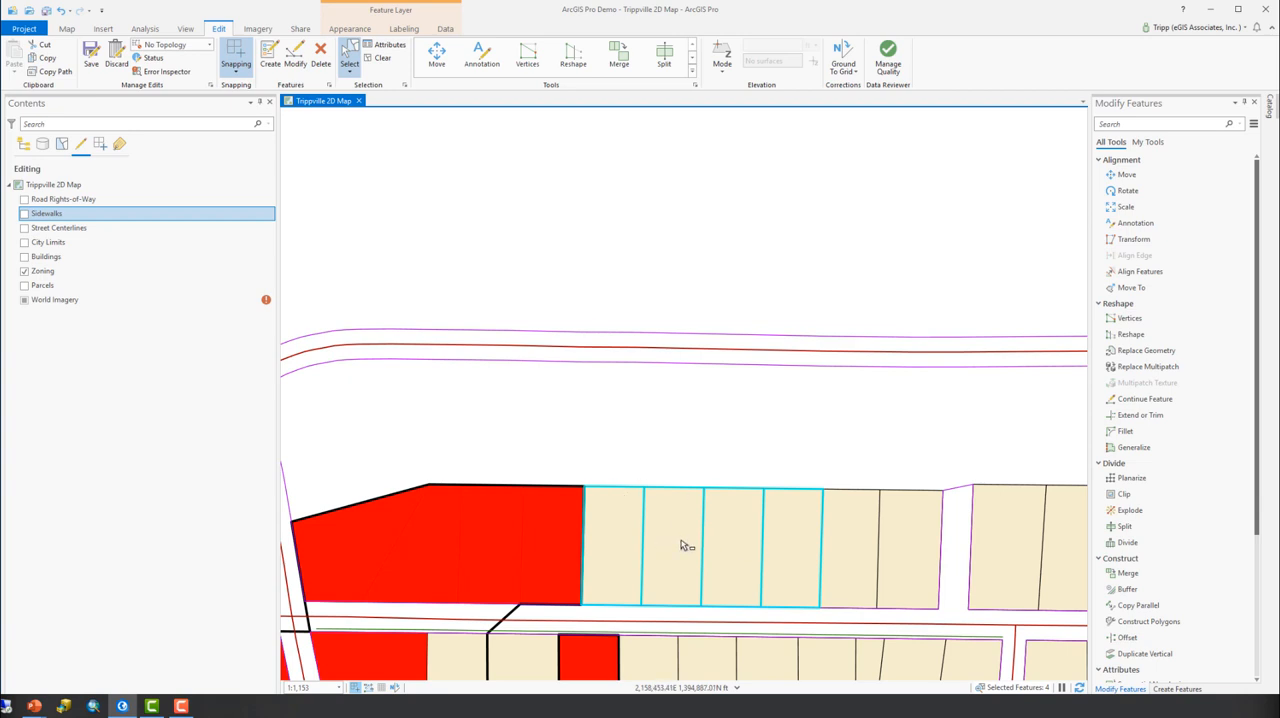
{"action": "mouse_move", "coordinate": [700, 544]}
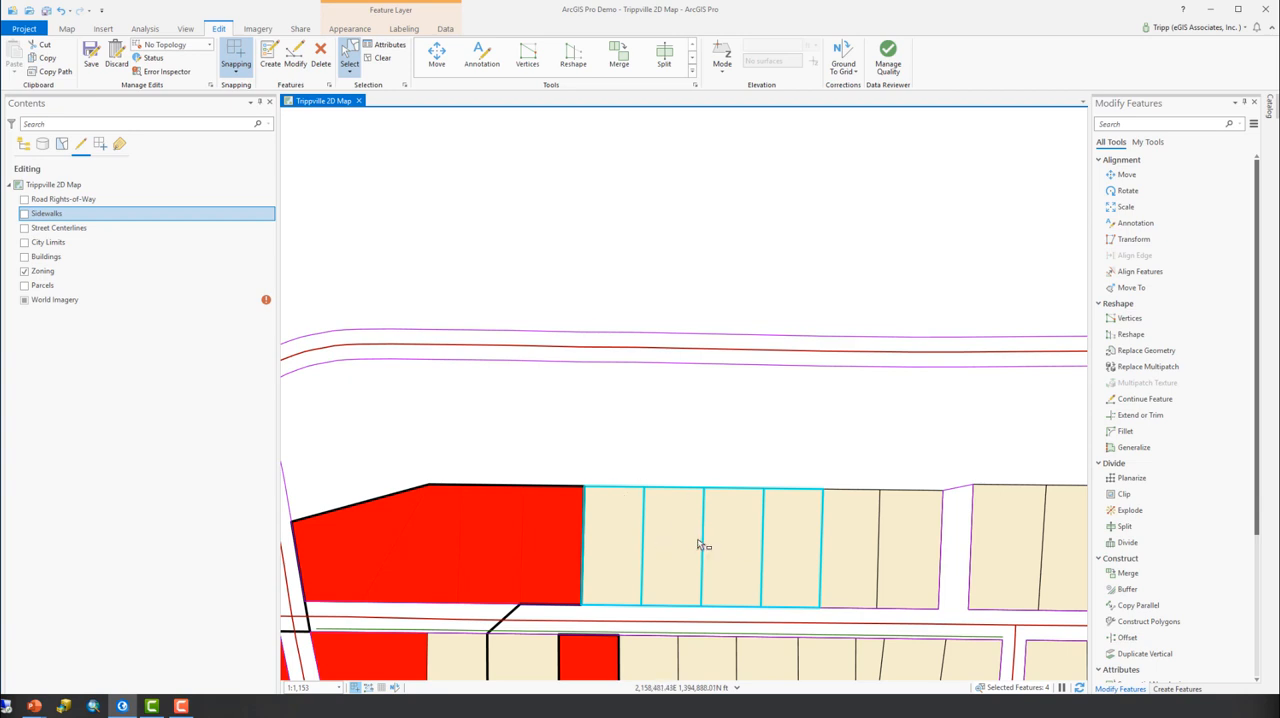
Step: Copy the four outlined parcels from the map's right-click menu
{"action": "right_click", "coordinate": [700, 544]}
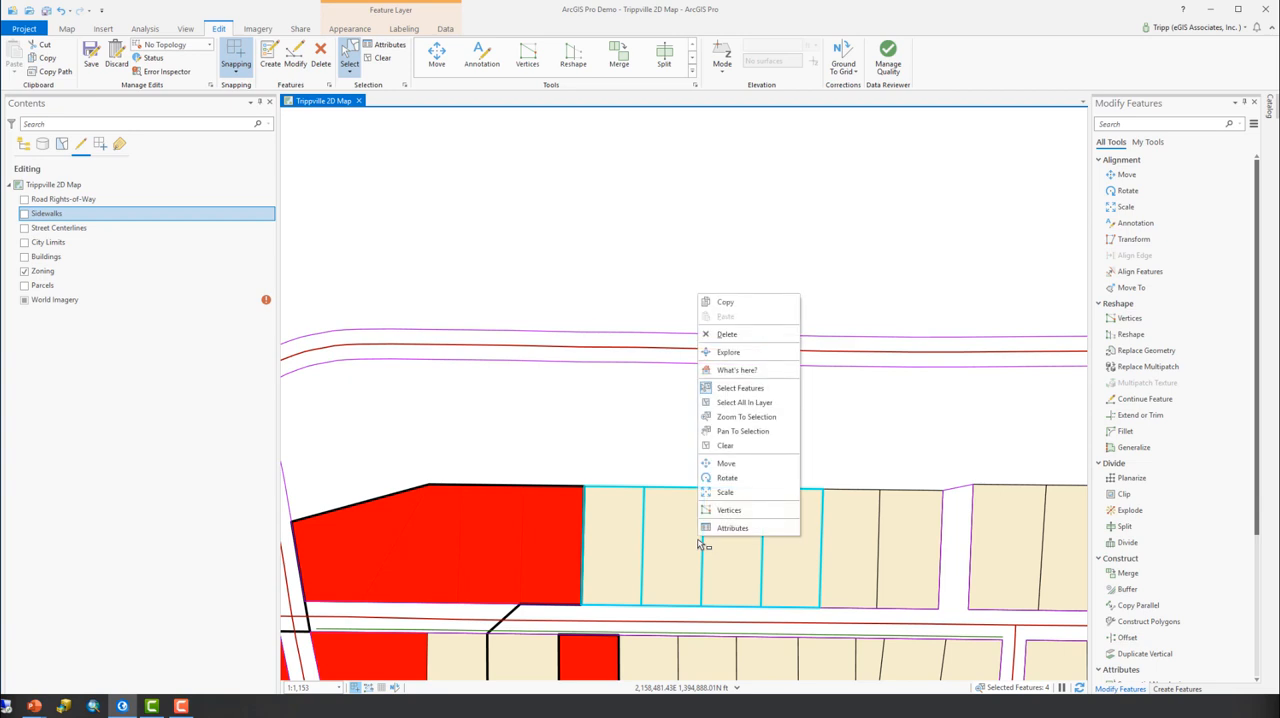
{"action": "mouse_move", "coordinate": [724, 300]}
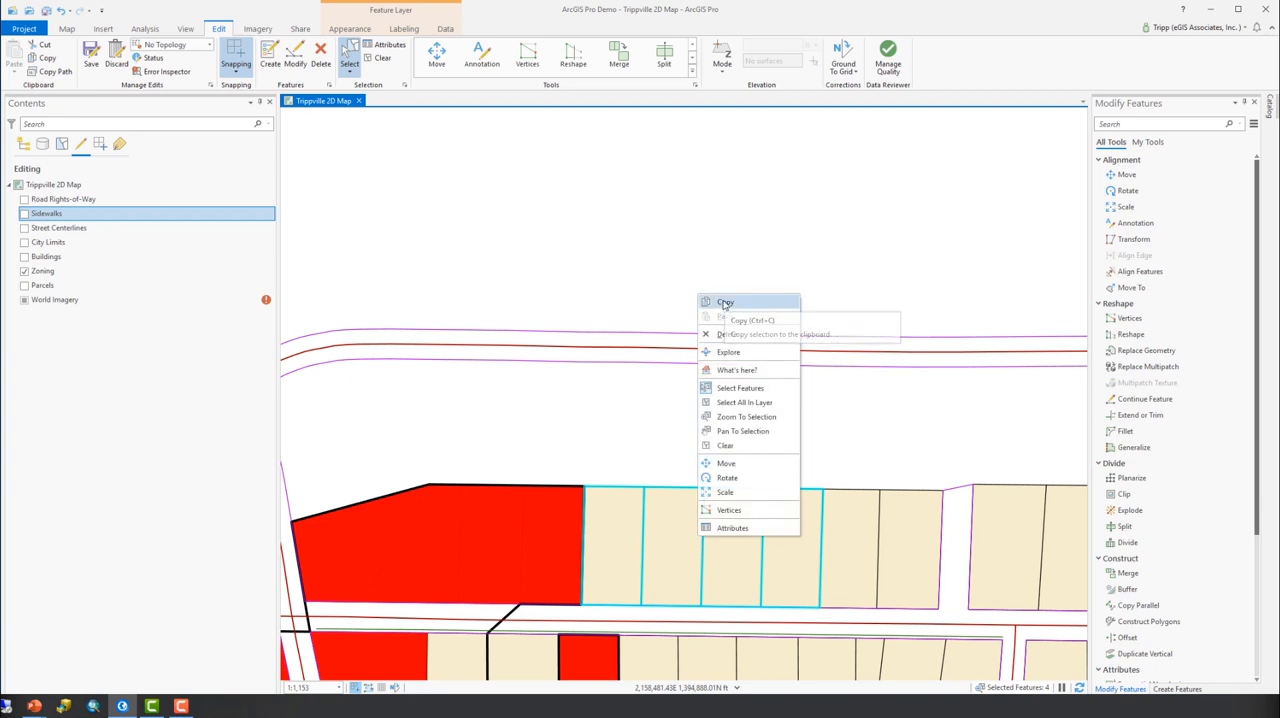
{"action": "left_click", "coordinate": [724, 302]}
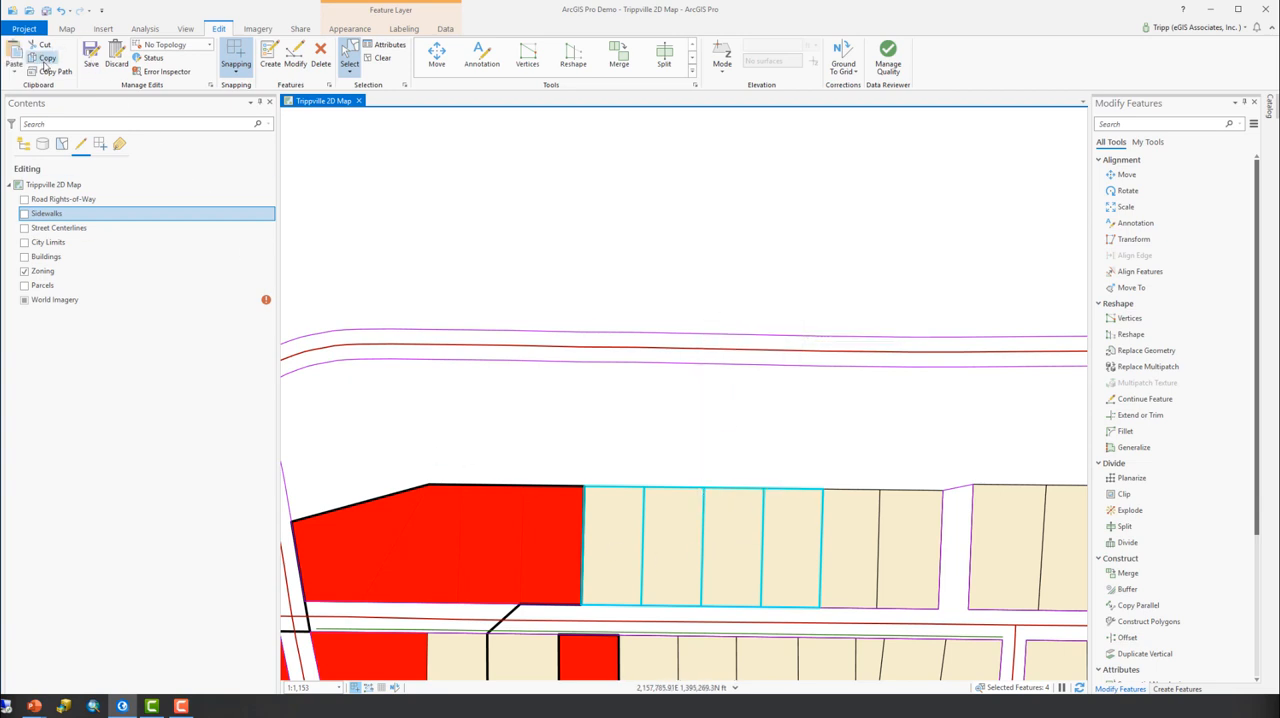
{"action": "mouse_move", "coordinate": [46, 58]}
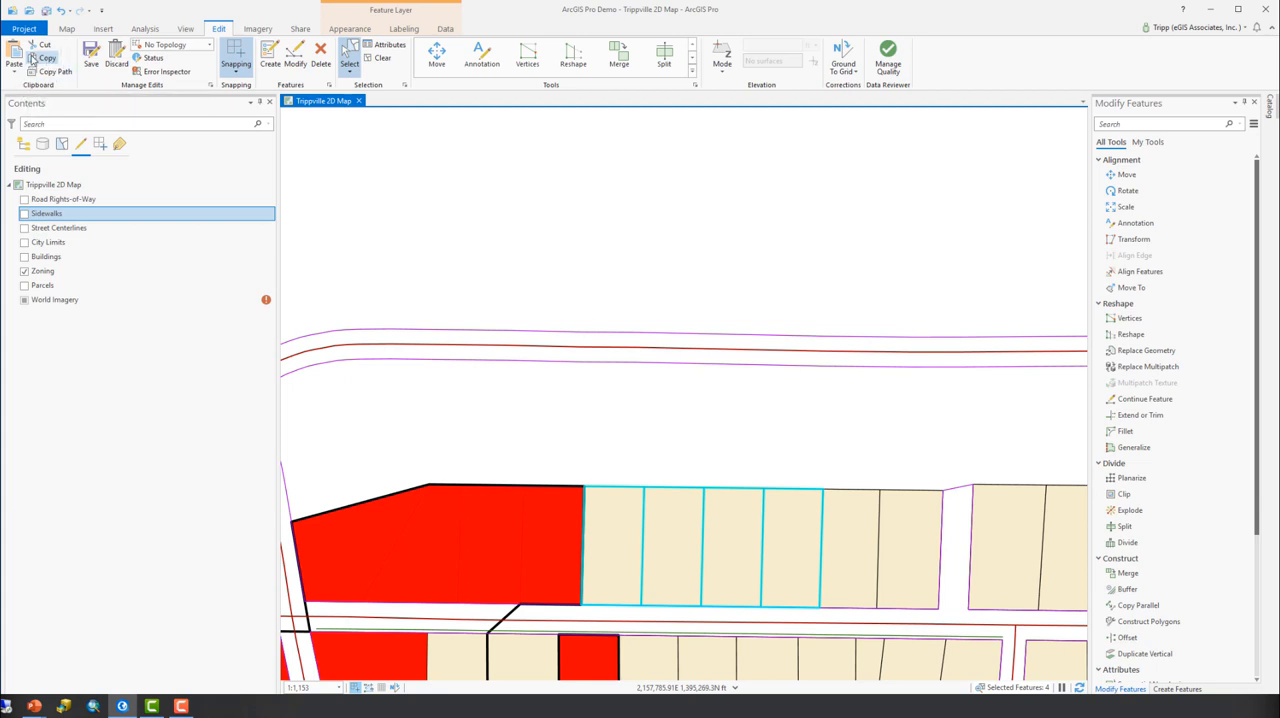
{"action": "mouse_move", "coordinate": [48, 58]}
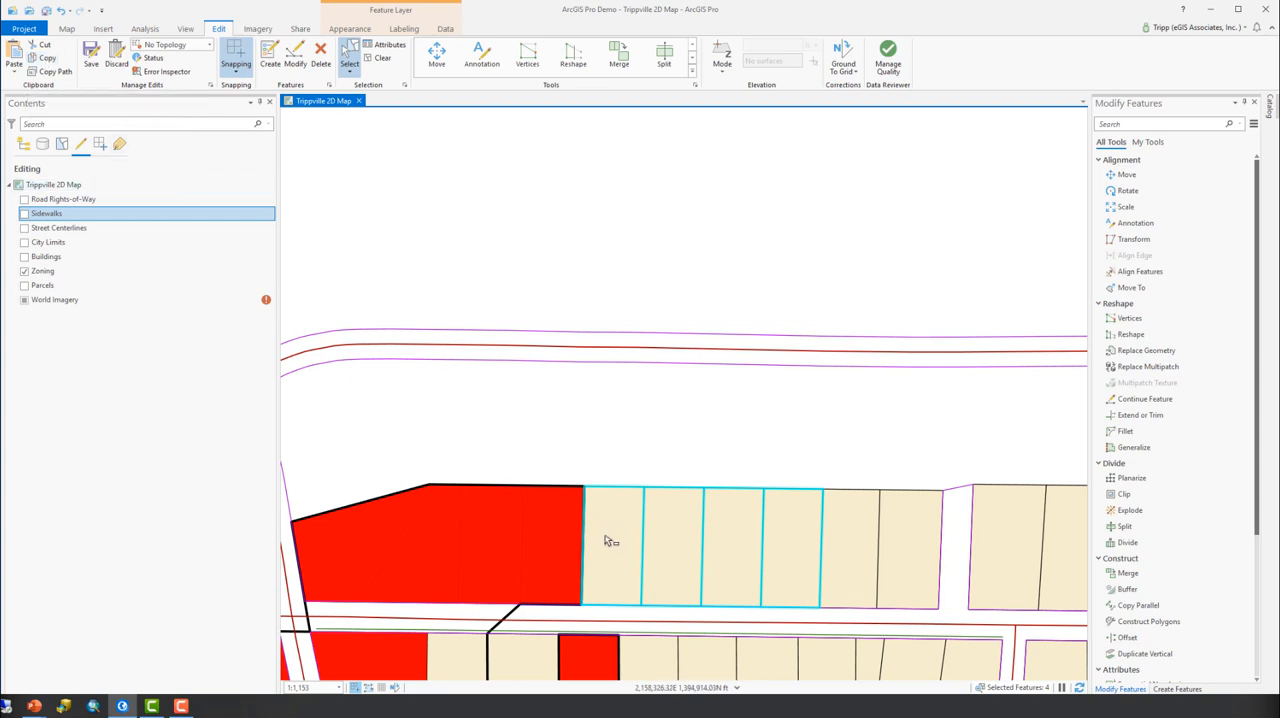
{"action": "right_click", "coordinate": [610, 540]}
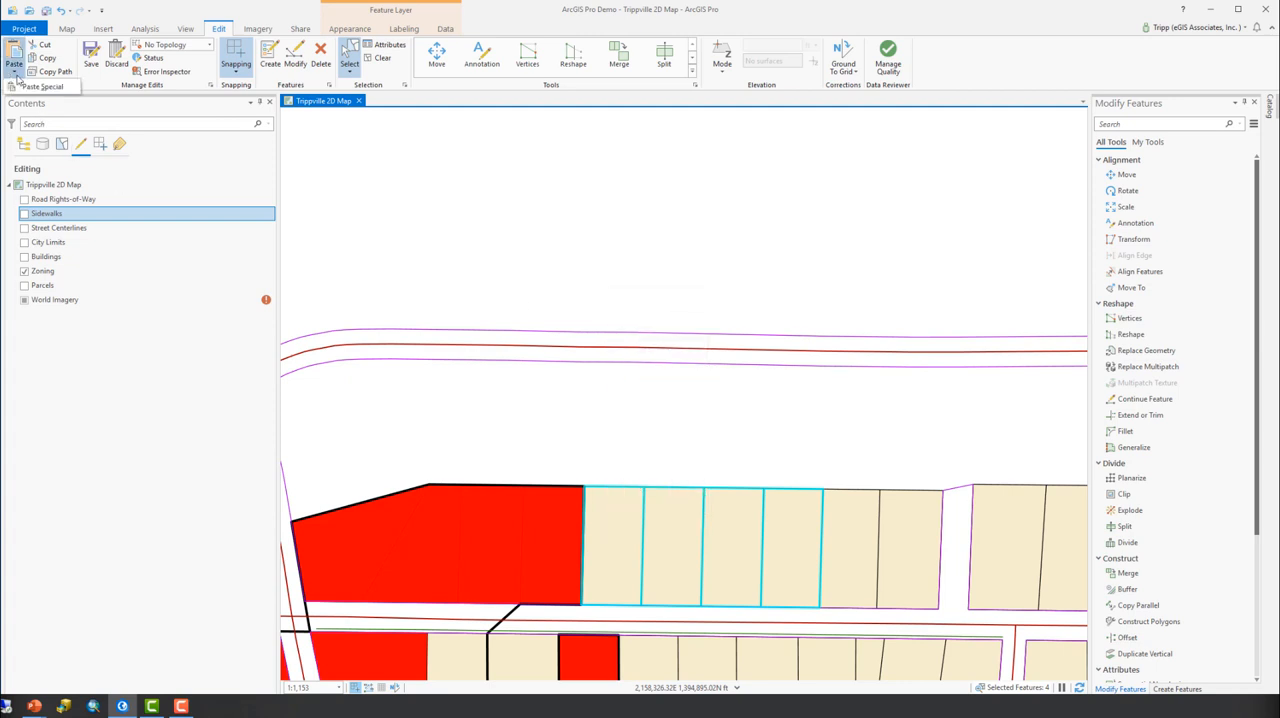
Step: Paste Special the copied parcels into the Zoning layer using the GC (General Commercial) template
{"action": "left_click", "coordinate": [42, 86]}
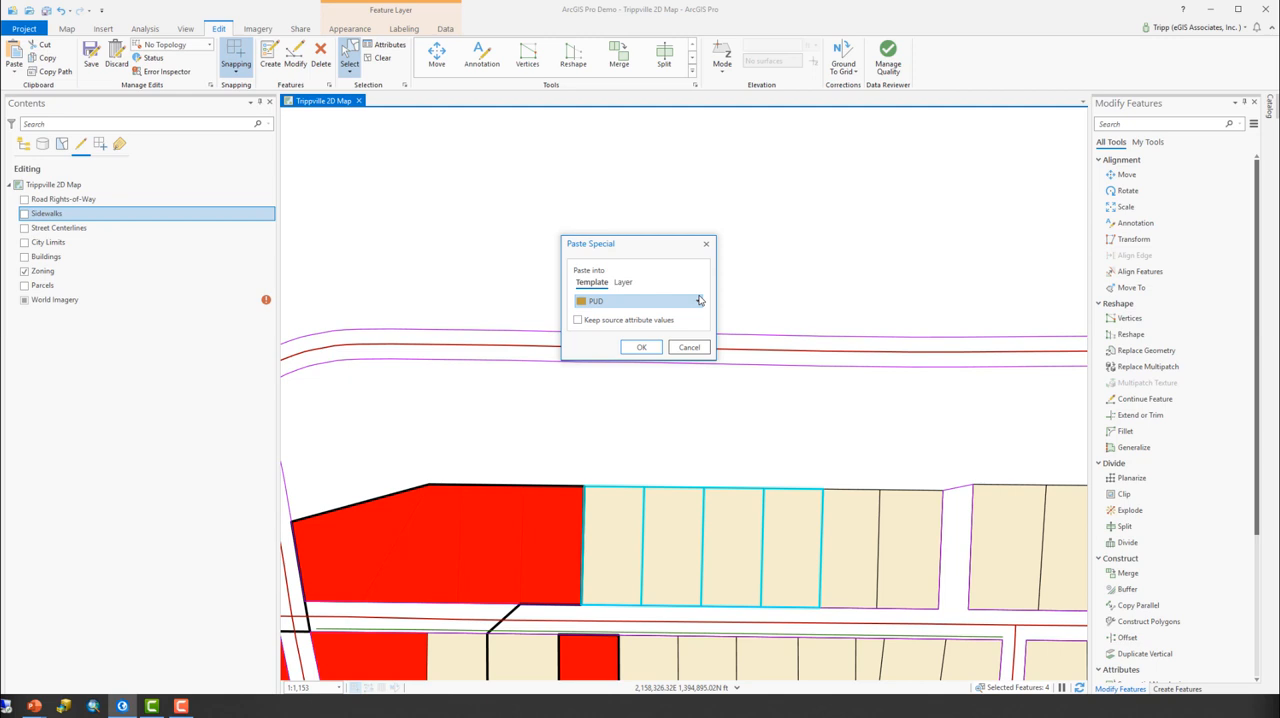
{"action": "left_click", "coordinate": [640, 300]}
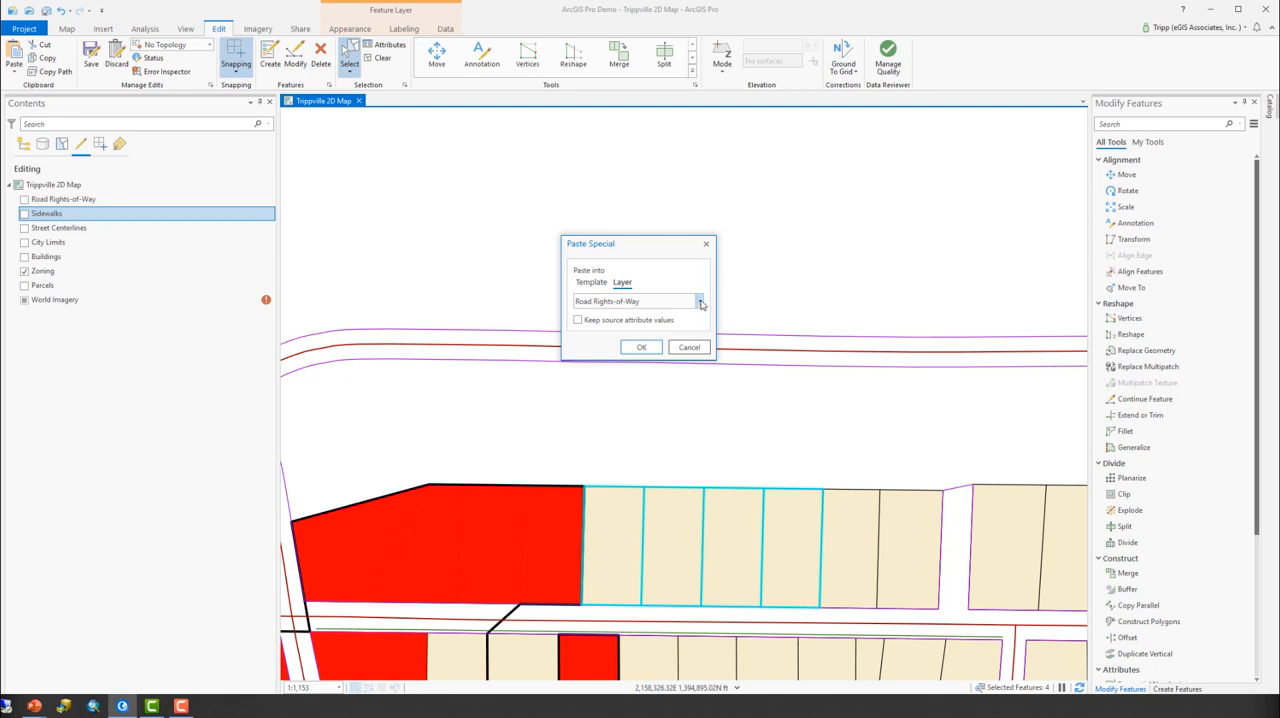
{"action": "left_click", "coordinate": [700, 300]}
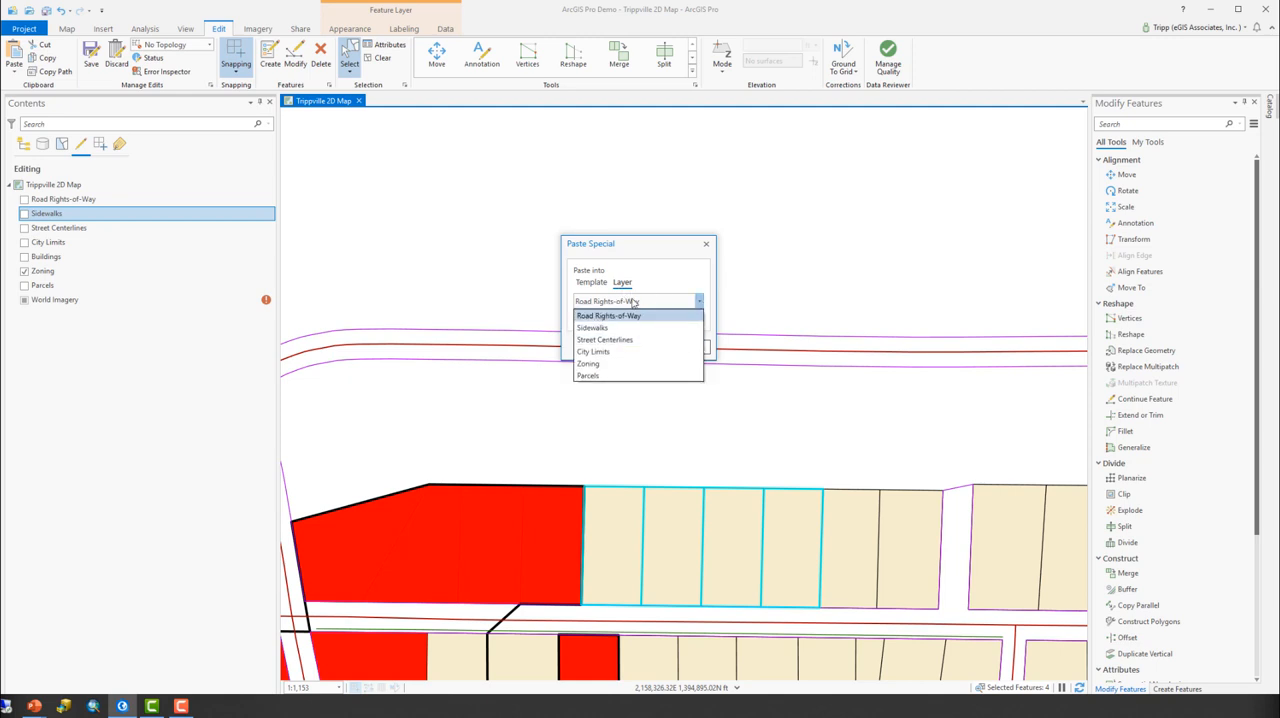
{"action": "left_click", "coordinate": [636, 300]}
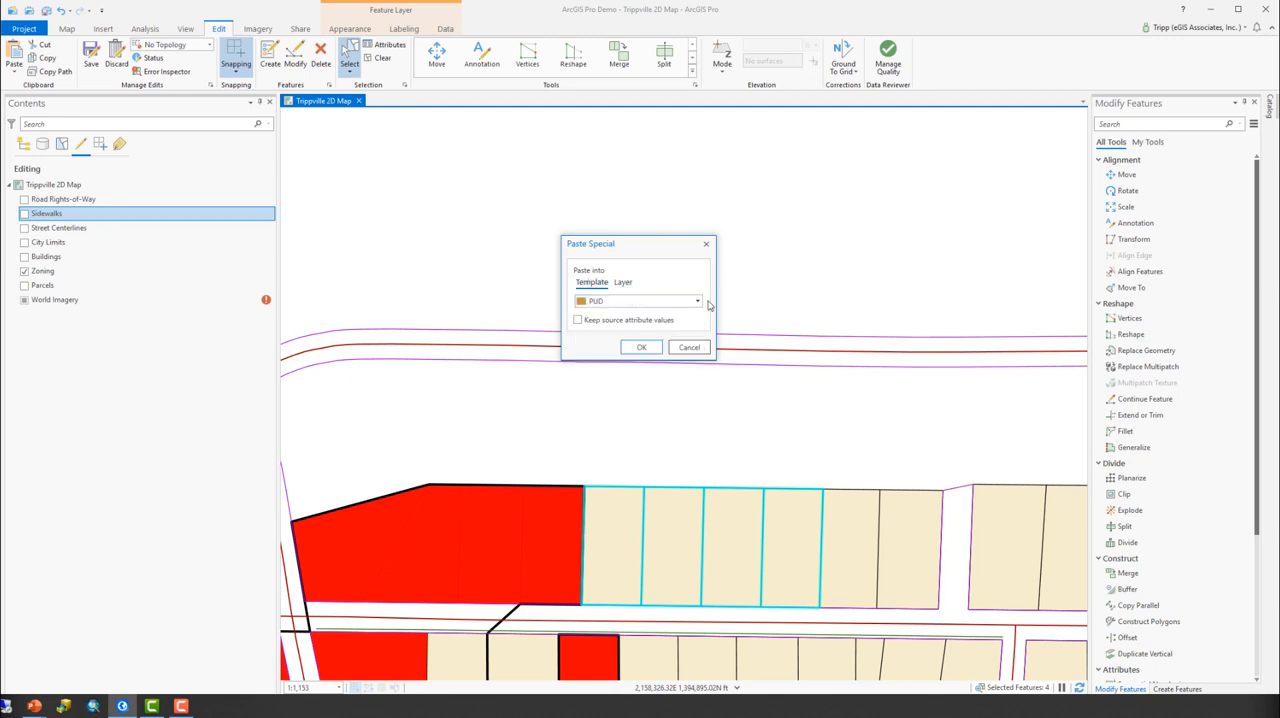
{"action": "left_click", "coordinate": [700, 300]}
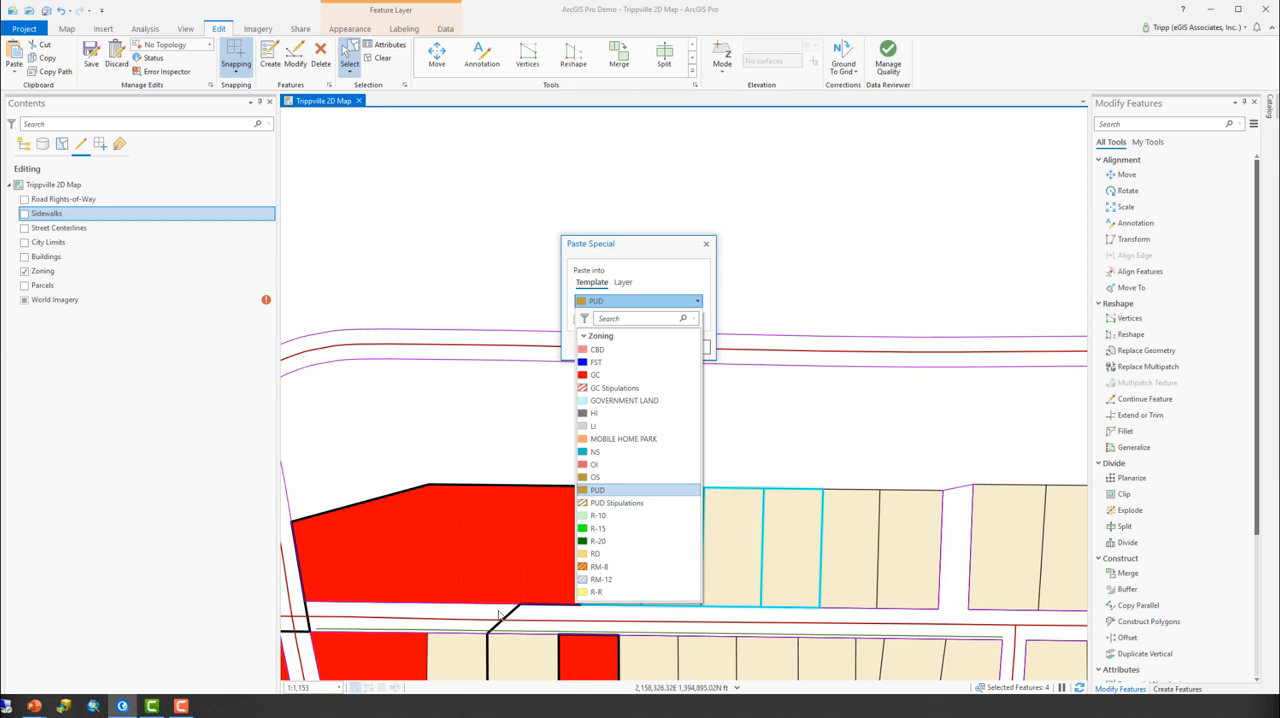
{"action": "mouse_move", "coordinate": [444, 558]}
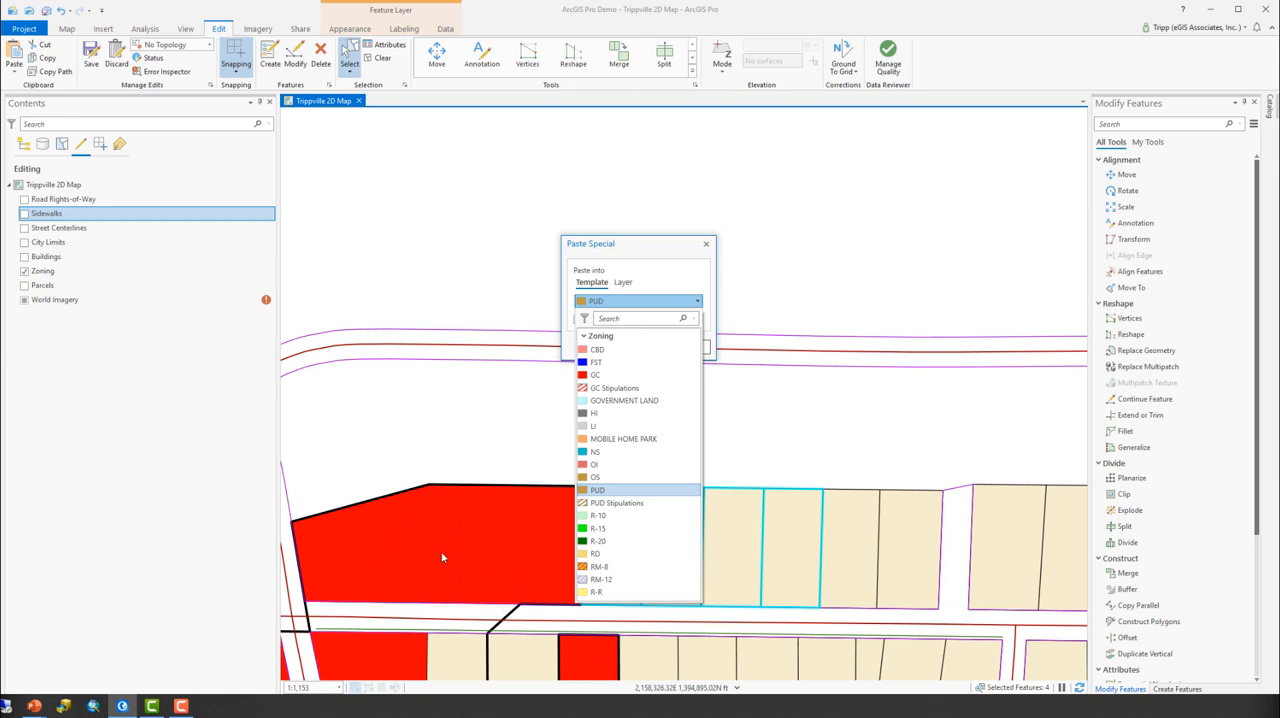
{"action": "mouse_move", "coordinate": [616, 376]}
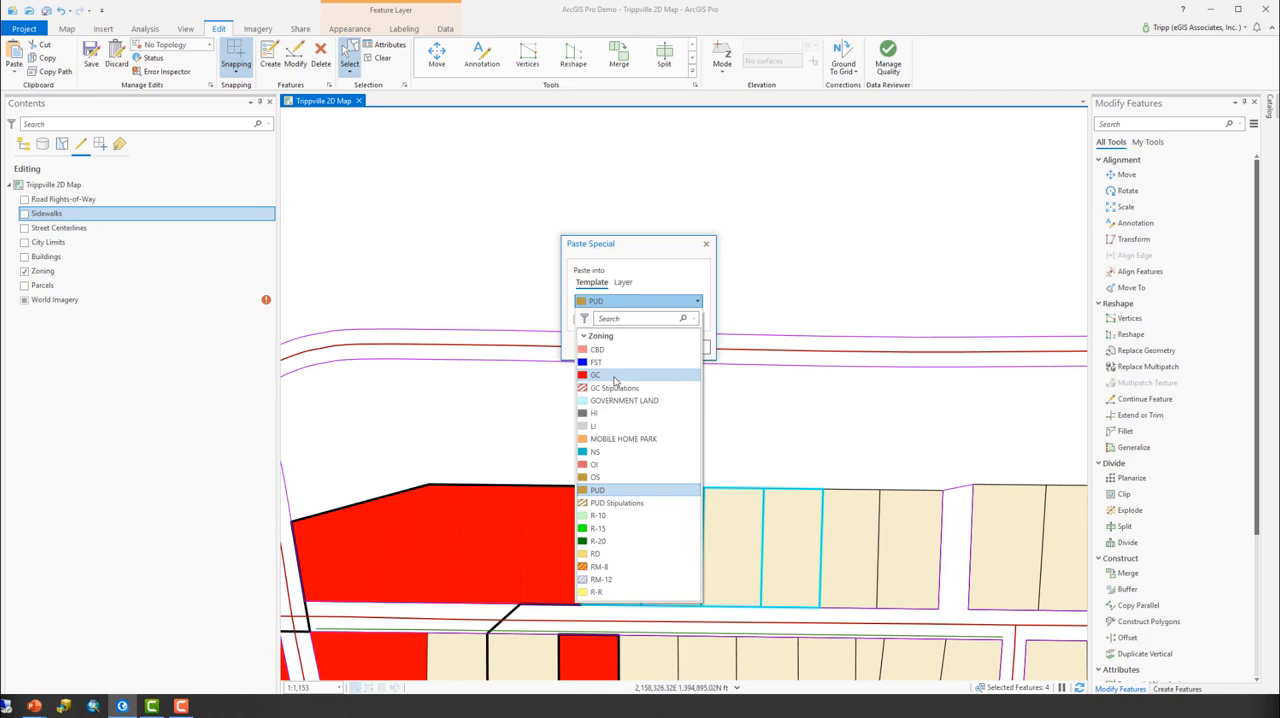
{"action": "left_click", "coordinate": [596, 376]}
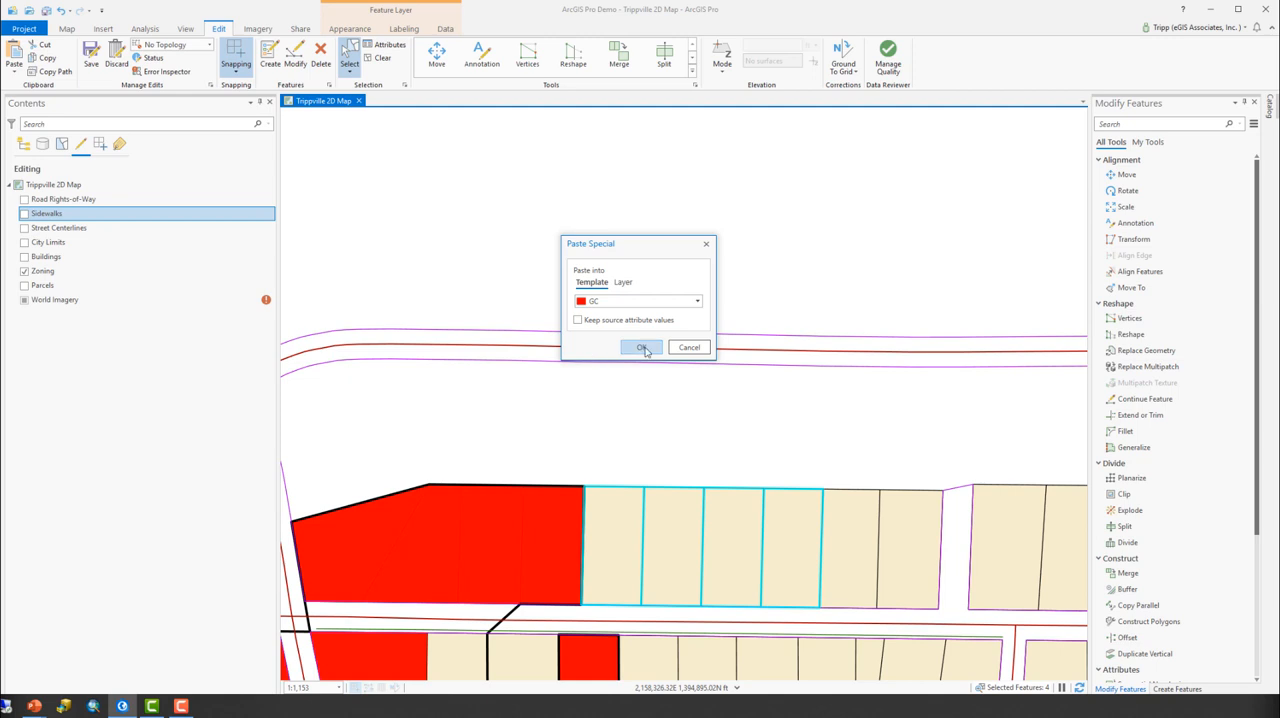
{"action": "left_click", "coordinate": [642, 348]}
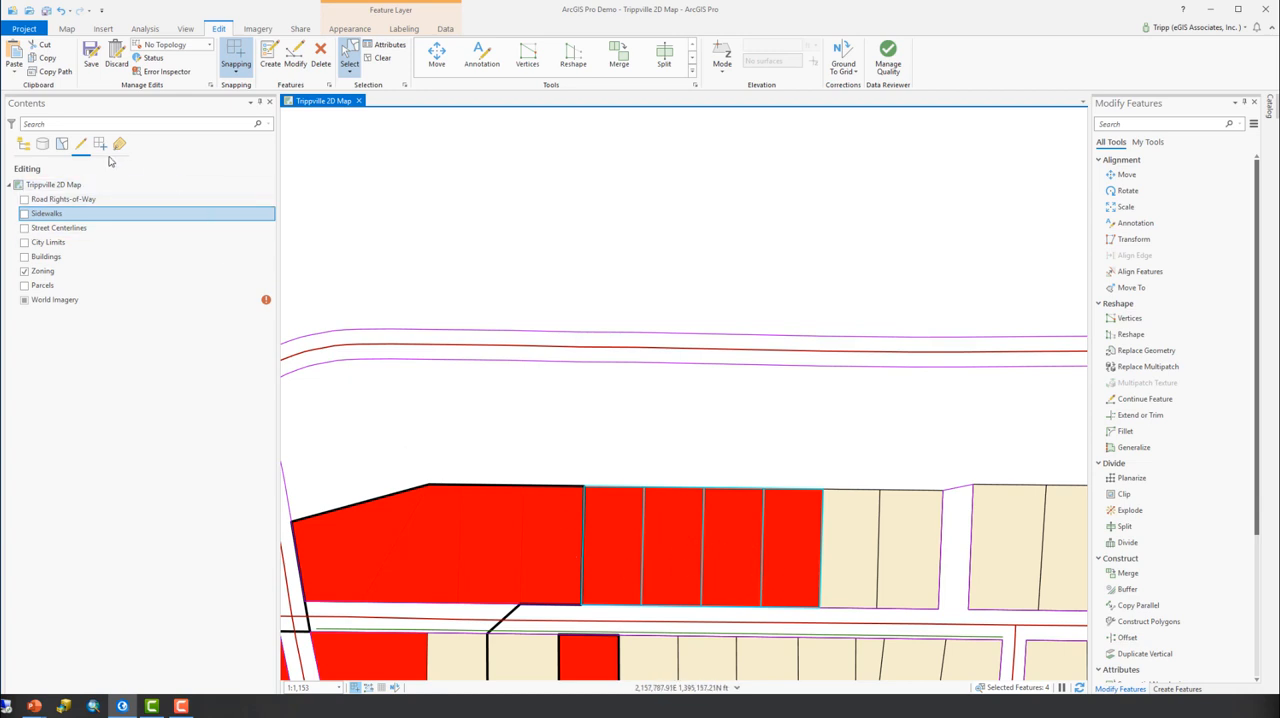
Step: List Contents by selection and show attributes of the pasted zoning features
{"action": "left_click", "coordinate": [24, 284]}
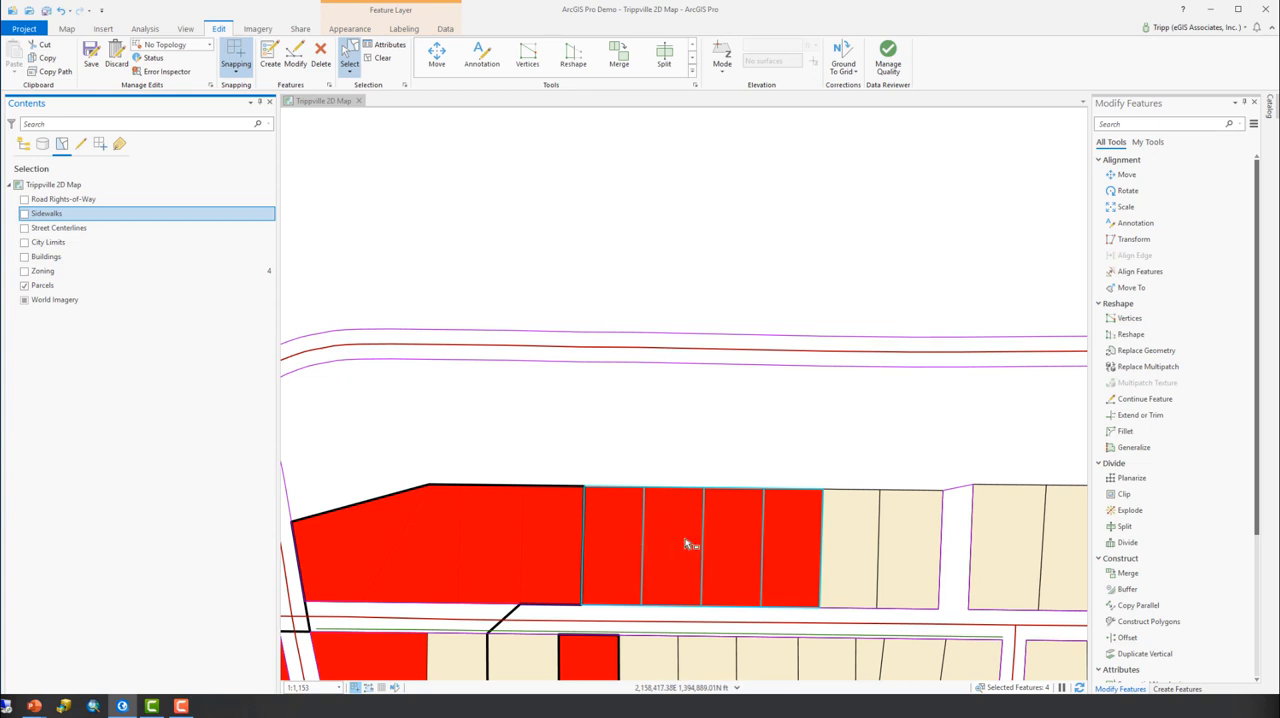
{"action": "left_click", "coordinate": [42, 284]}
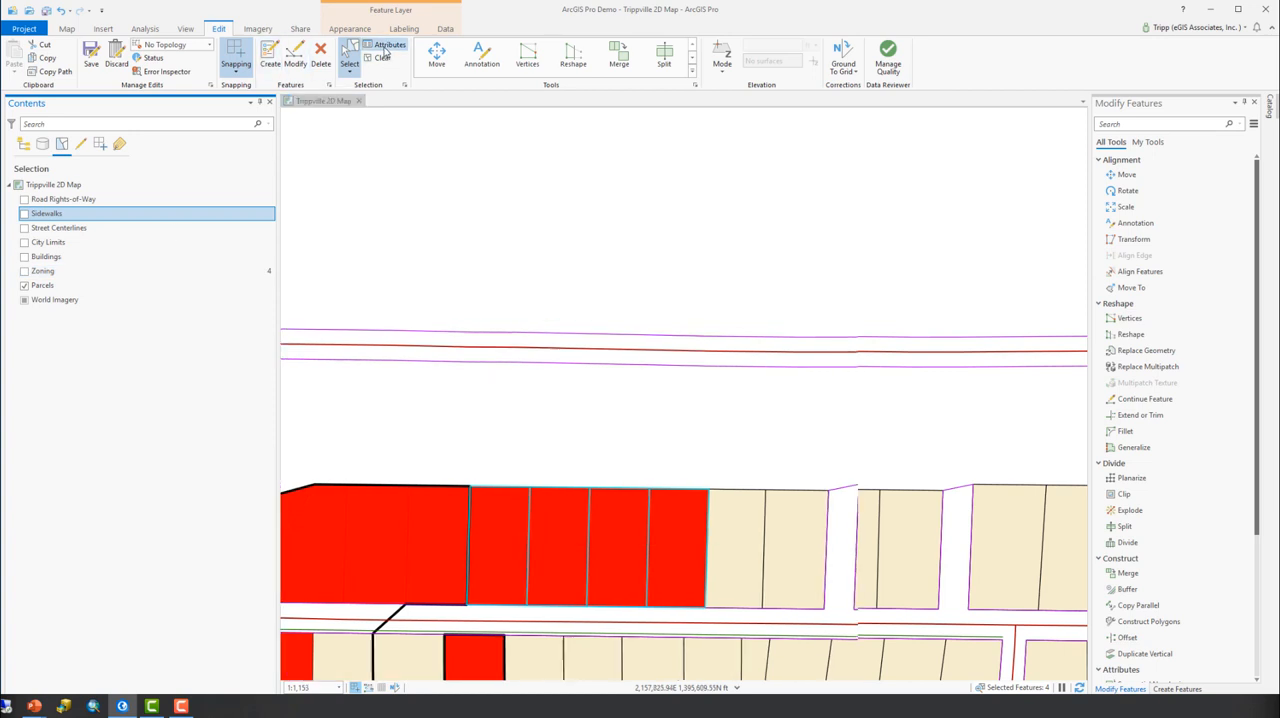
{"action": "left_click", "coordinate": [388, 50]}
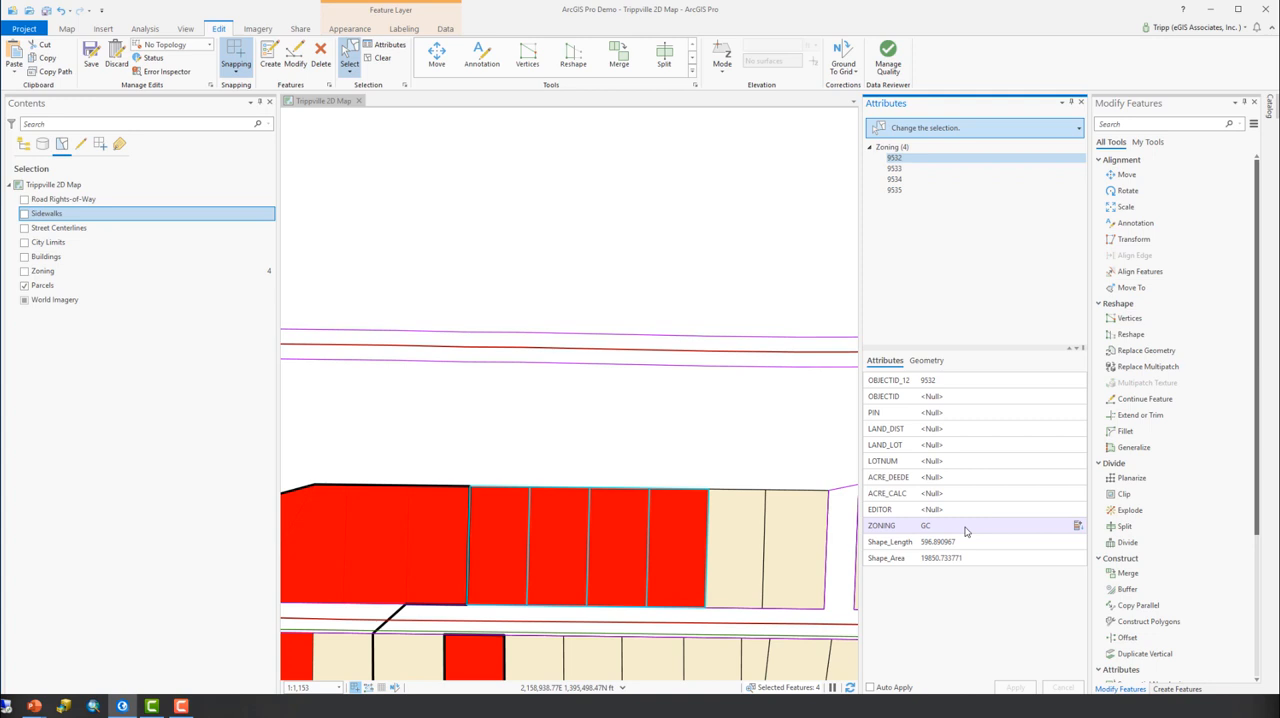
Step: Step through features 8503, 8504 and 8505 confirming each has ZONING set to GC
{"action": "left_click", "coordinate": [894, 168]}
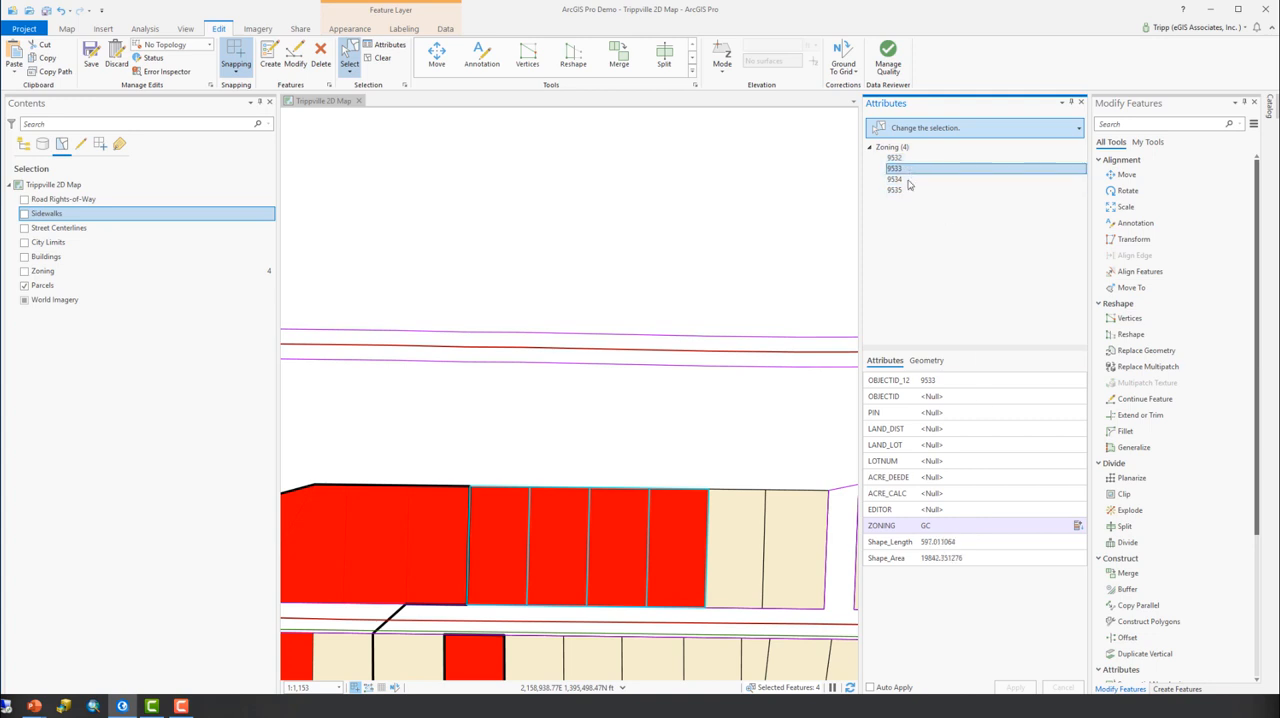
{"action": "left_click", "coordinate": [894, 180]}
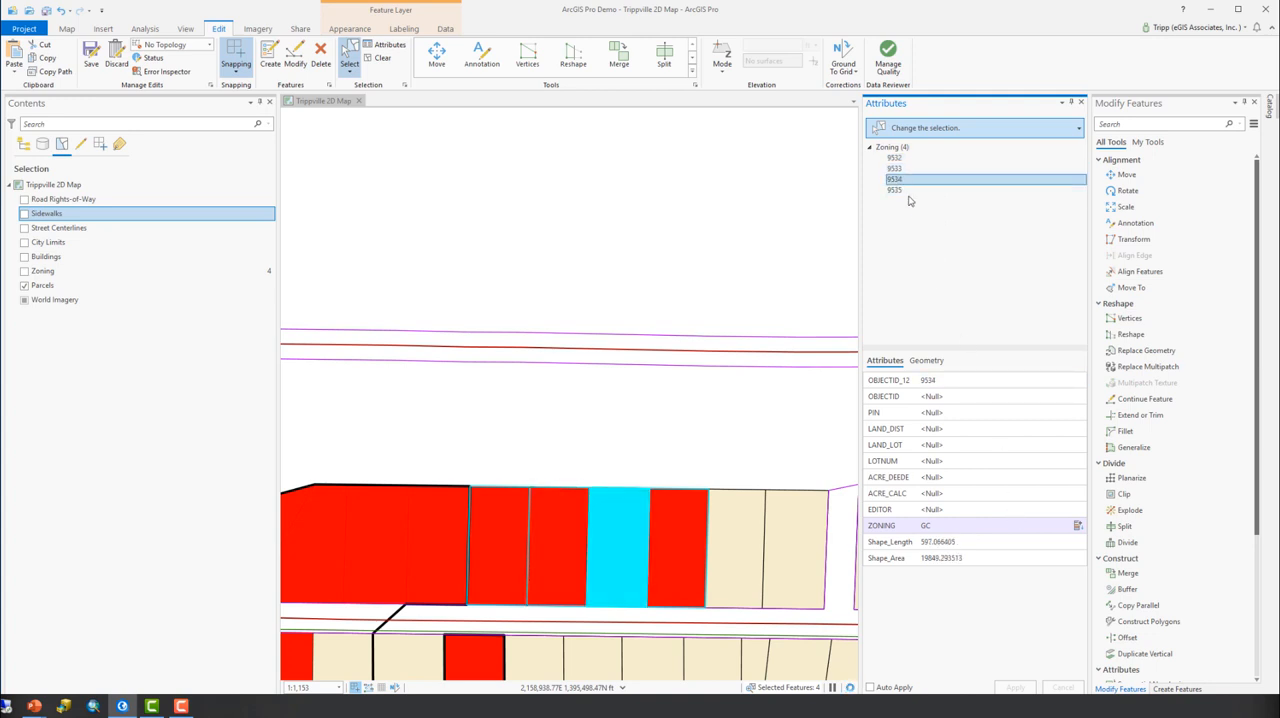
{"action": "left_click", "coordinate": [894, 190]}
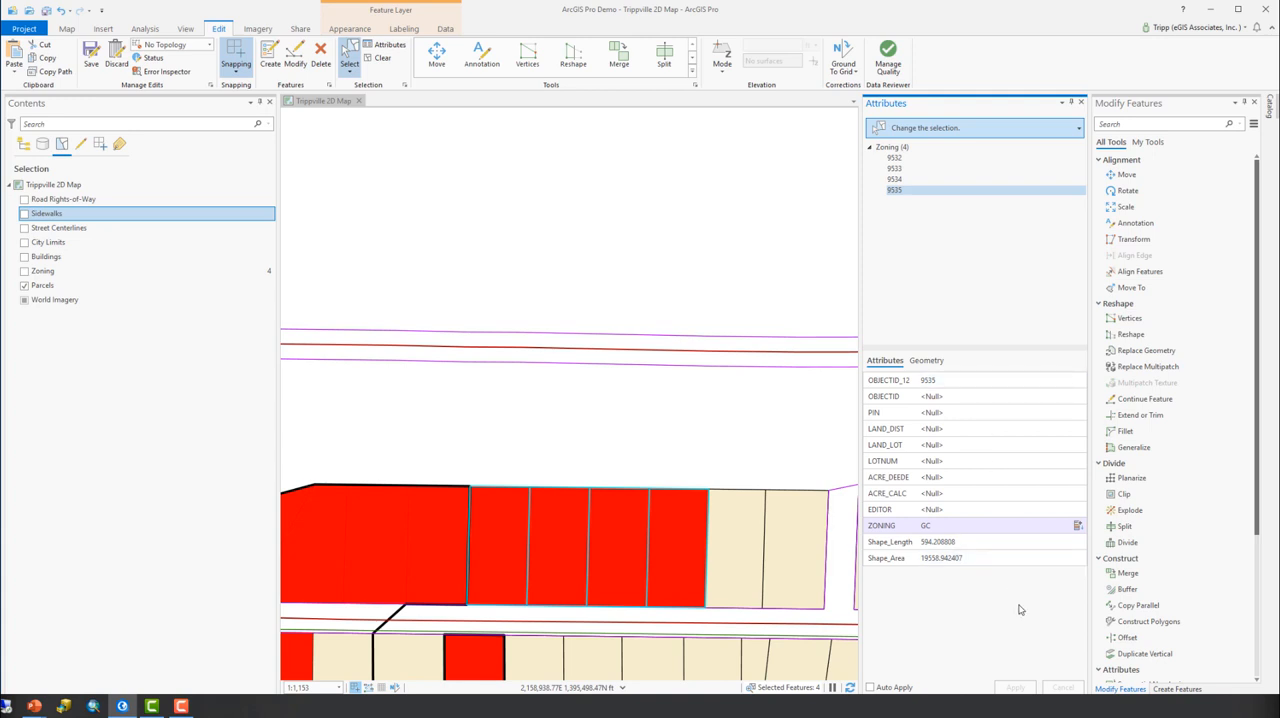
{"action": "mouse_move", "coordinate": [584, 696]}
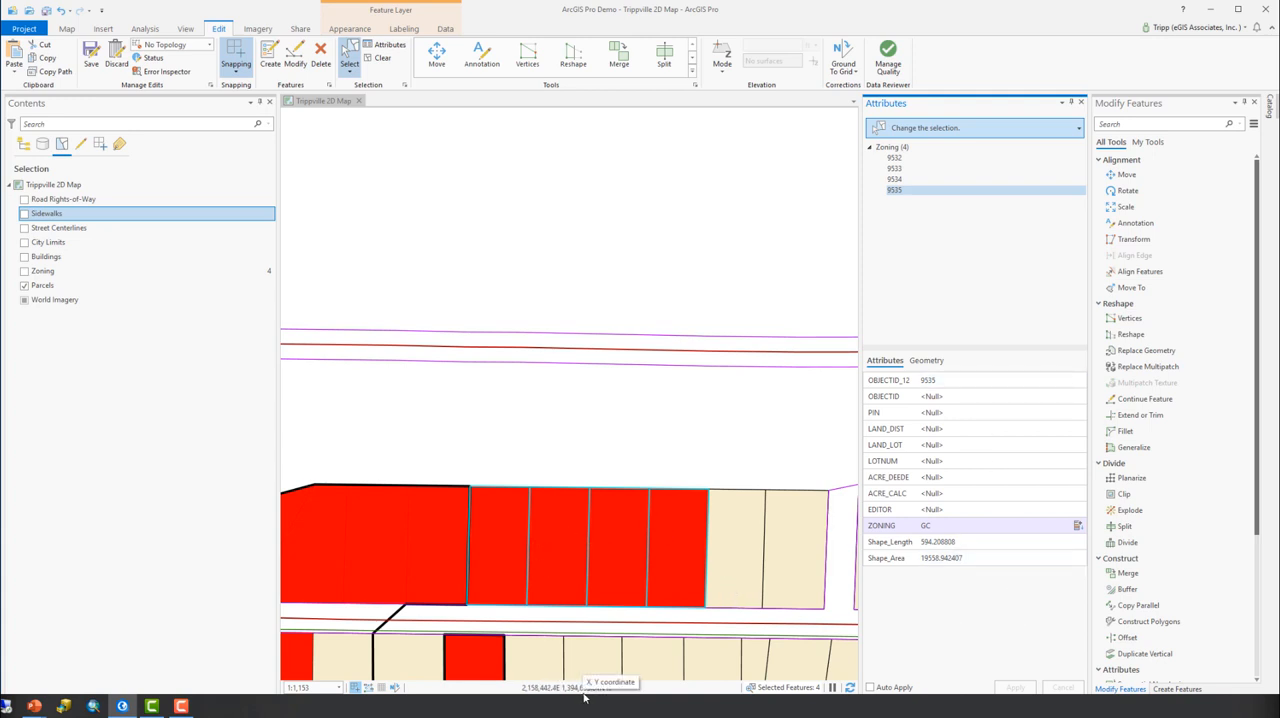
{"action": "mouse_move", "coordinate": [664, 560]}
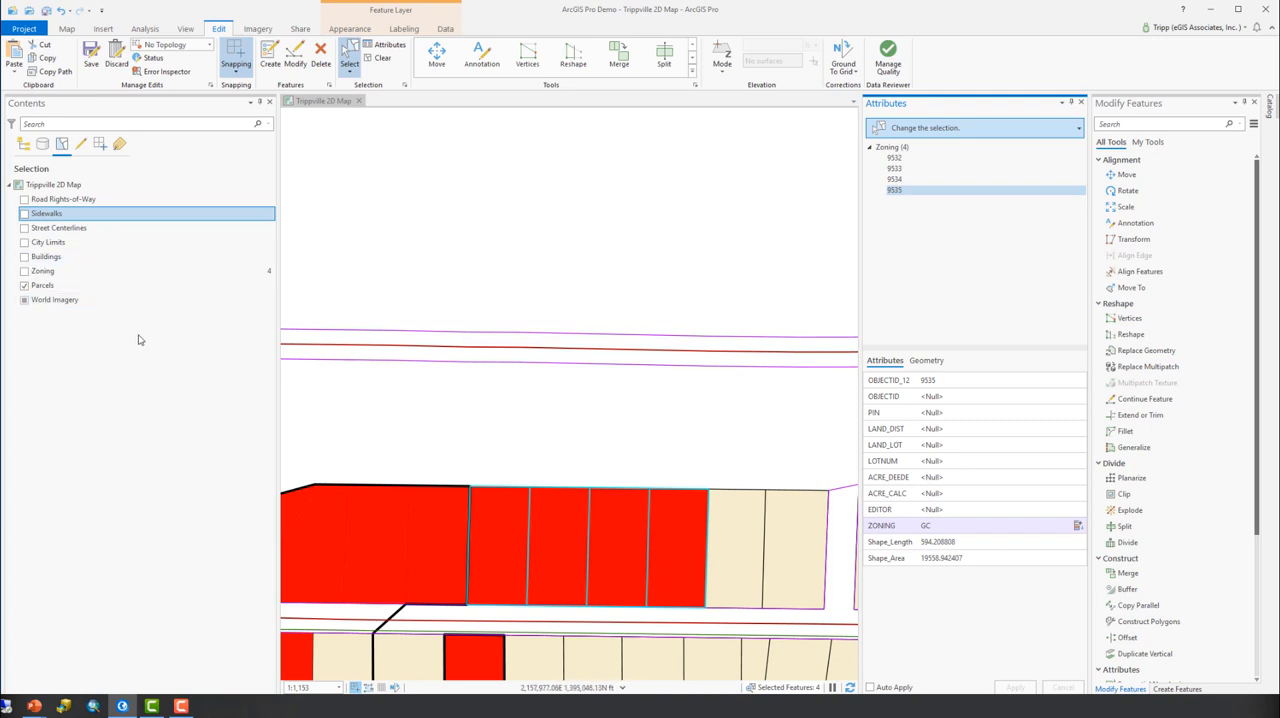
{"action": "mouse_move", "coordinate": [950, 468]}
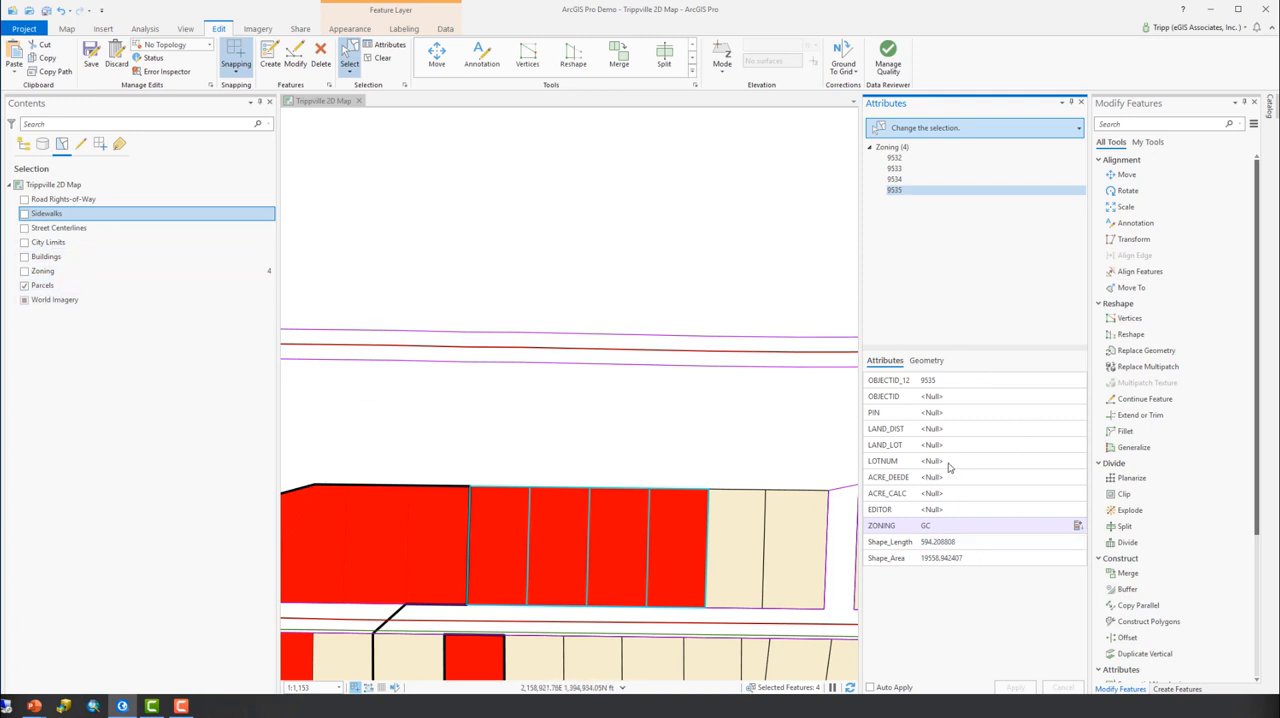